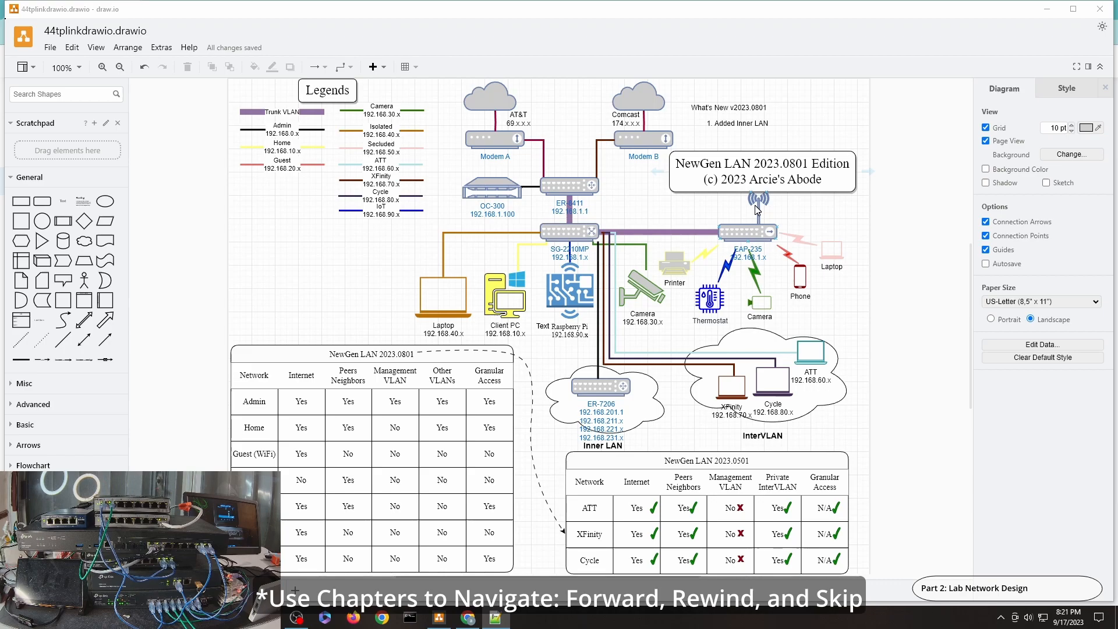
mouse_move(729, 128)
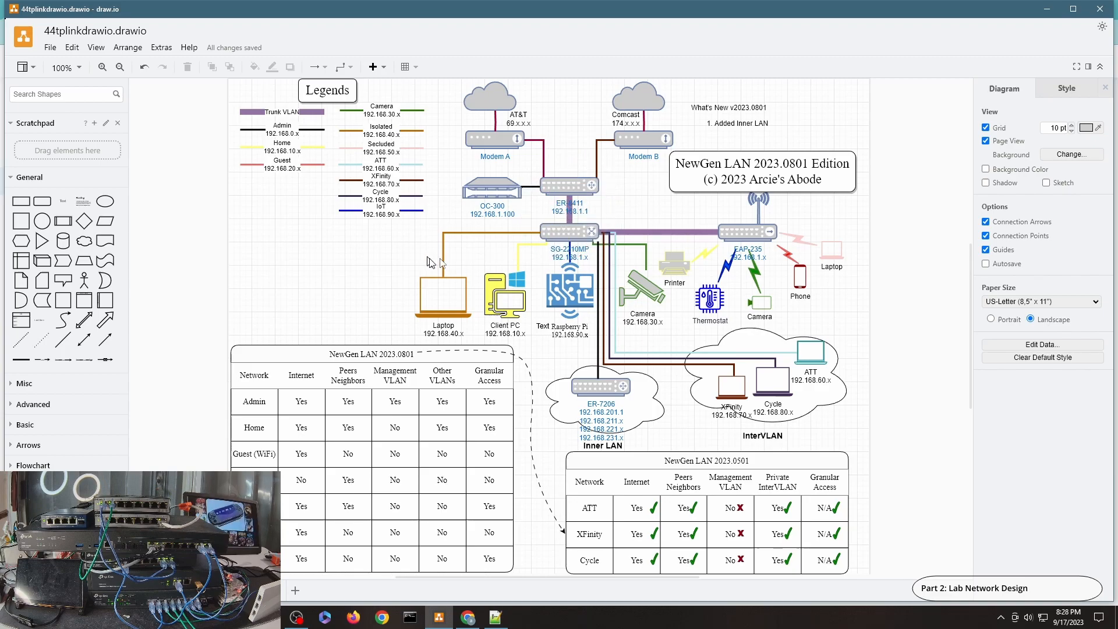
mouse_move(438, 263)
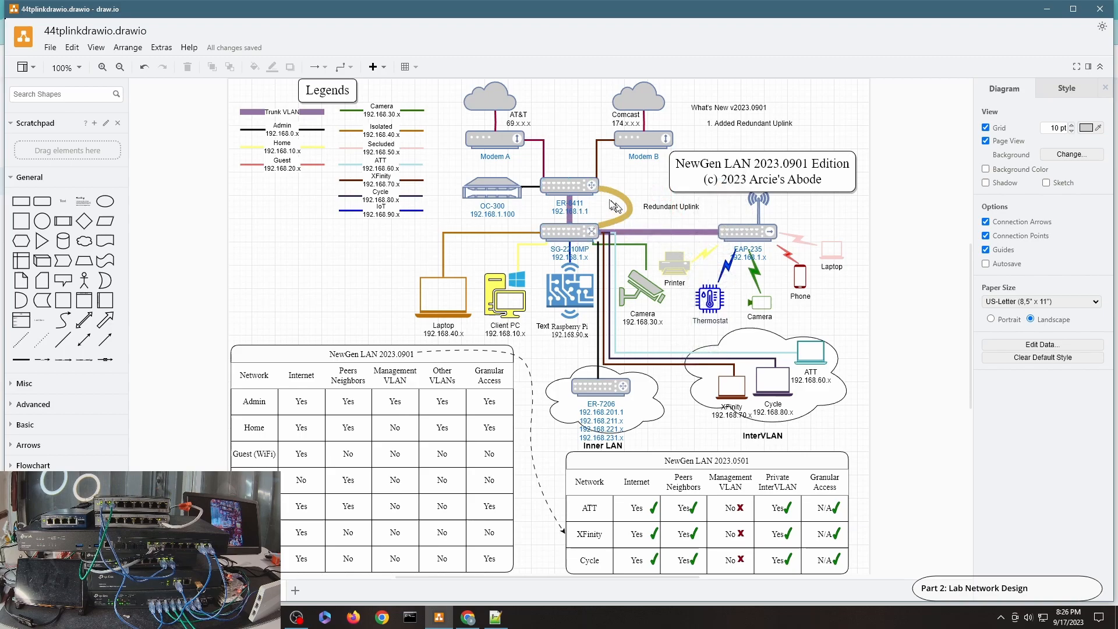
mouse_move(648, 204)
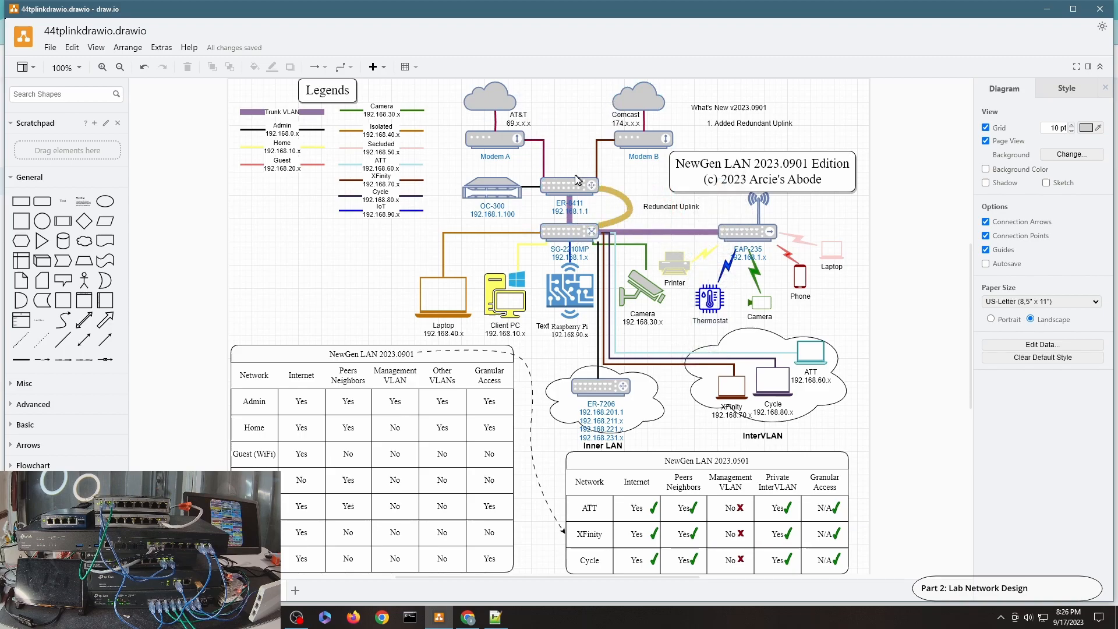
mouse_move(515, 253)
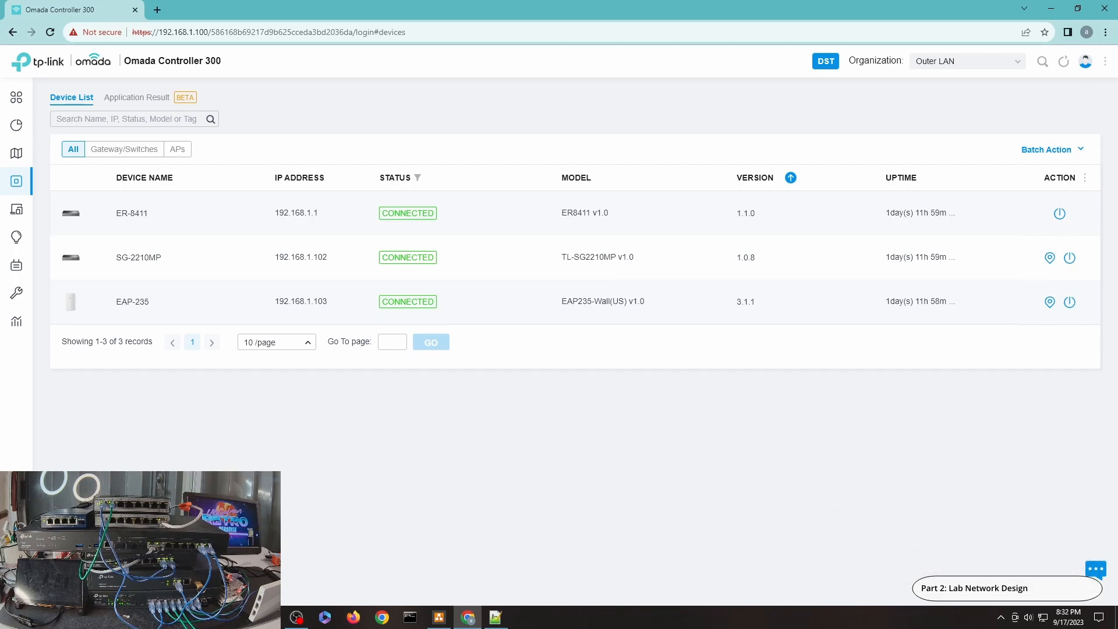
mouse_move(152, 256)
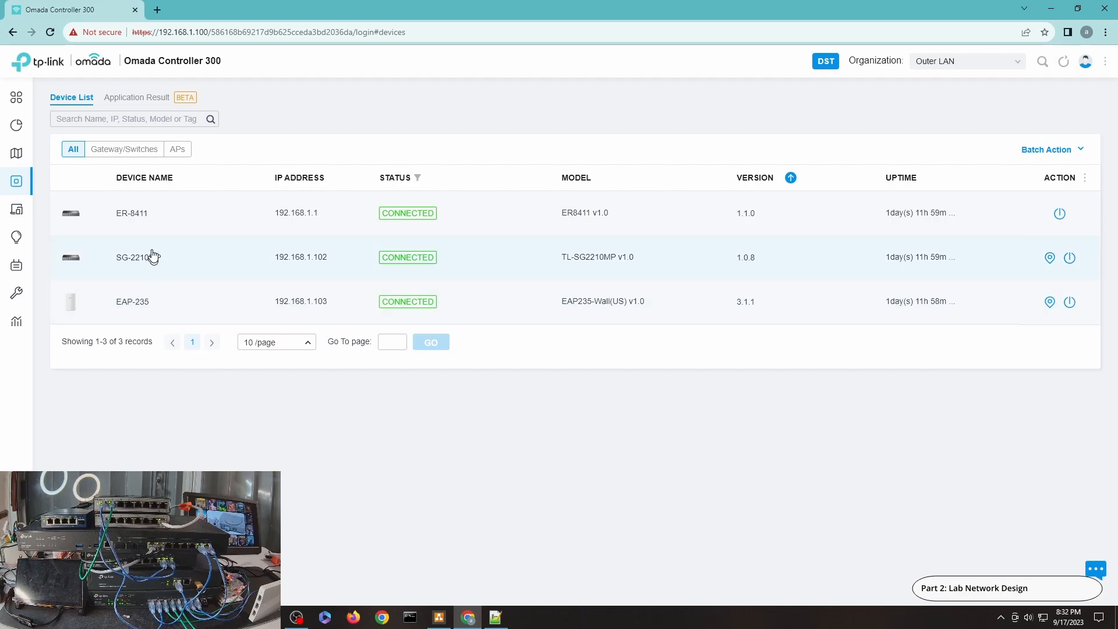
mouse_move(147, 226)
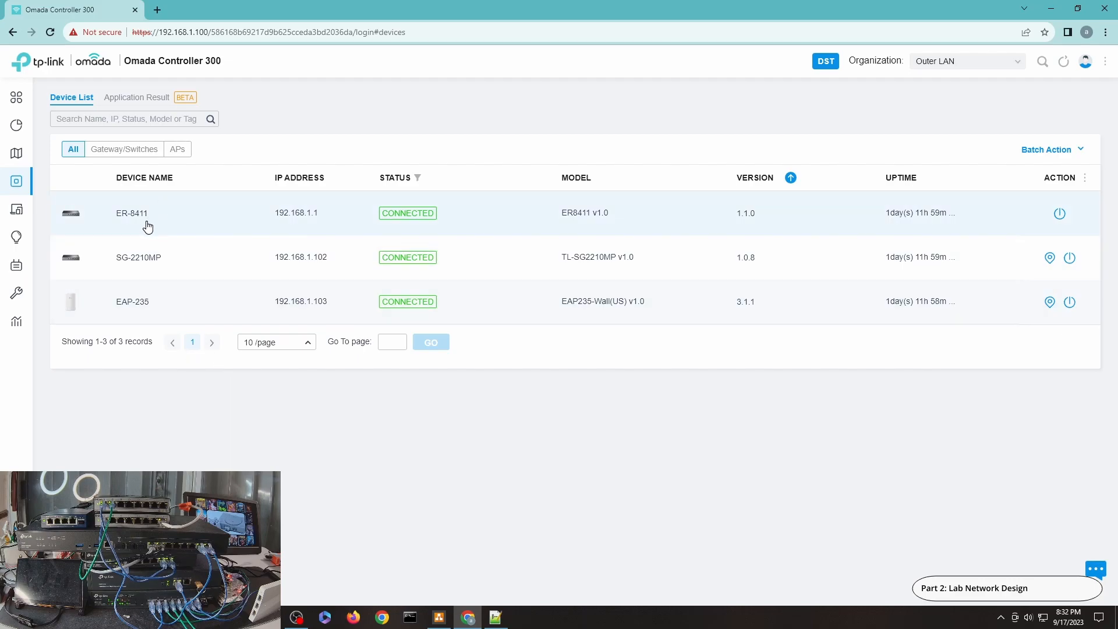
mouse_move(150, 303)
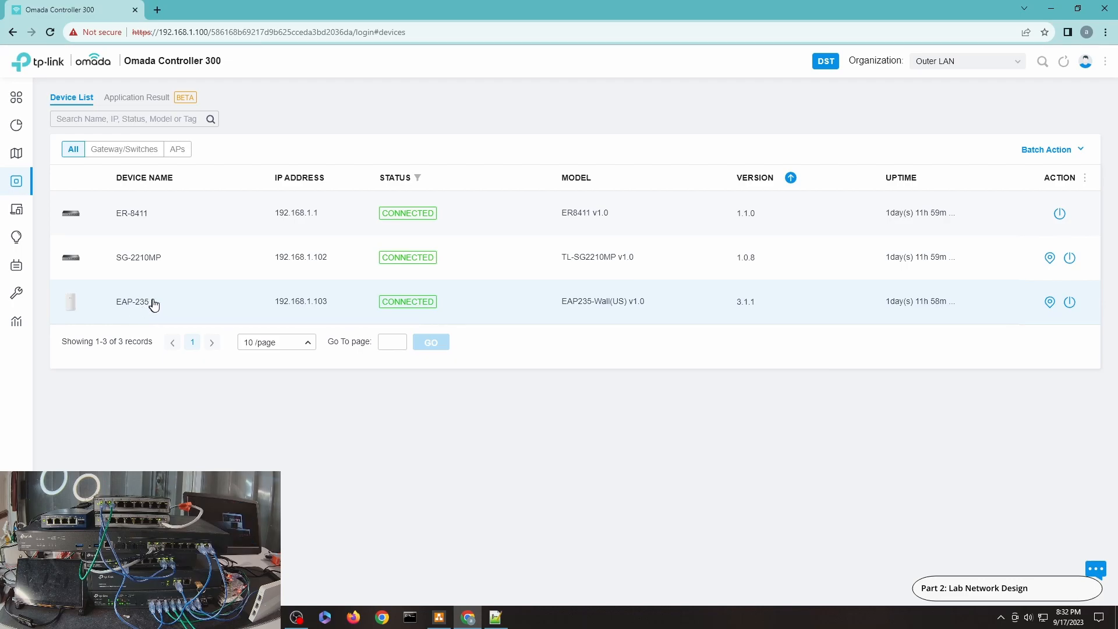
mouse_move(164, 217)
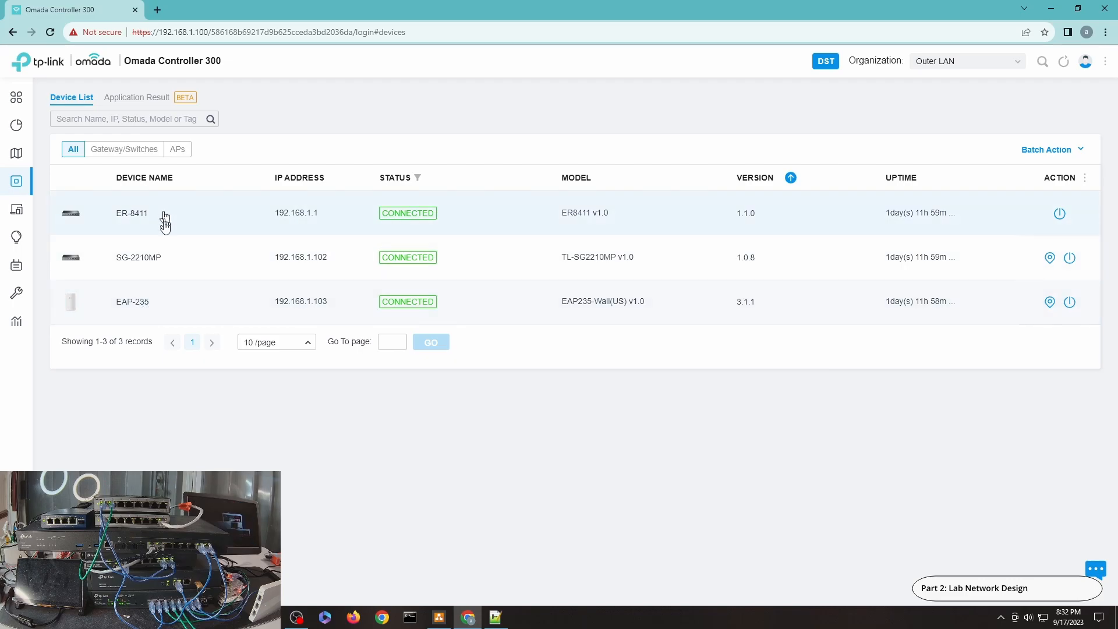
mouse_move(175, 244)
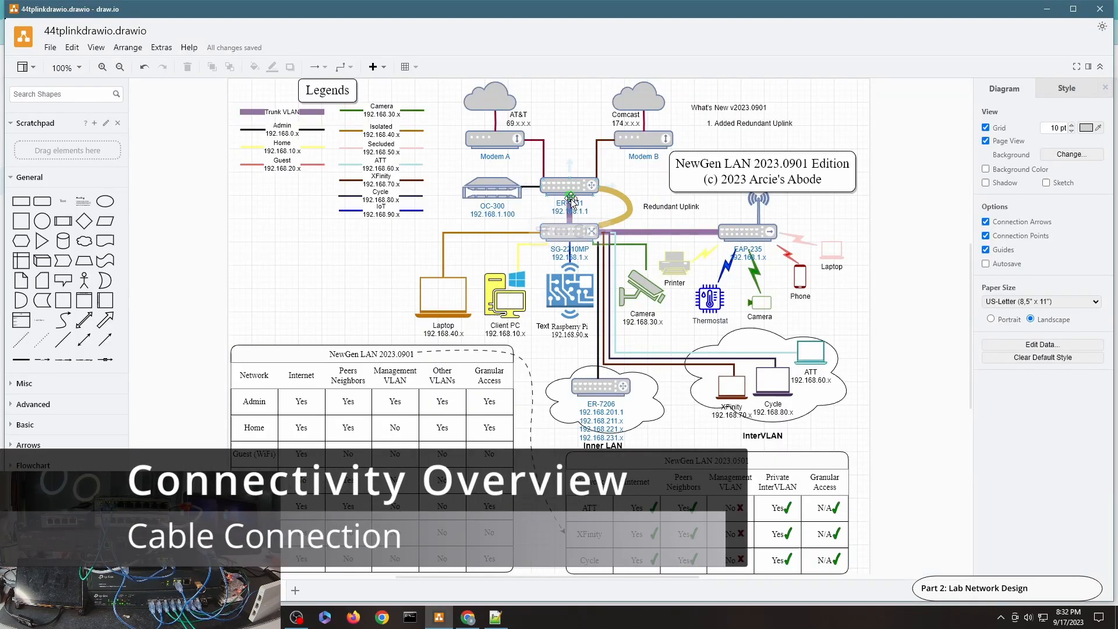
mouse_move(569, 200)
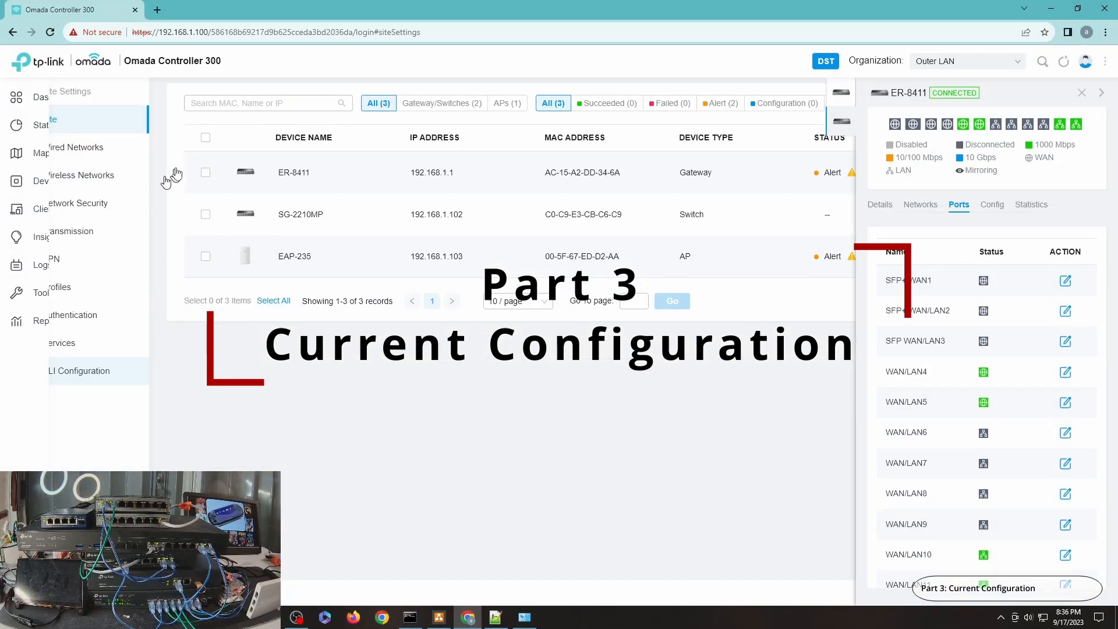
Open the Wired Networks LAN list, close the switch panel, and page through the networks.
left_click(49, 118)
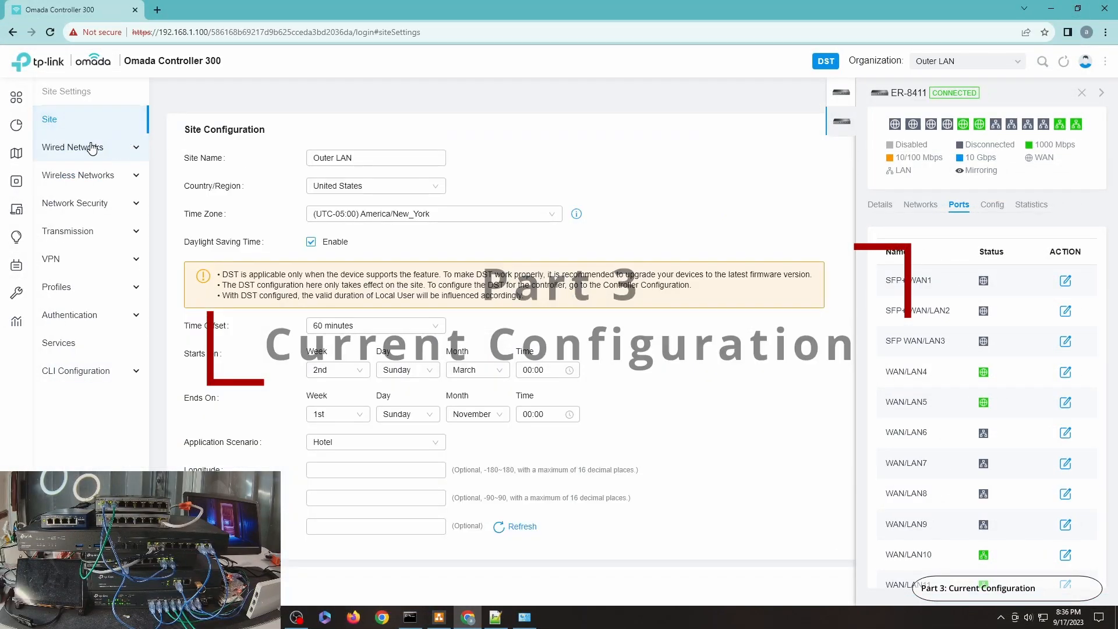
left_click(72, 147)
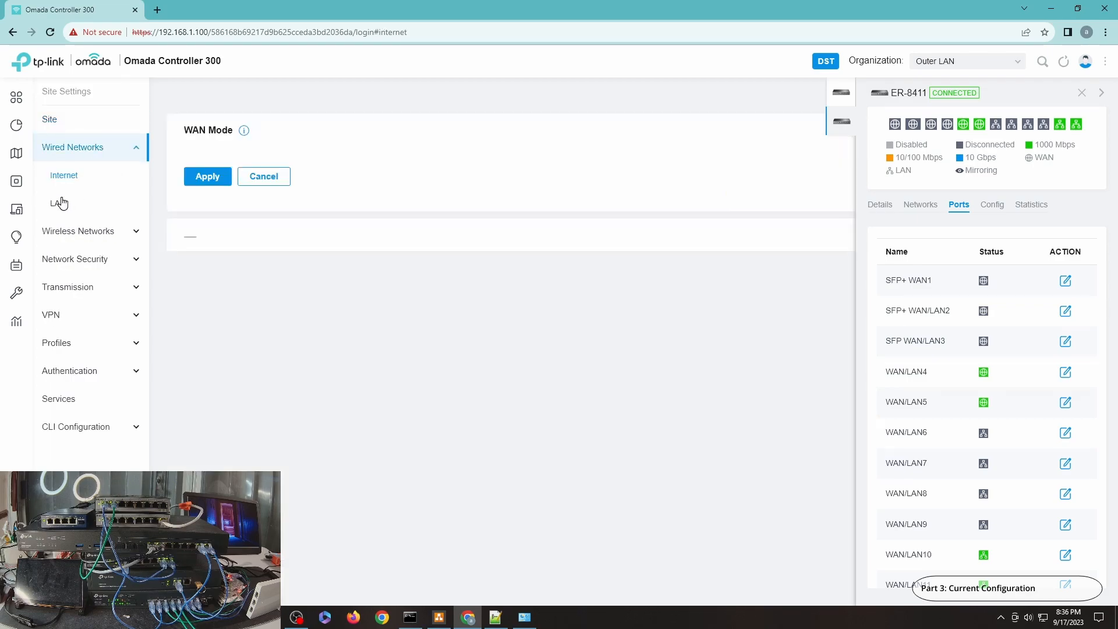
left_click(57, 203)
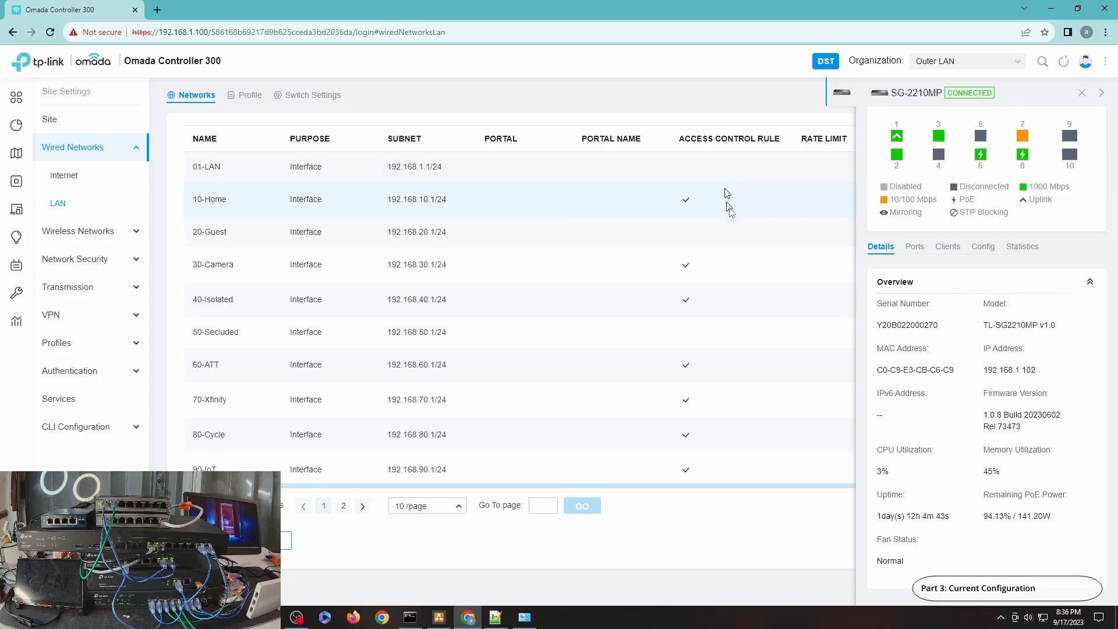
left_click(1082, 93)
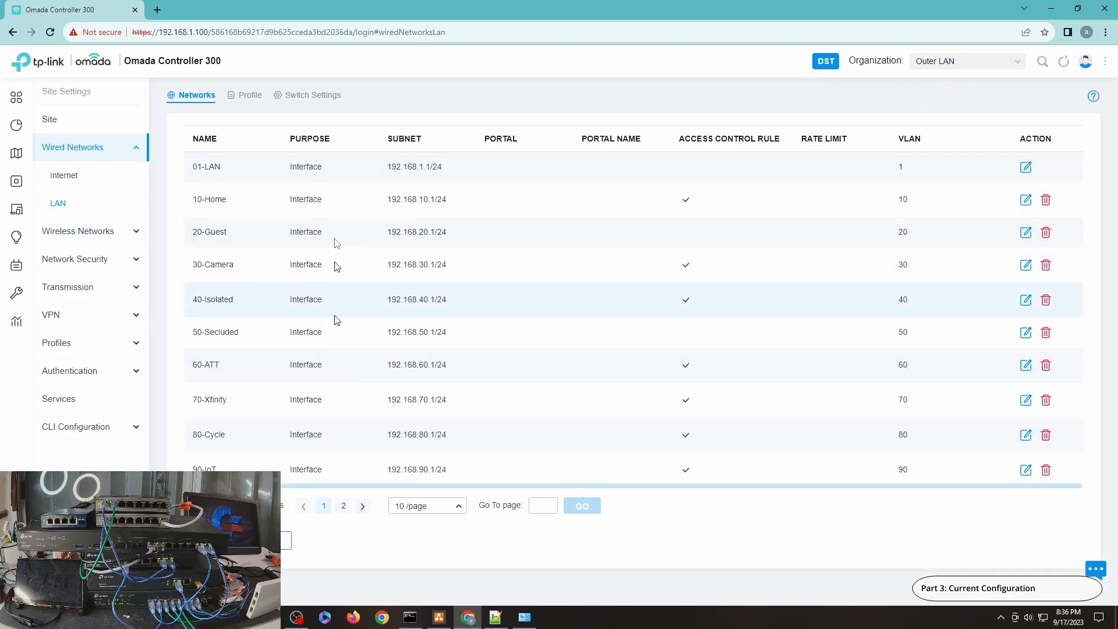
left_click(343, 505)
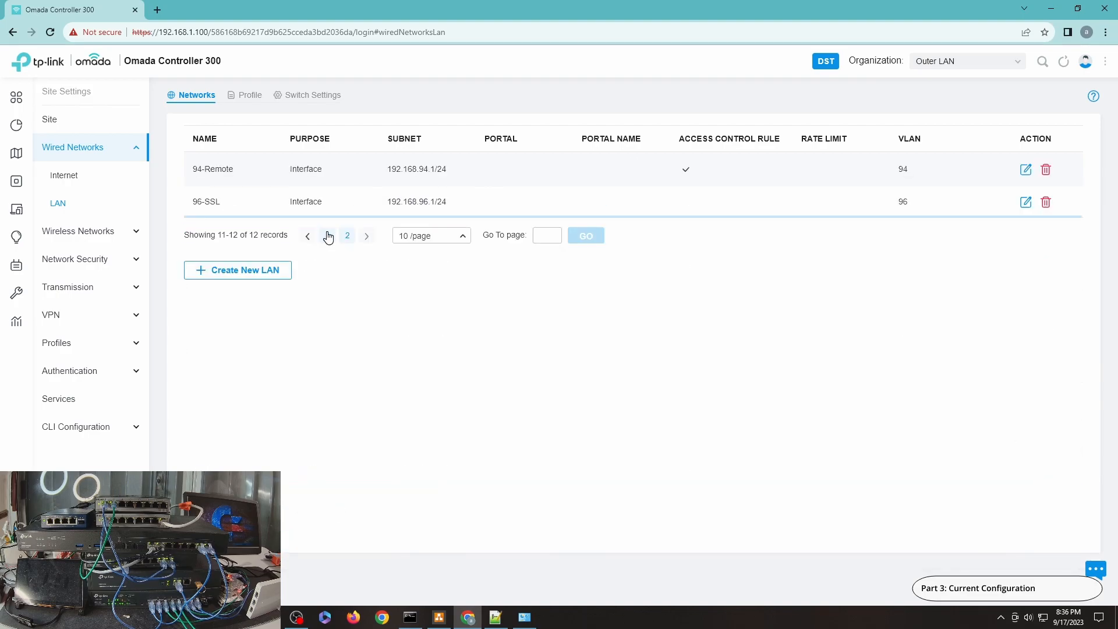
left_click(307, 235)
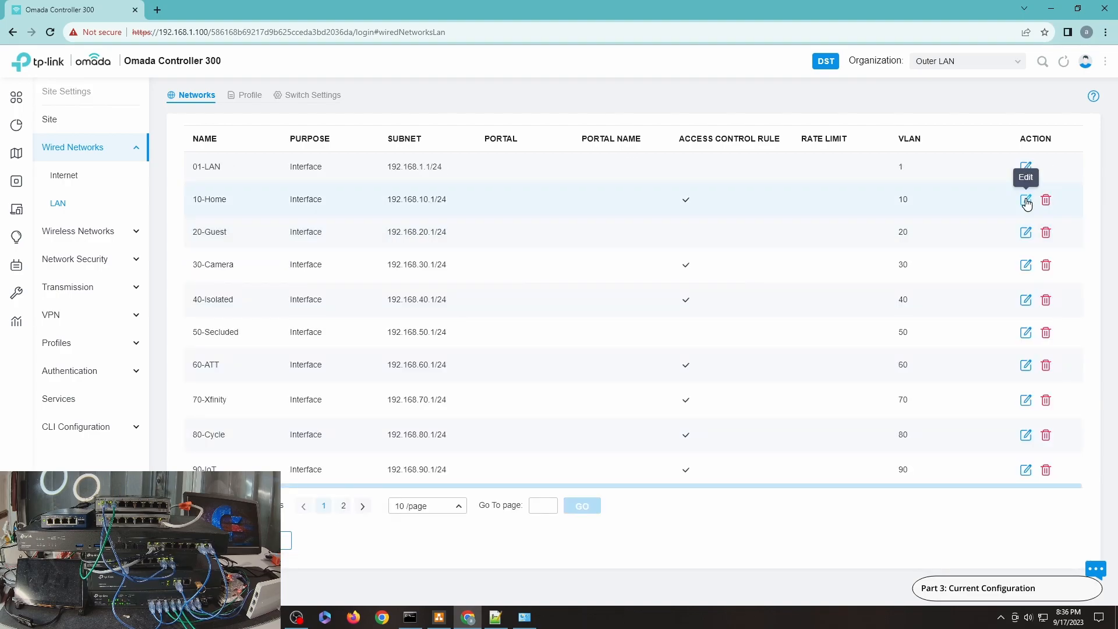
Step through the 10-Home, 01-LAN, 20-Guest, 70-Xfinity and 96-SSL network settings.
left_click(1025, 200)
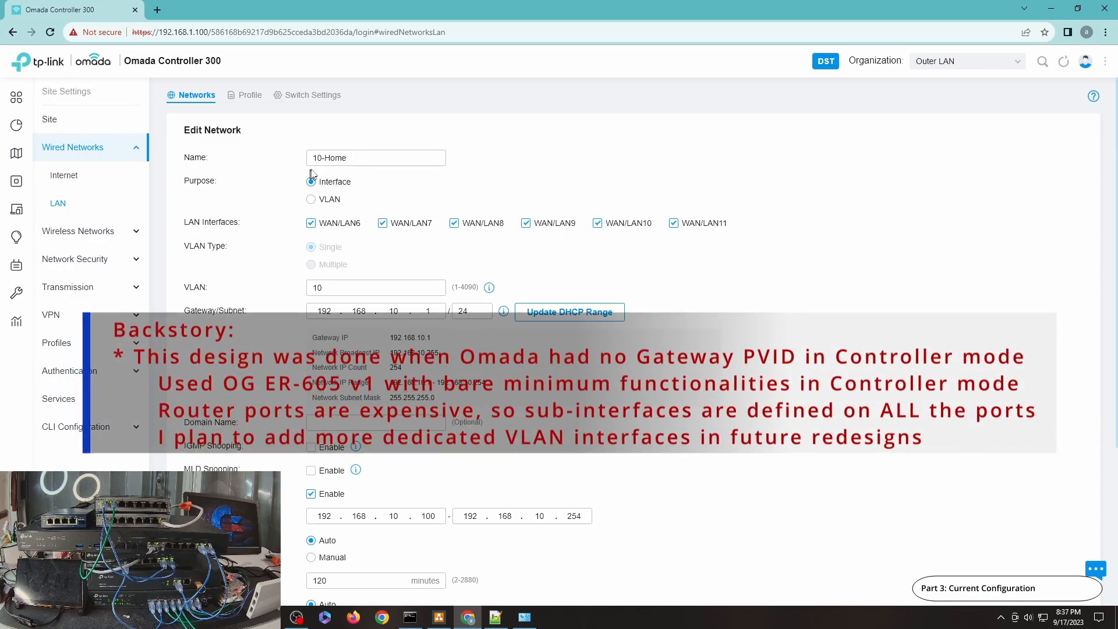
scroll("down", 3)
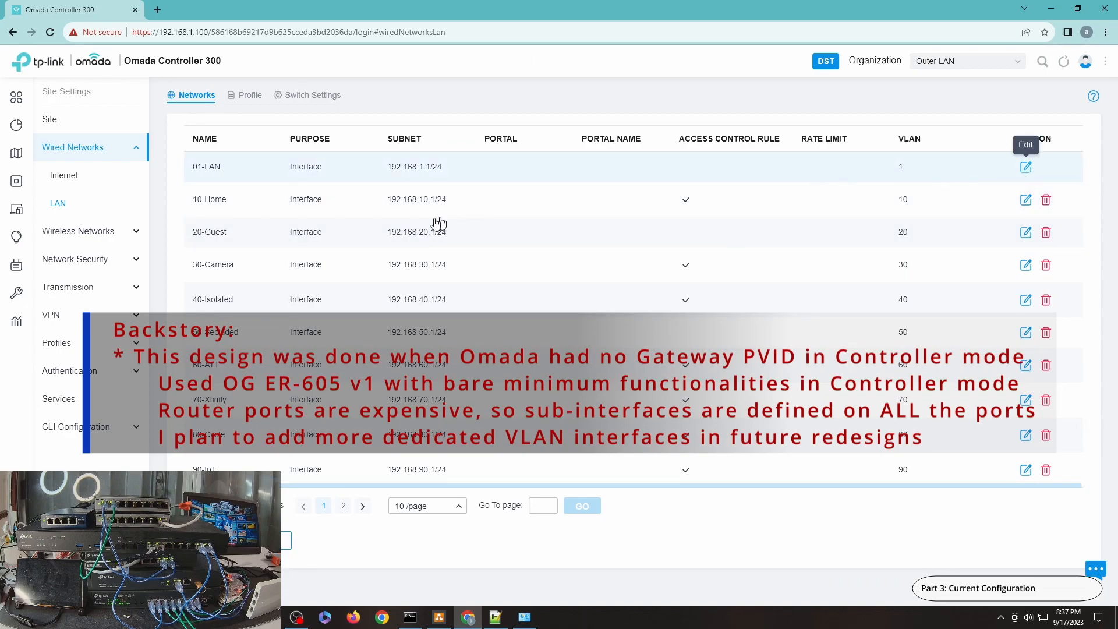
left_click(1026, 168)
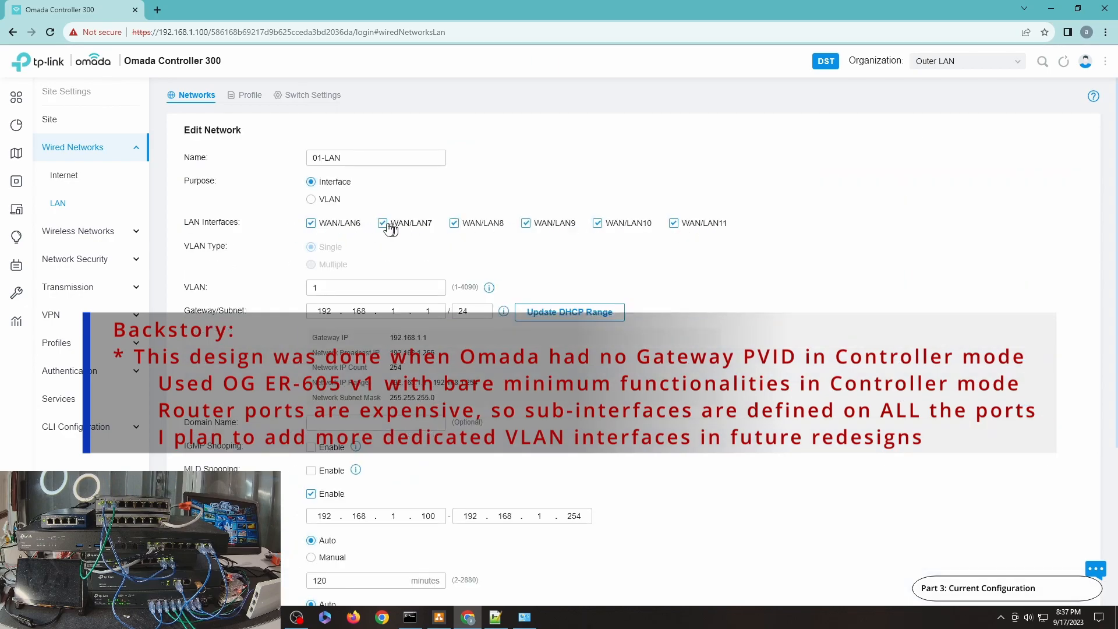
scroll("down", 3)
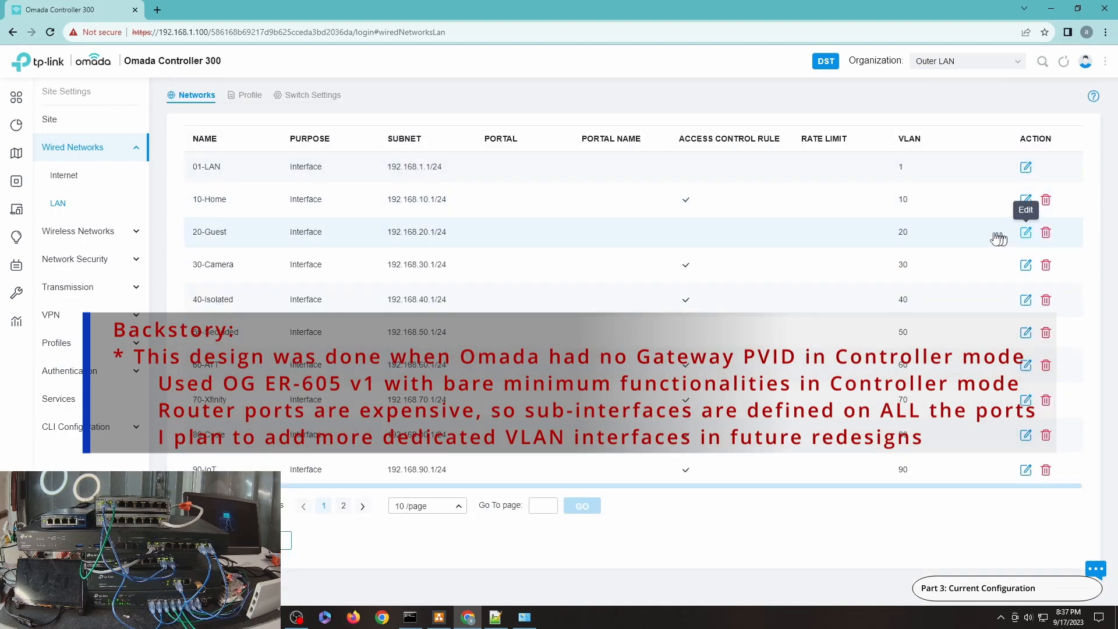
left_click(1026, 232)
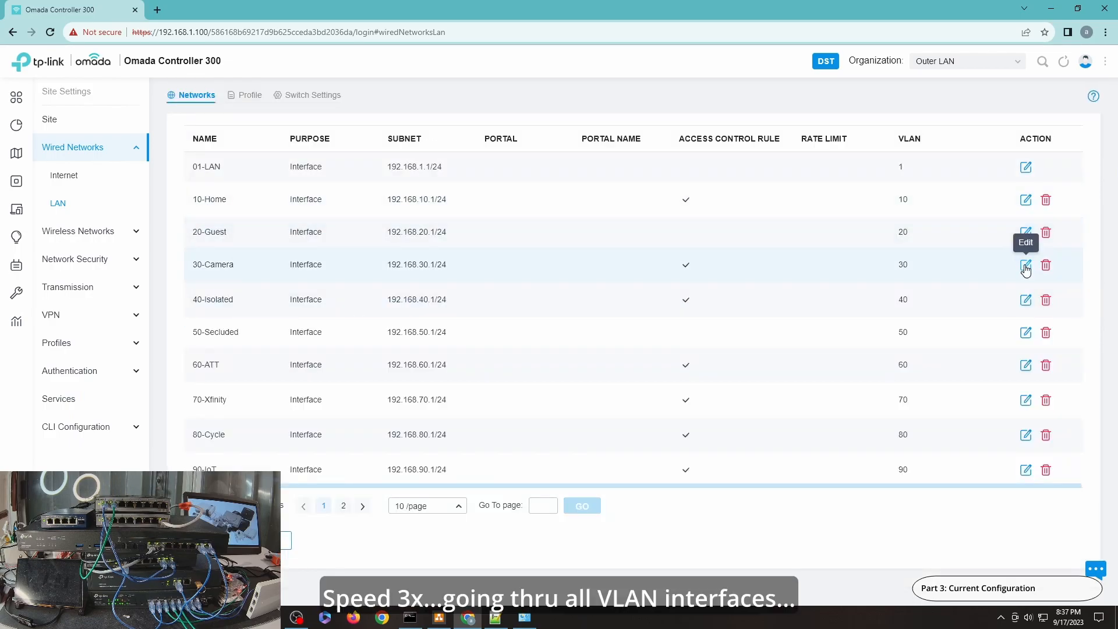
scroll("down", 3)
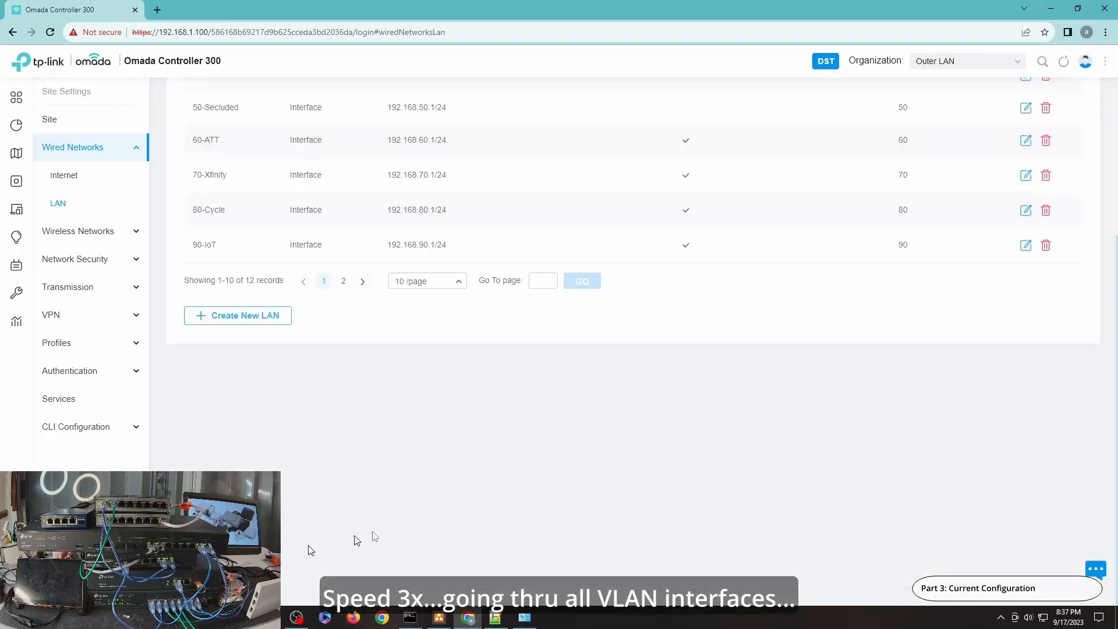
scroll("up", 3)
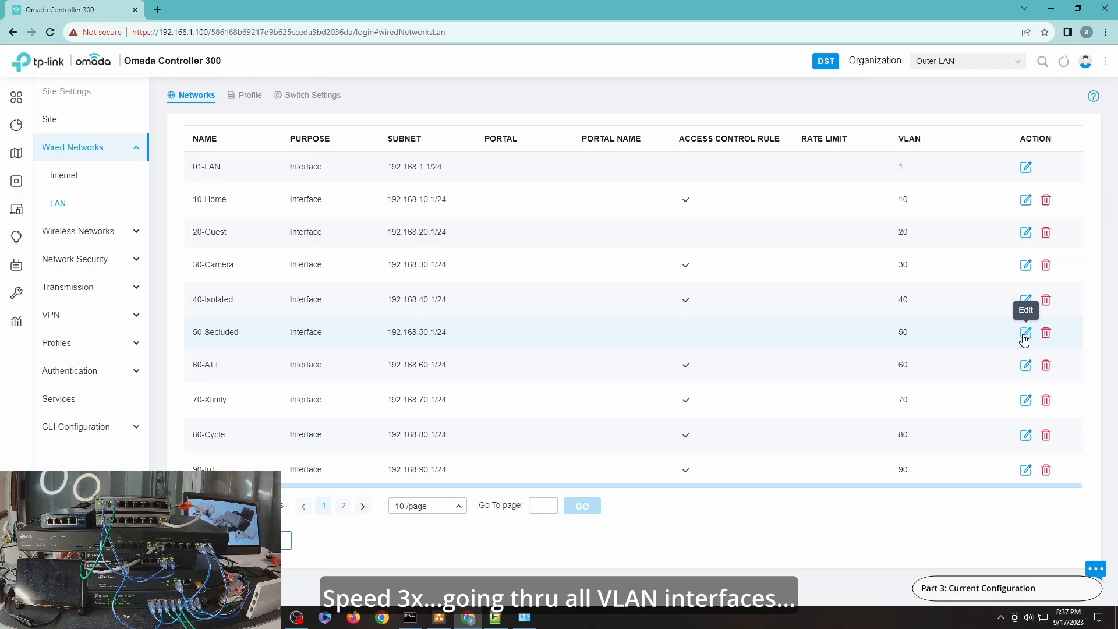
mouse_move(863, 336)
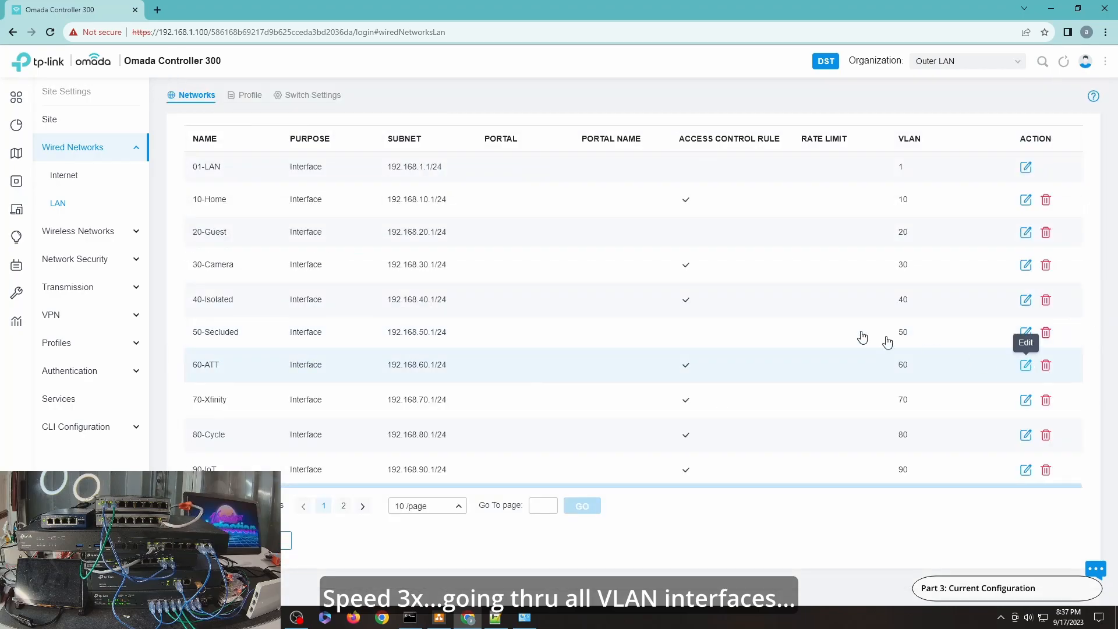
left_click(1026, 400)
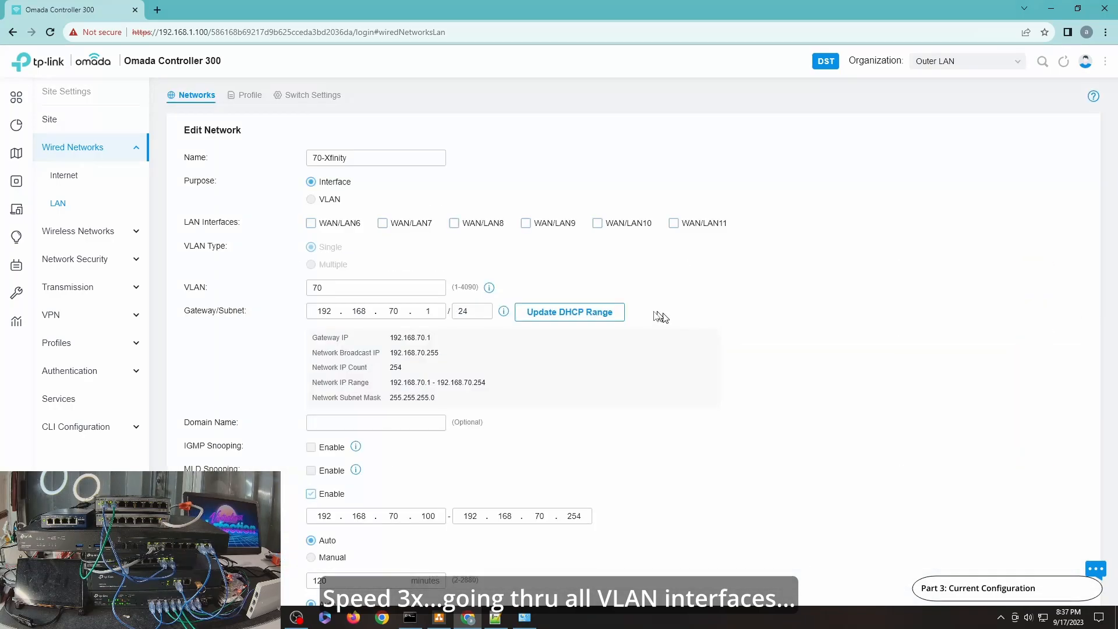
scroll("down", 3)
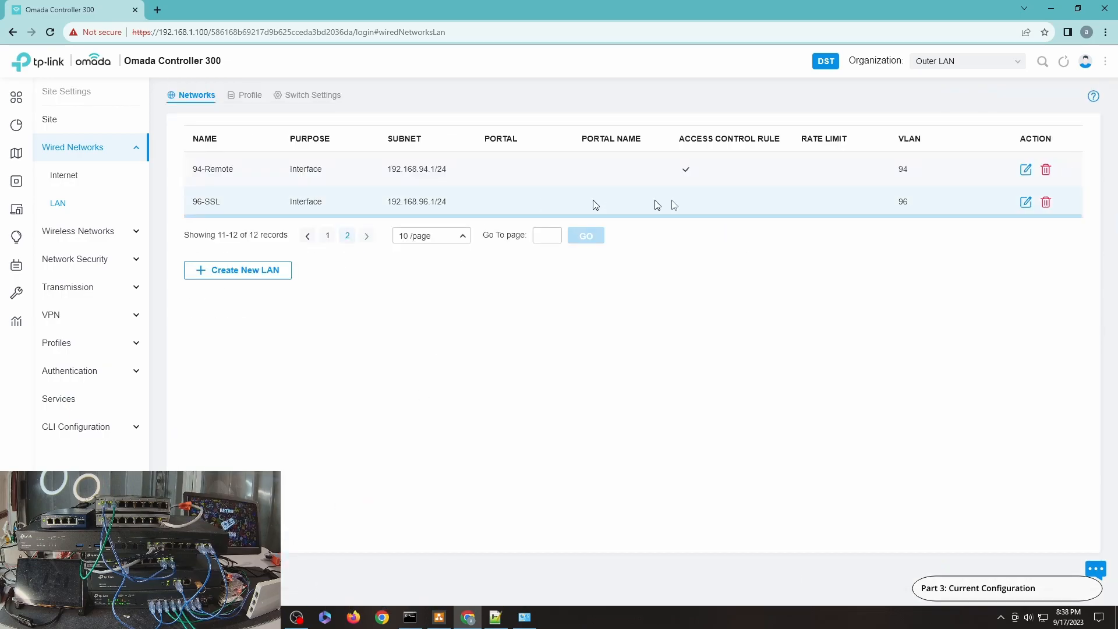
left_click(1026, 203)
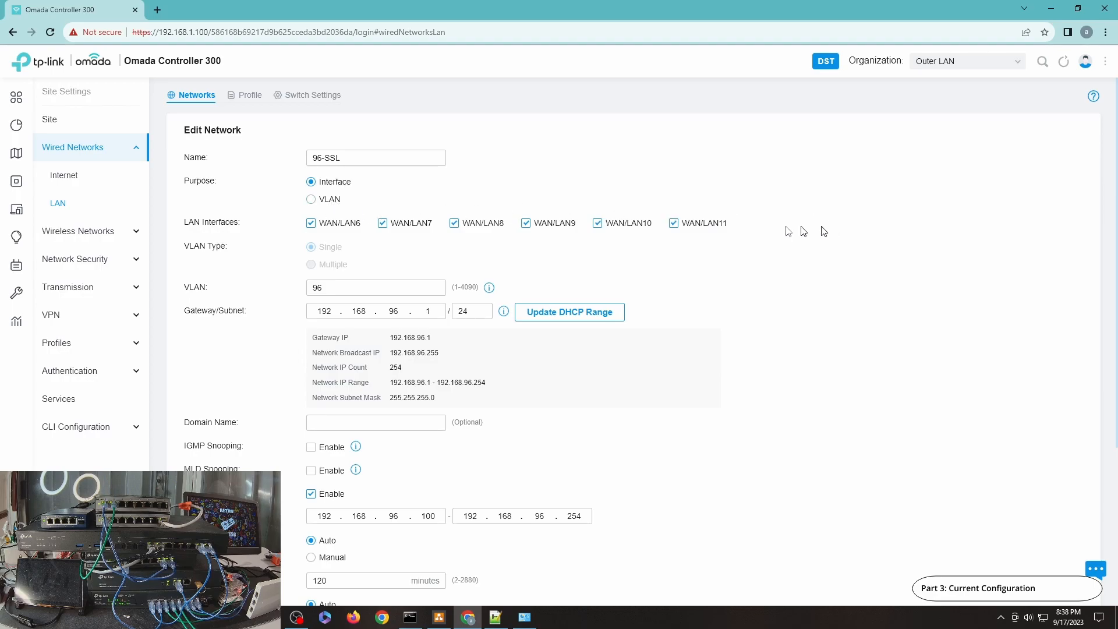
scroll("down", 3)
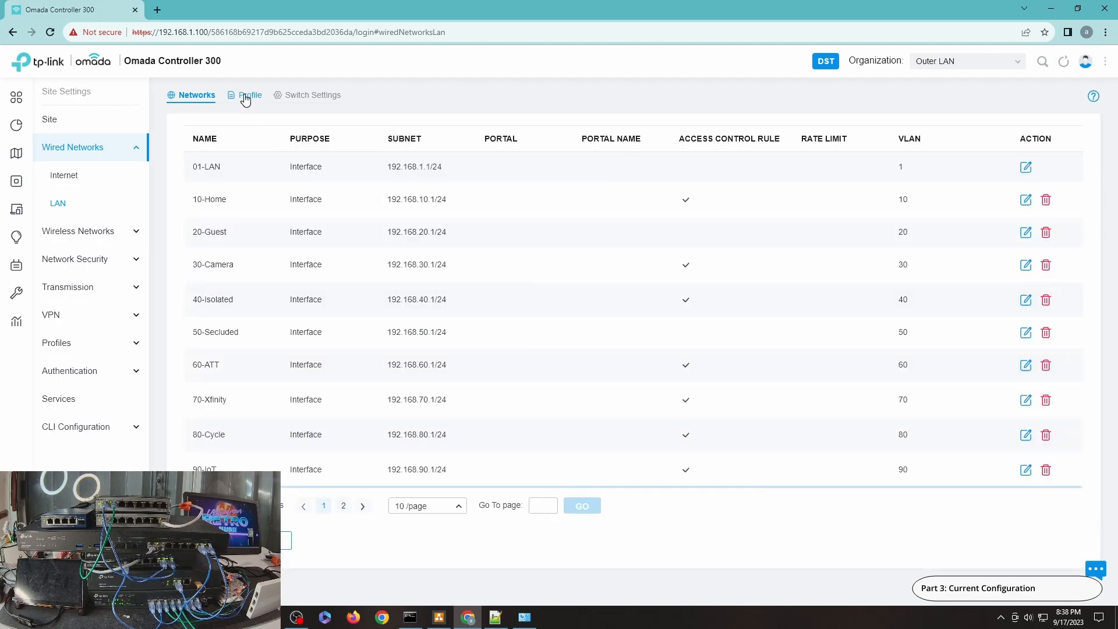
Inspect the All port profile on page 2, tagging Home, Guest, Camera and IoT.
left_click(248, 95)
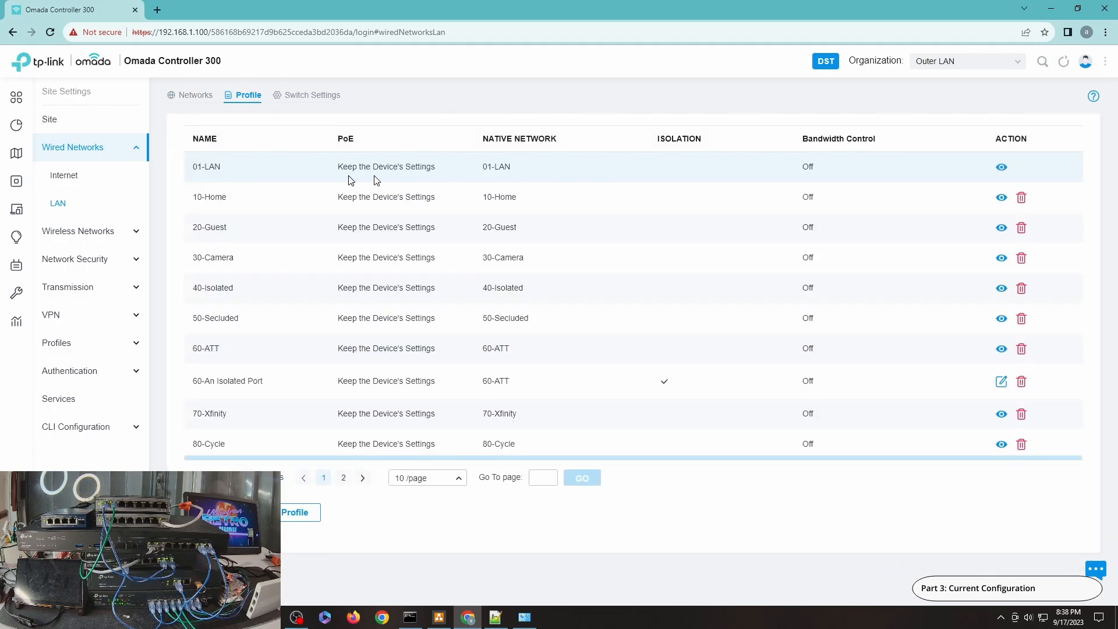
left_click(343, 478)
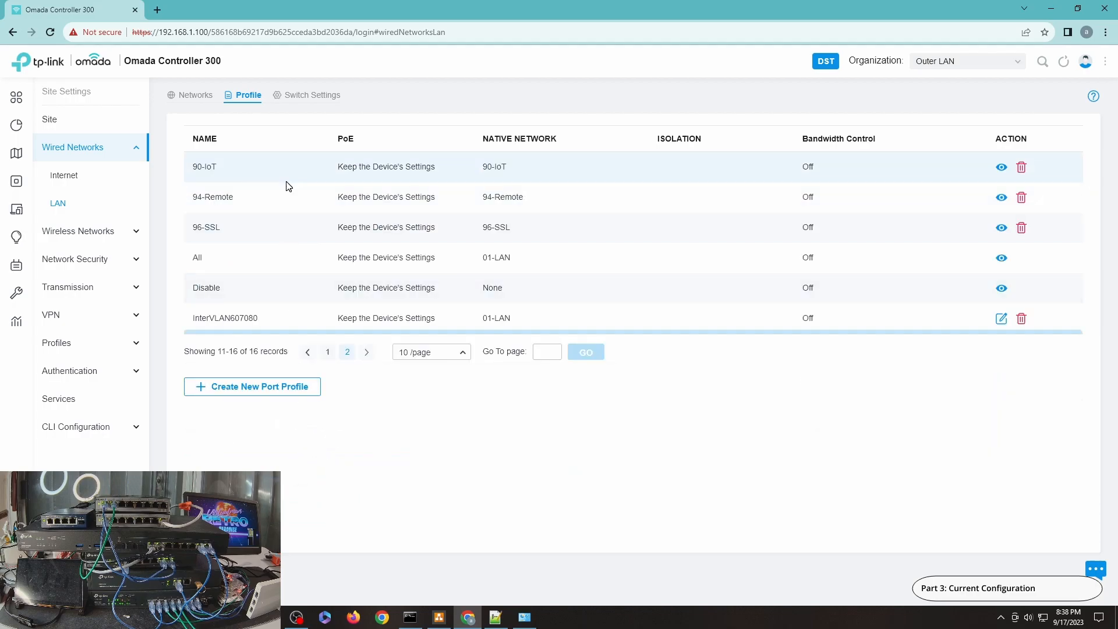
mouse_move(1001, 261)
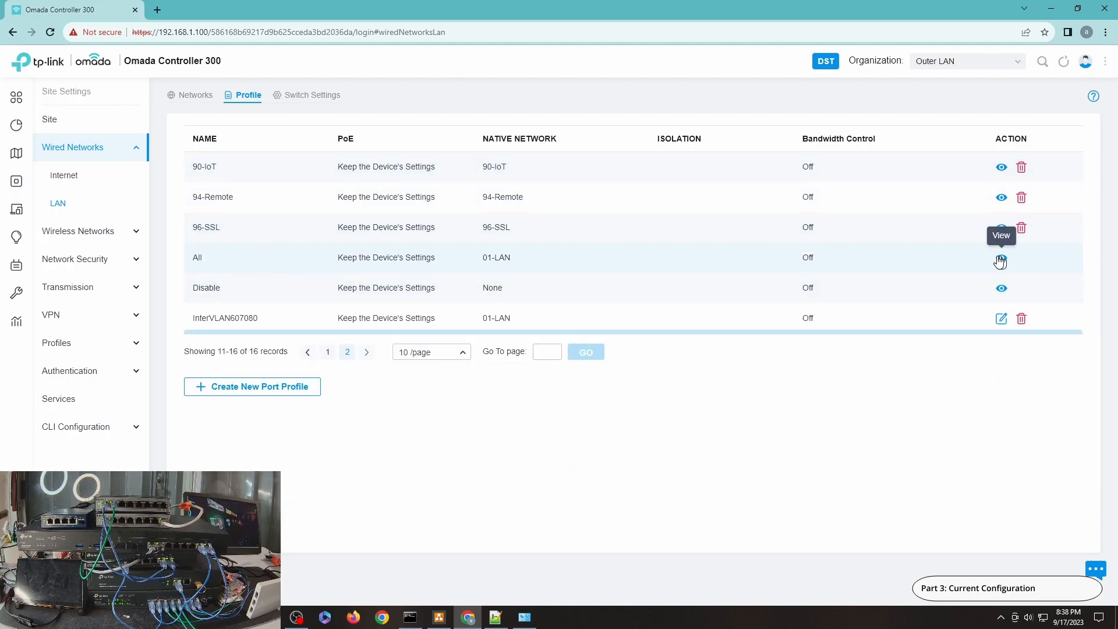
mouse_move(1015, 259)
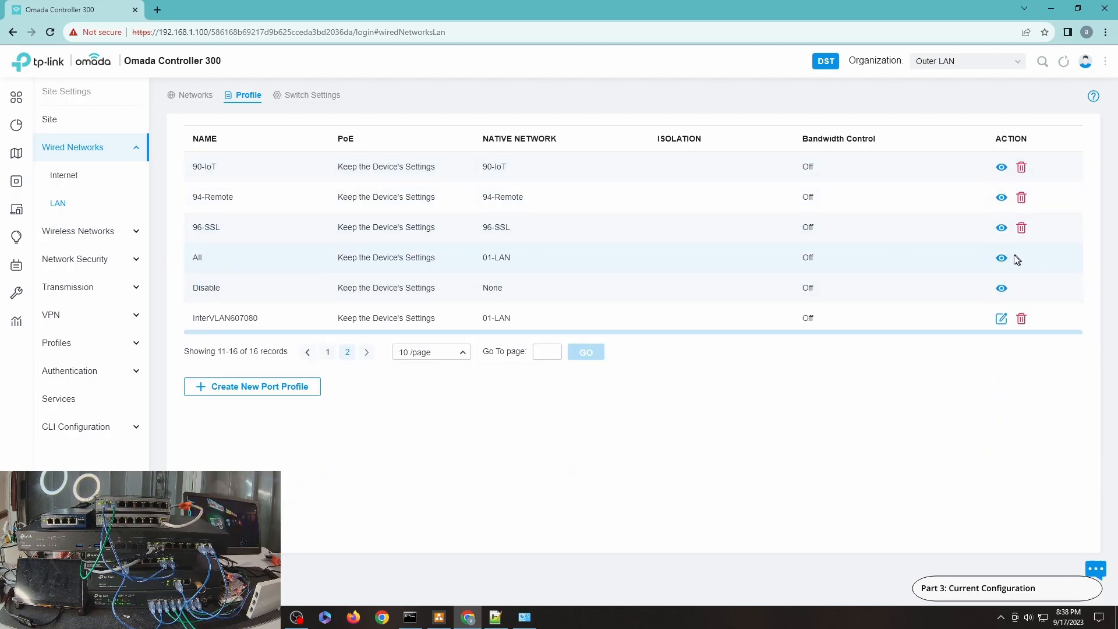
left_click(1002, 258)
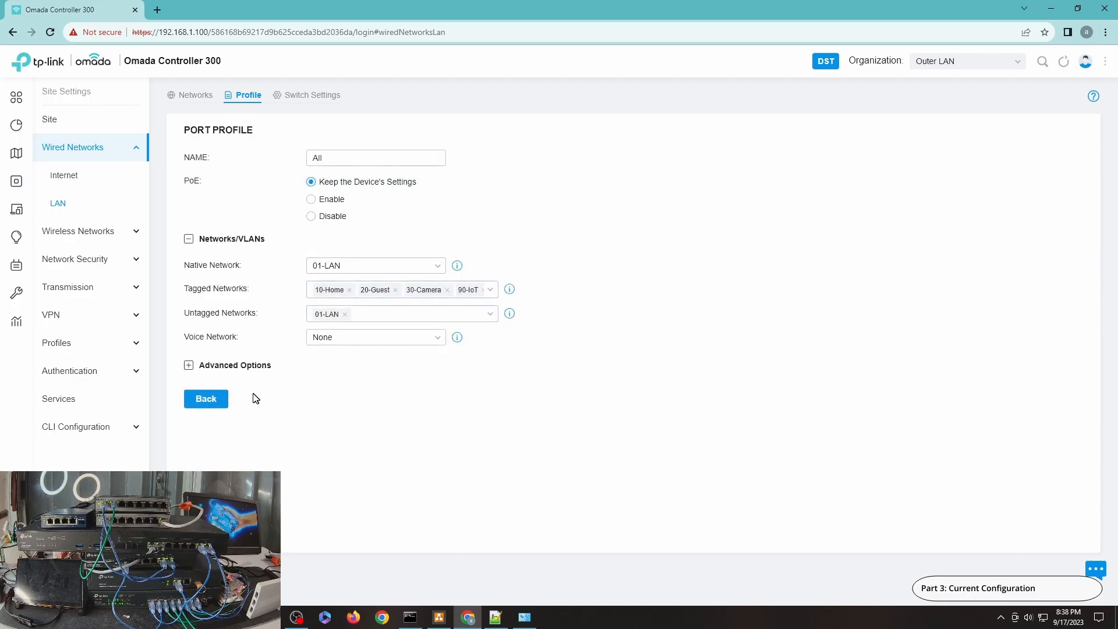
left_click(206, 399)
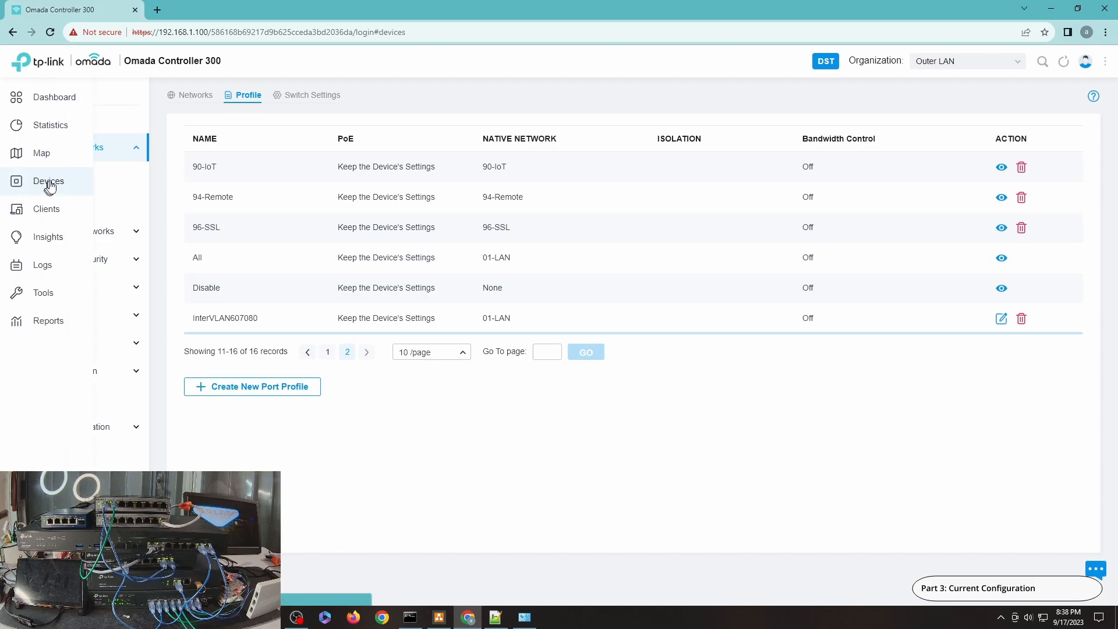
View the port statuses of the SG-2210MP switch from Devices.
left_click(49, 181)
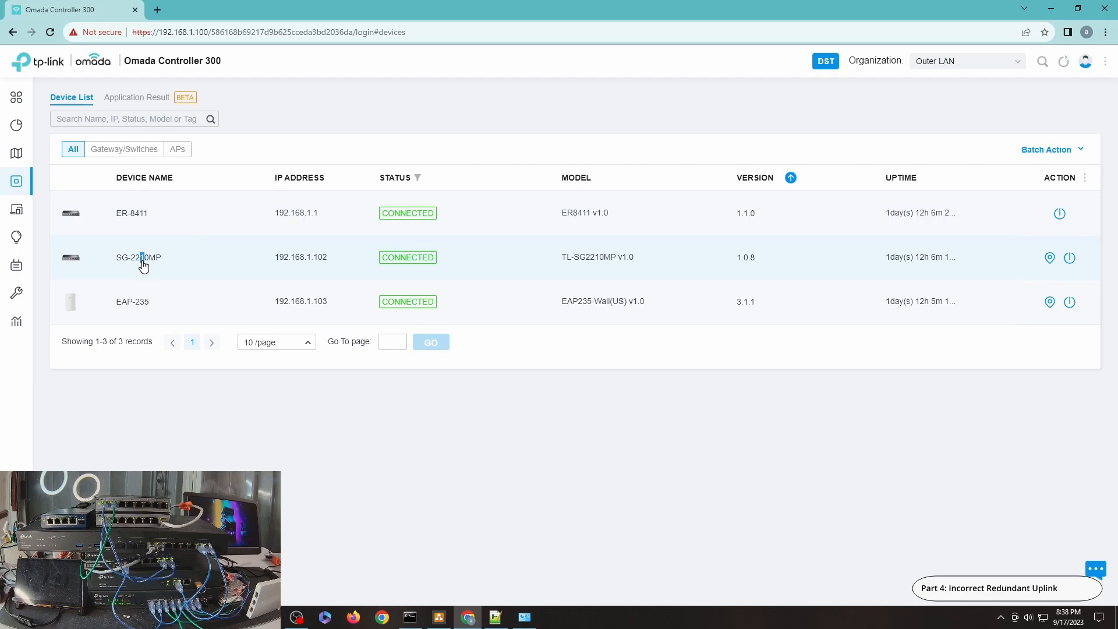
left_click(138, 257)
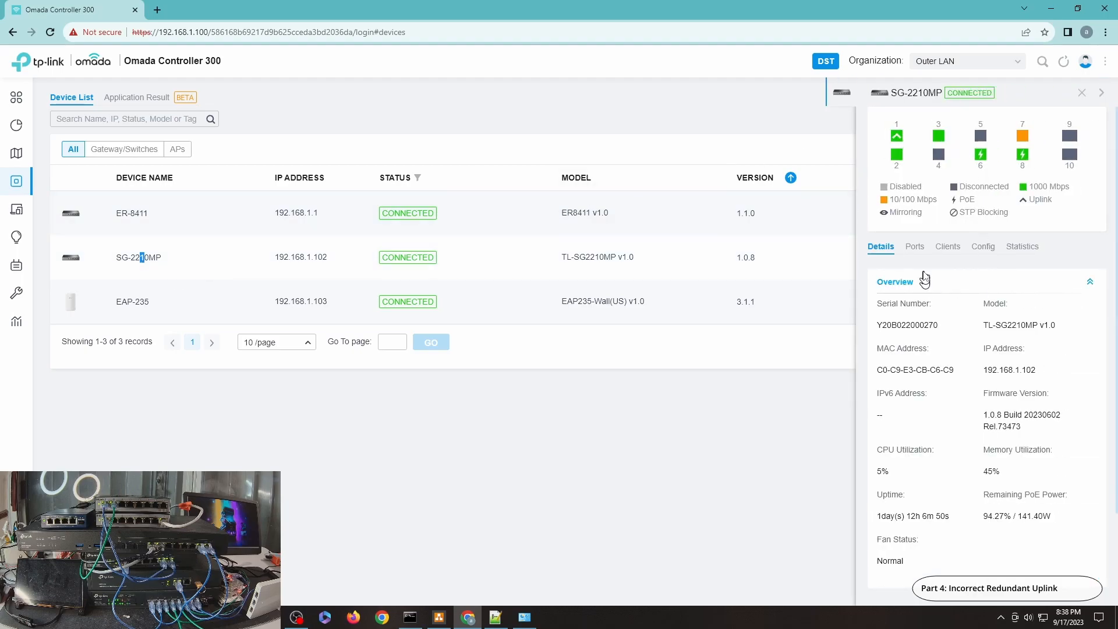
left_click(914, 246)
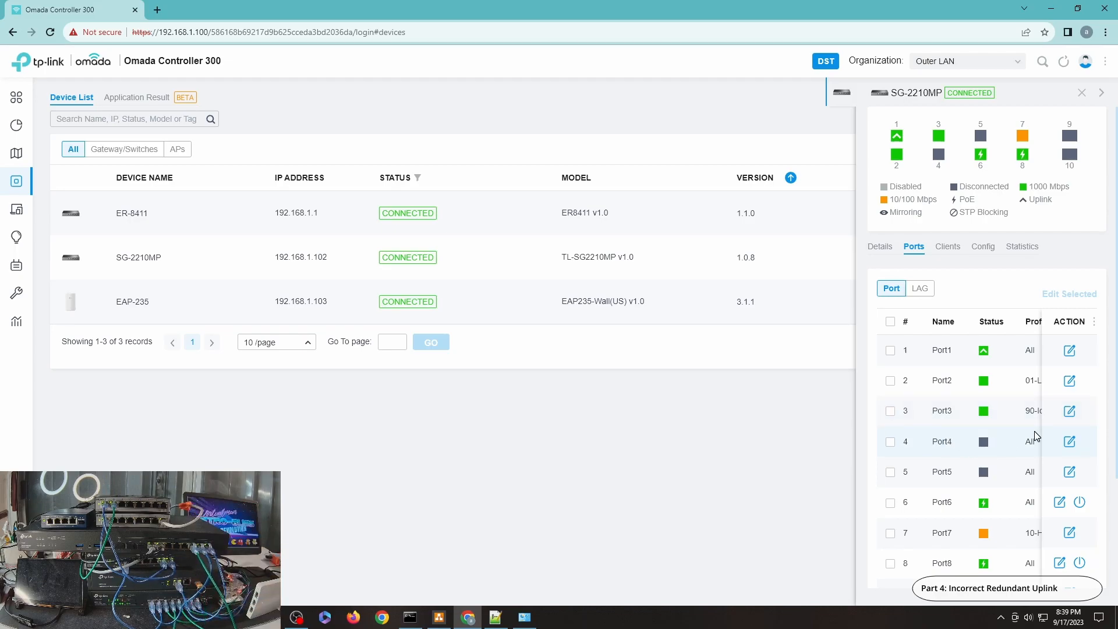
mouse_move(968, 548)
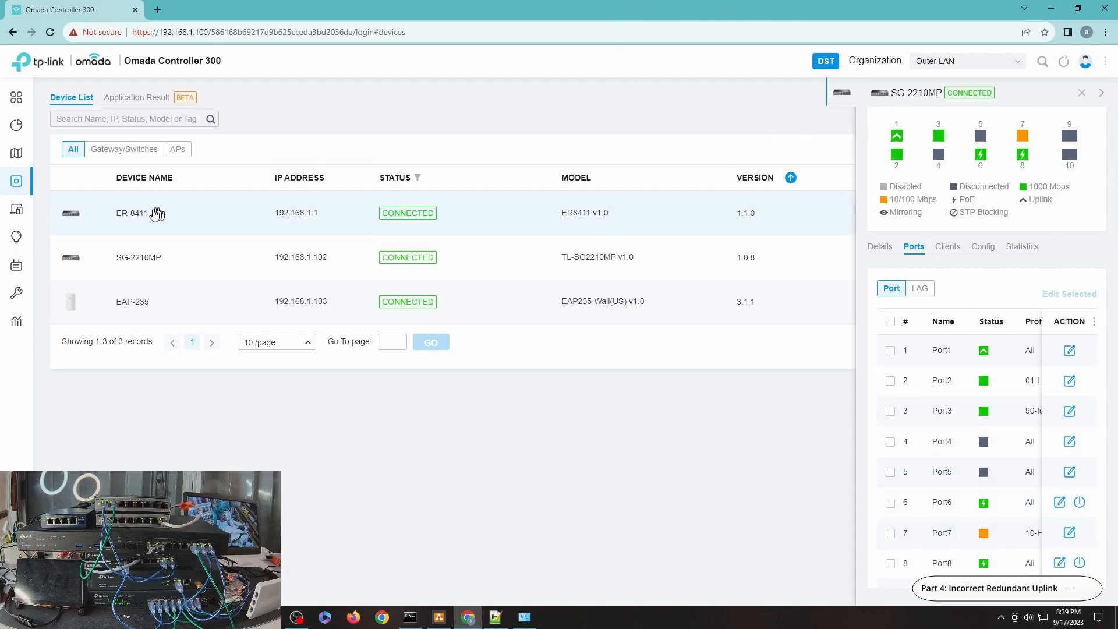
View the ER-8411 router's port statuses, then return to the device list.
left_click(131, 213)
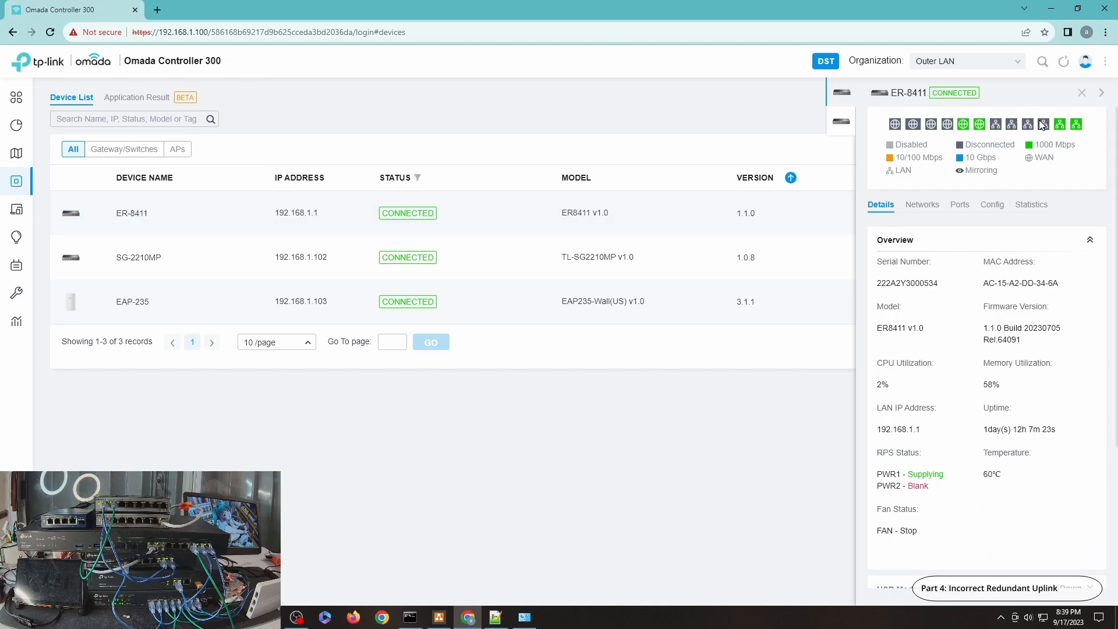
mouse_move(960, 204)
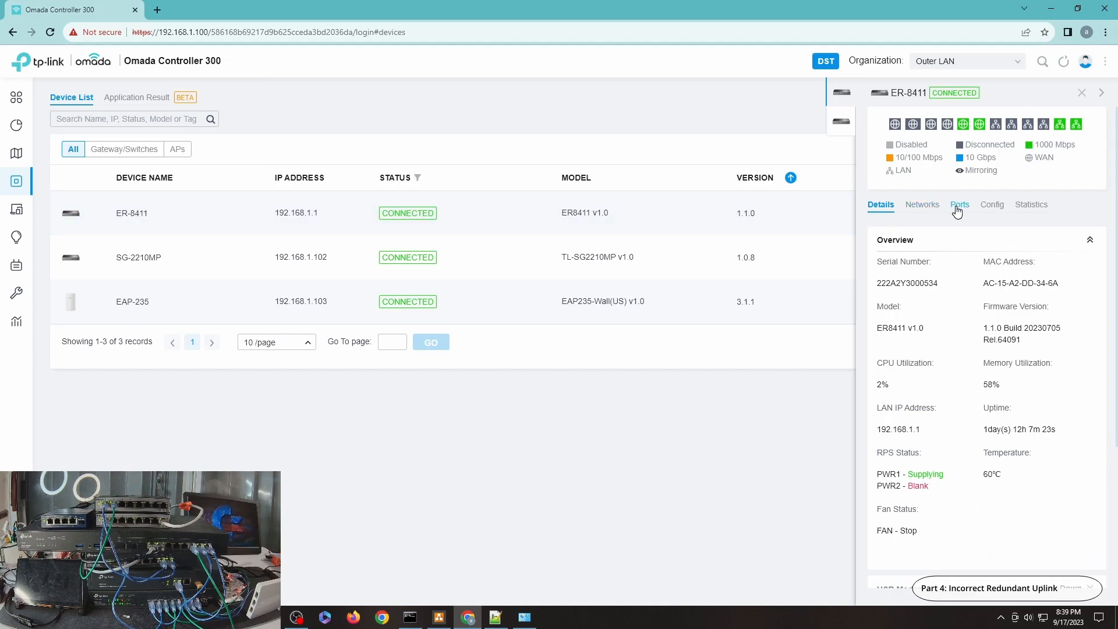
left_click(959, 204)
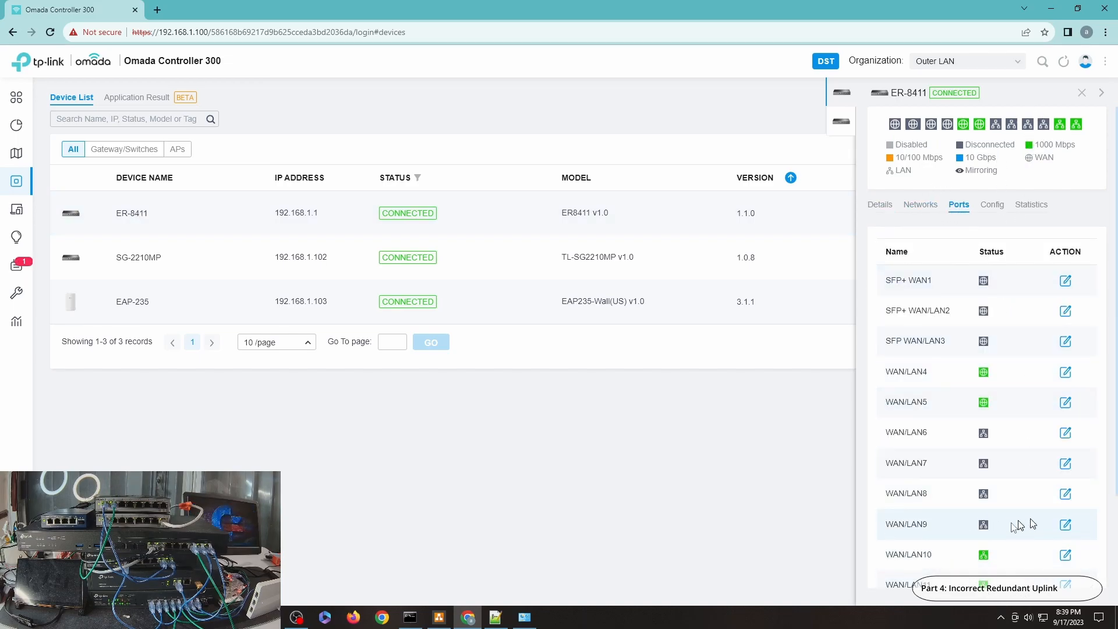
mouse_move(1006, 535)
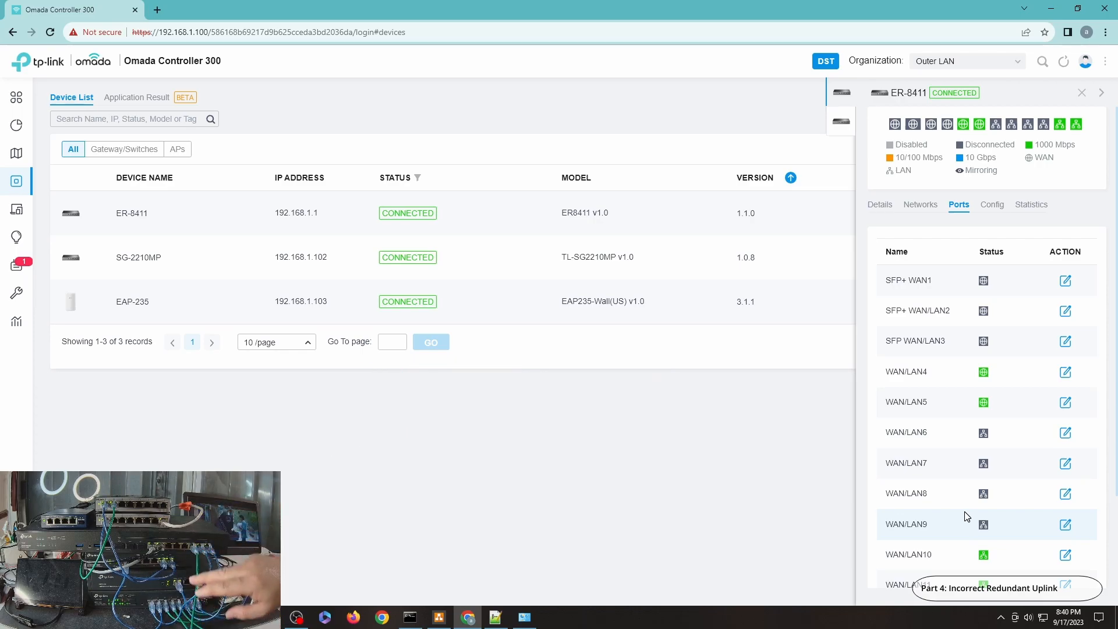
left_click(17, 180)
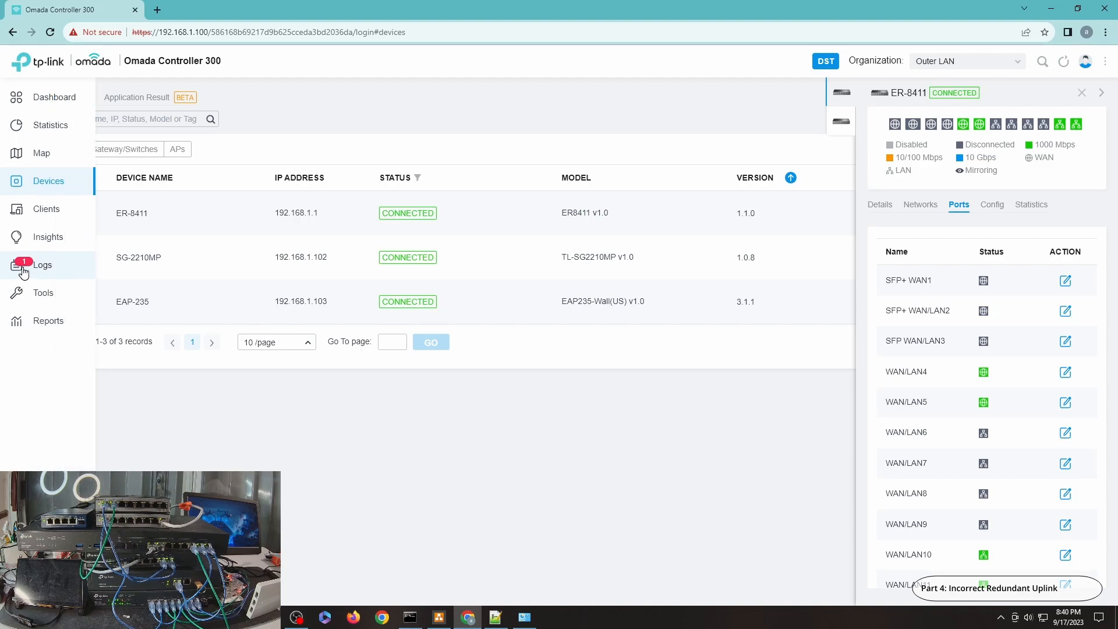
Open Logs and close the switch panel to read the Gi1/0/4 port-blocked alert.
left_click(42, 265)
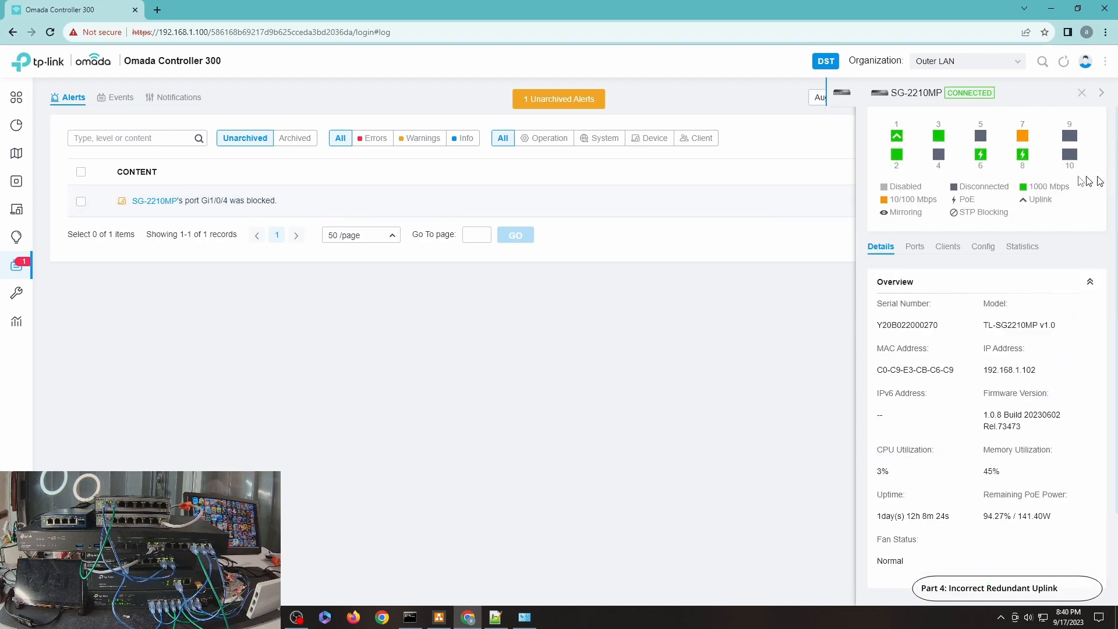
left_click(1082, 93)
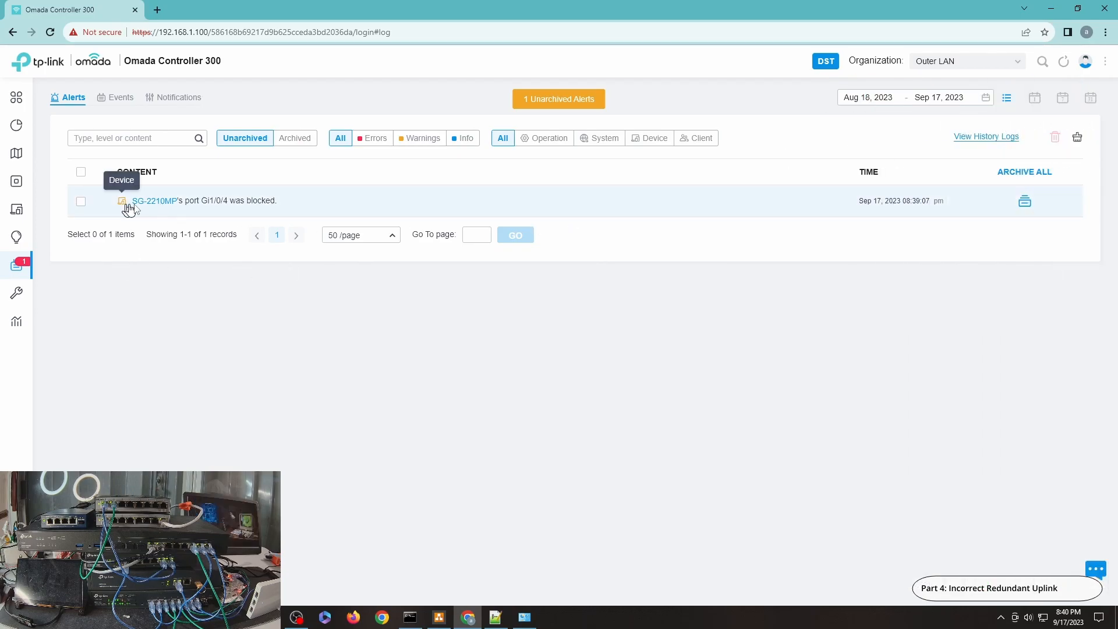
mouse_move(184, 215)
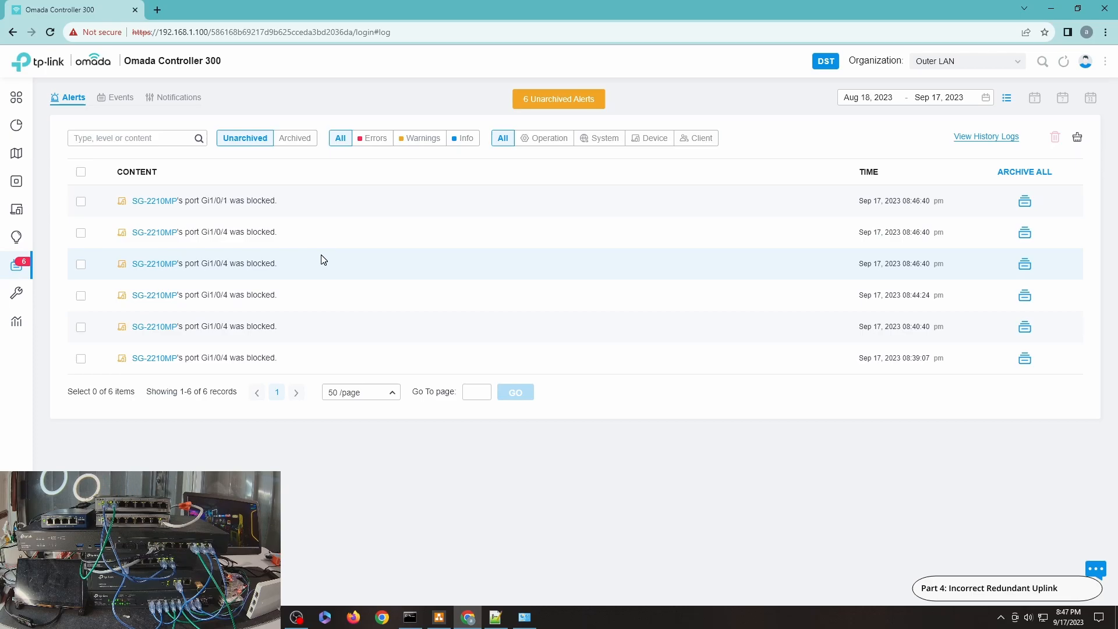
mouse_move(336, 275)
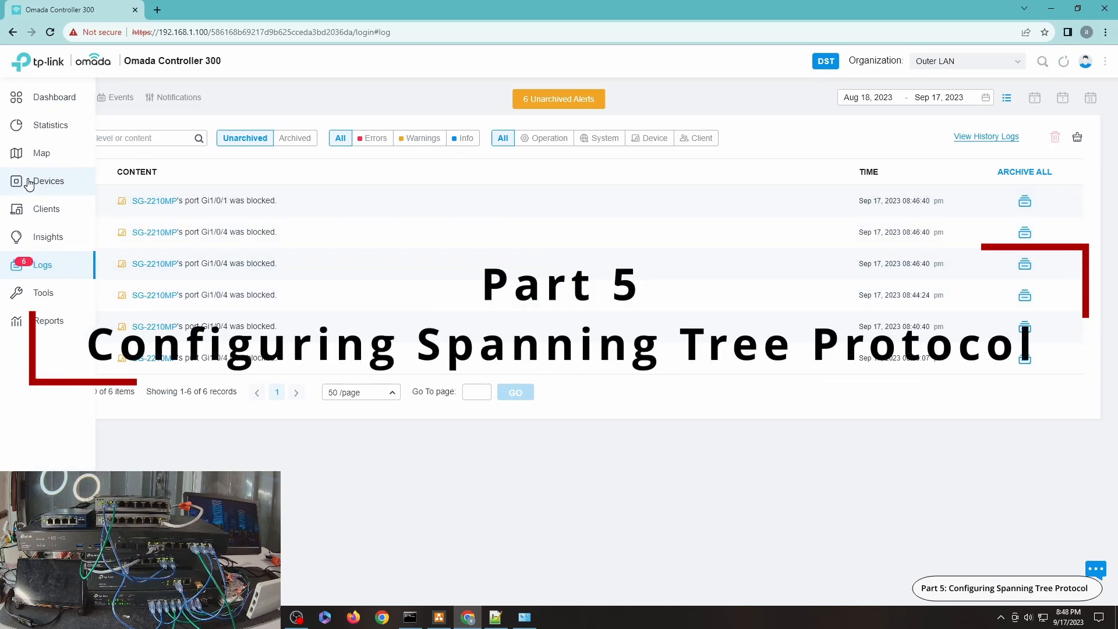
Expand Services in the SG-2210MP Config tab, showing spanning tree set to Off.
left_click(47, 180)
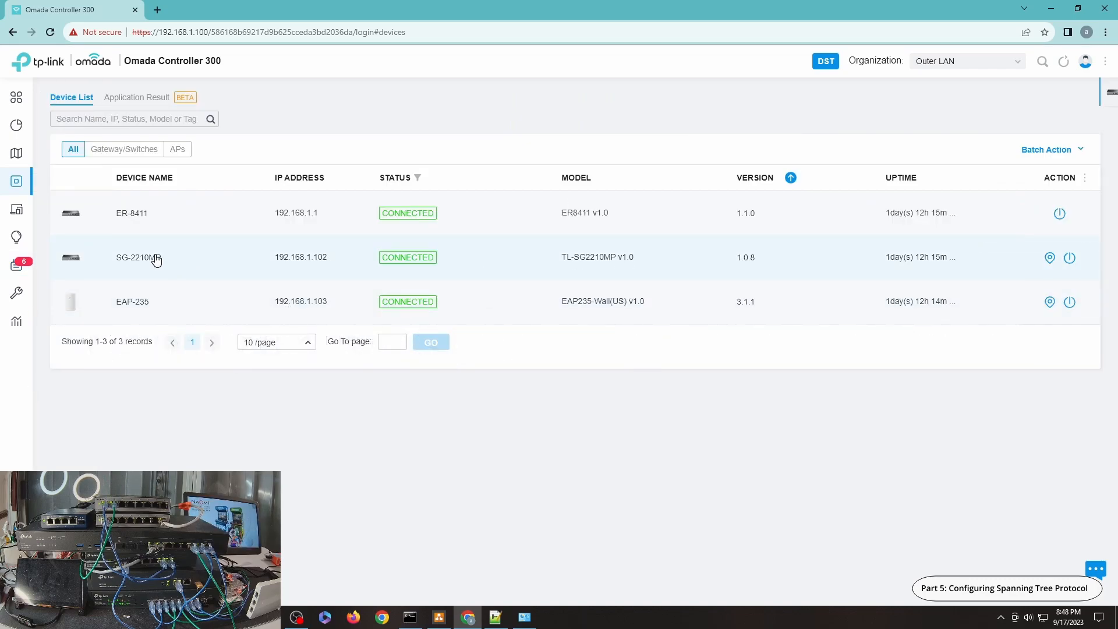
left_click(139, 257)
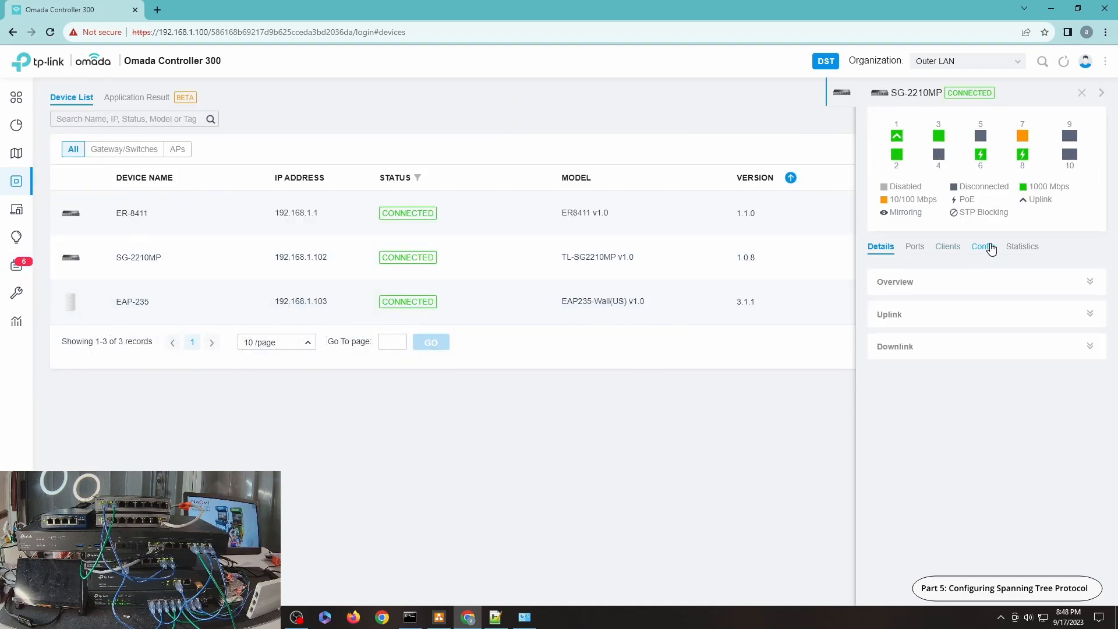
left_click(982, 246)
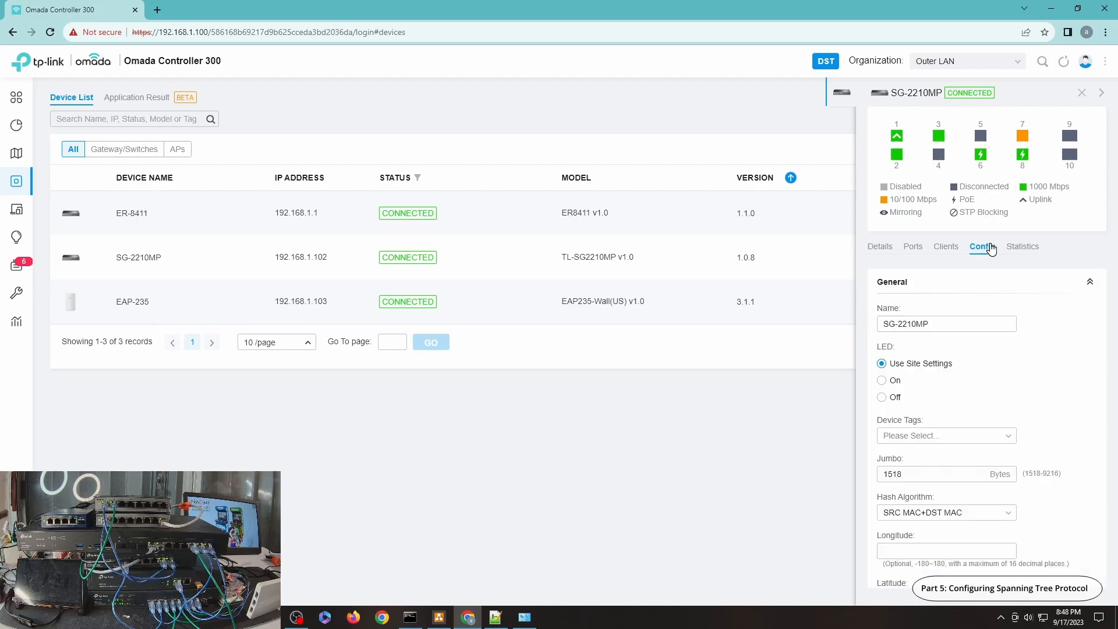
scroll("down", 3)
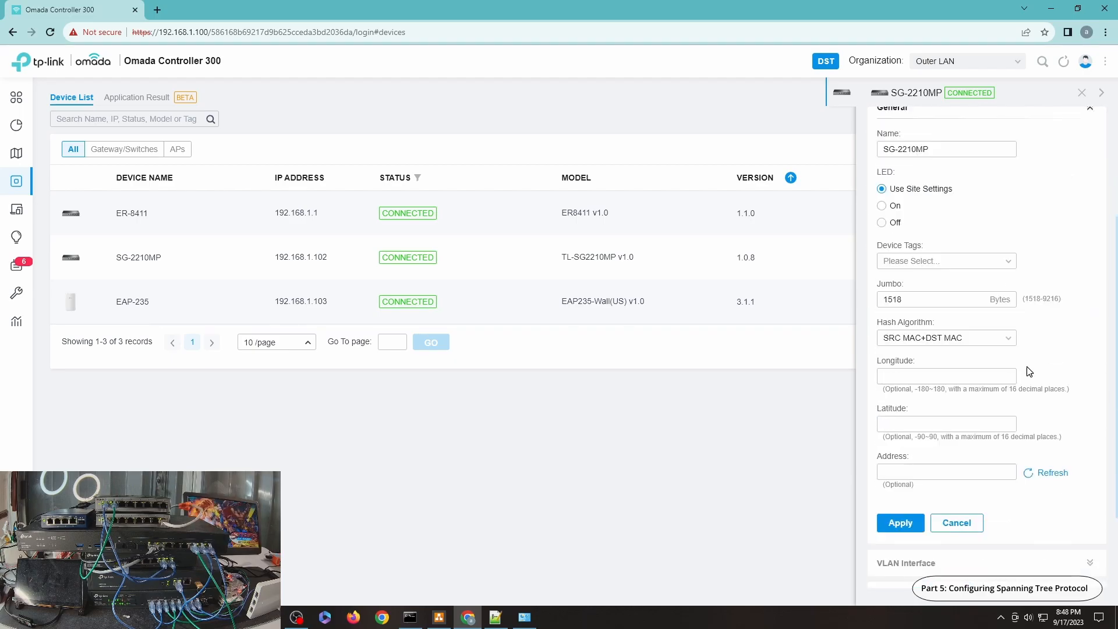
scroll("down", 3)
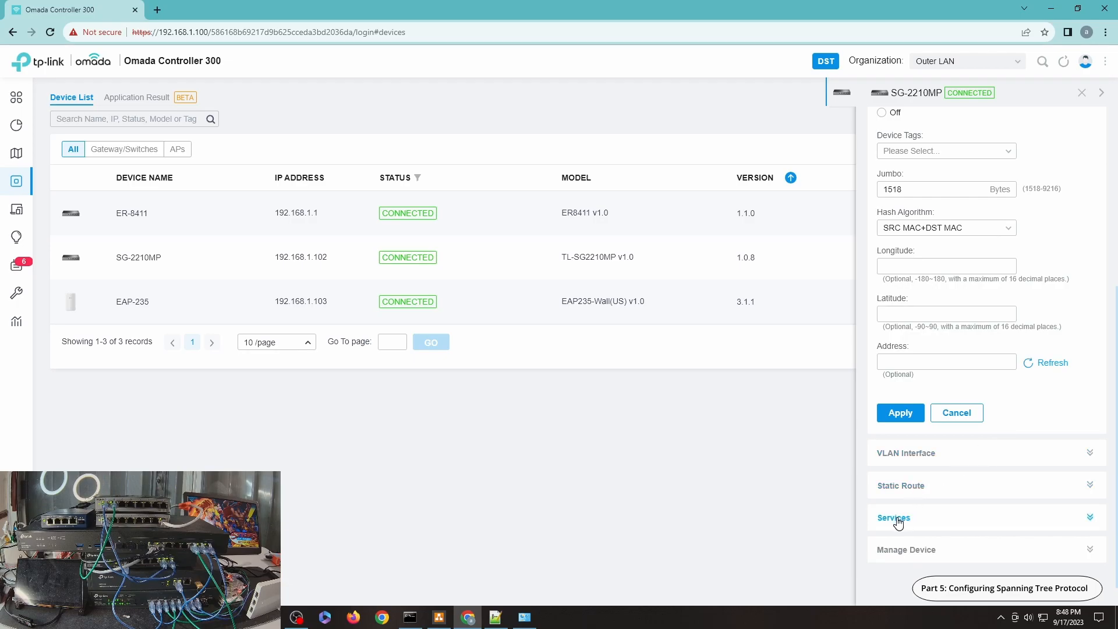
left_click(894, 518)
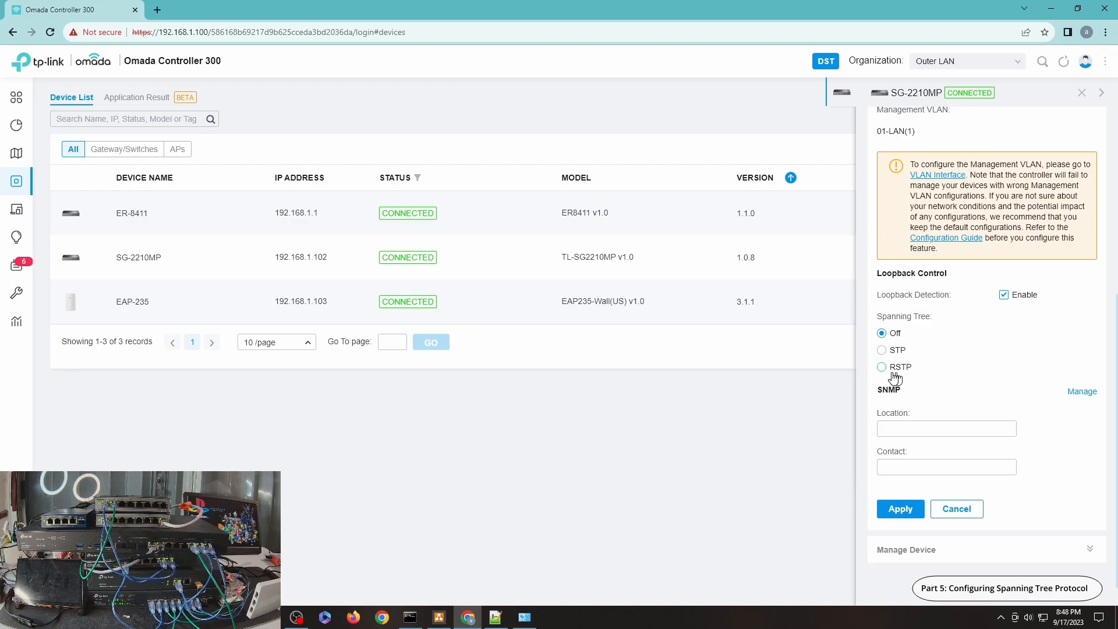
Apply RSTP spanning tree with priority 32768 to the SG-2210MP and collapse Services.
left_click(881, 366)
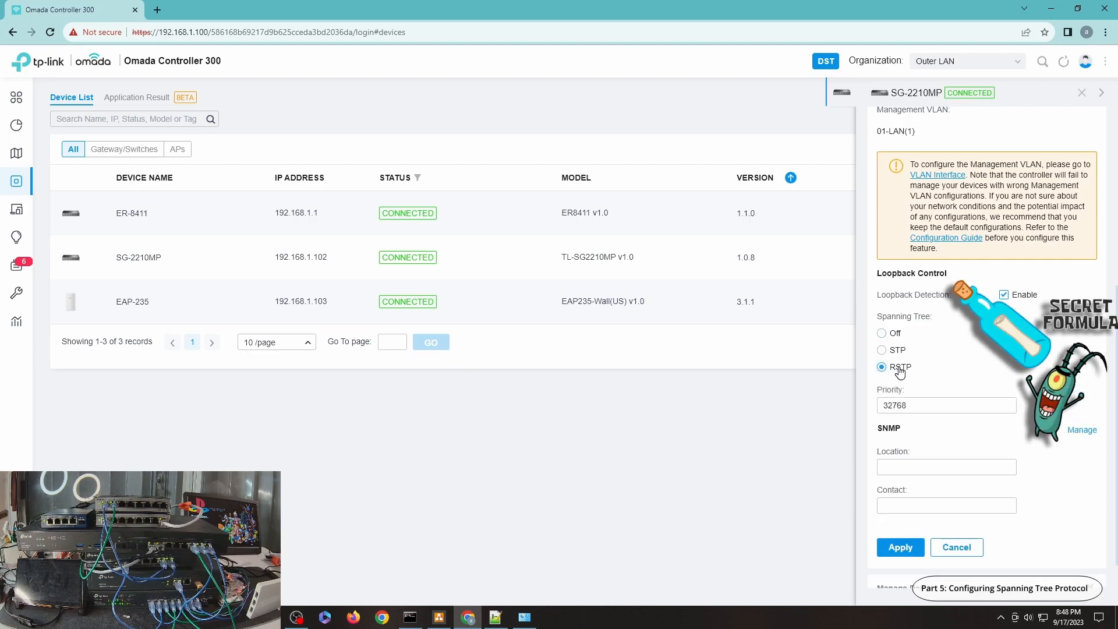
left_click(947, 405)
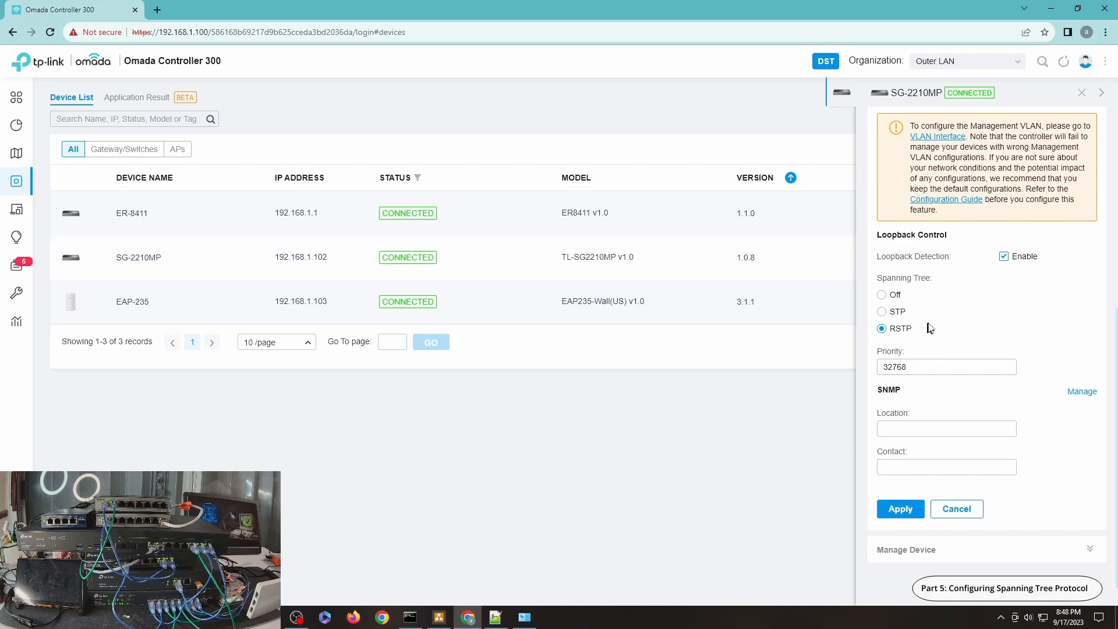
left_click(900, 509)
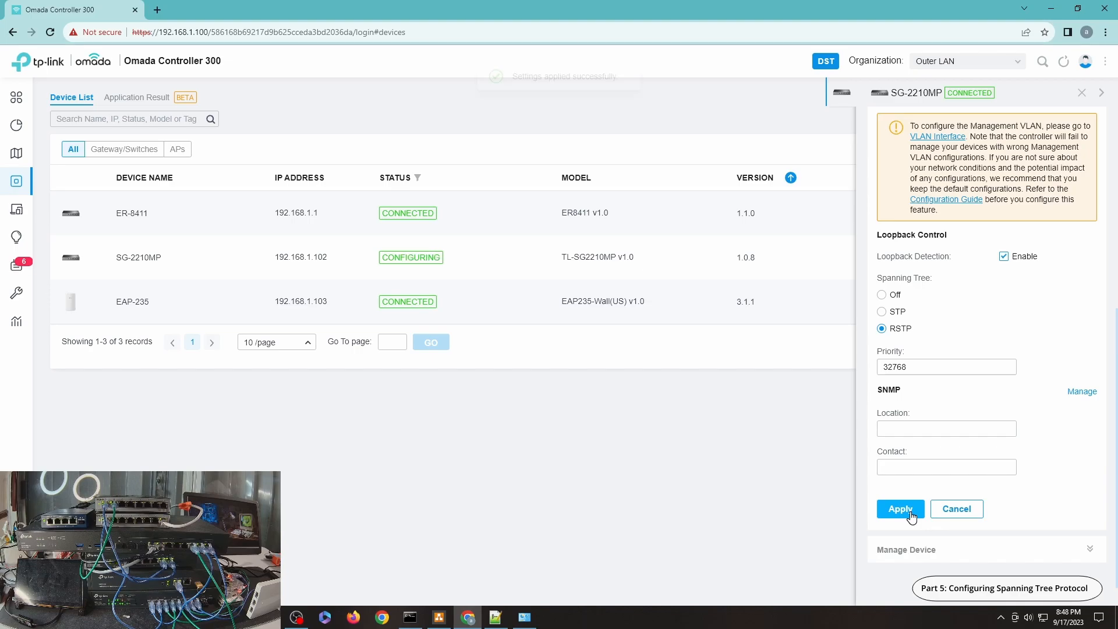
left_click(900, 508)
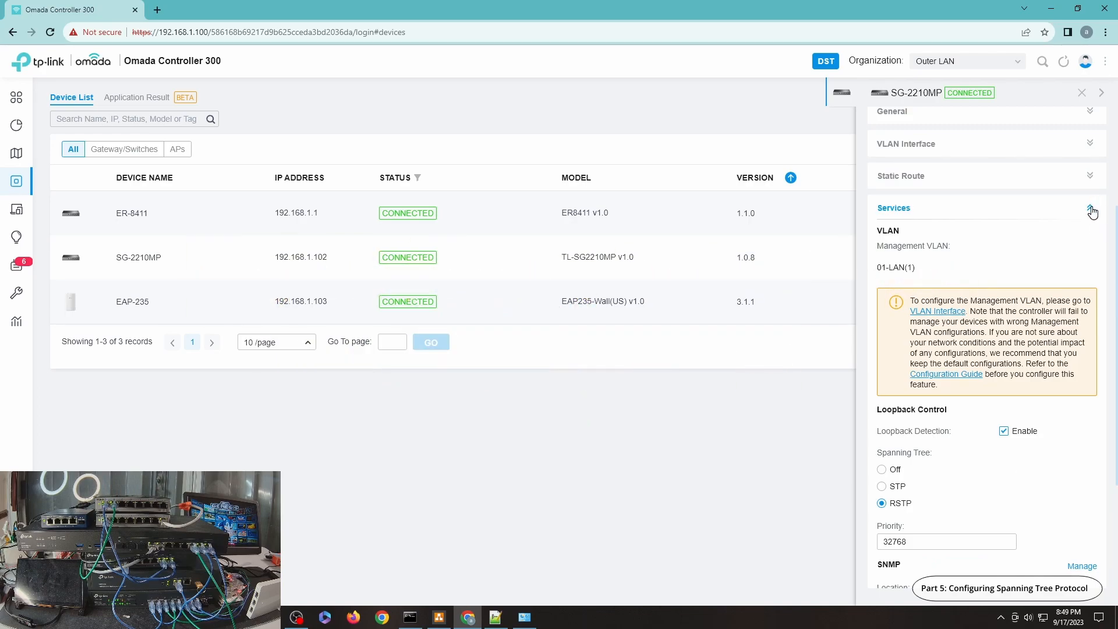
left_click(1091, 212)
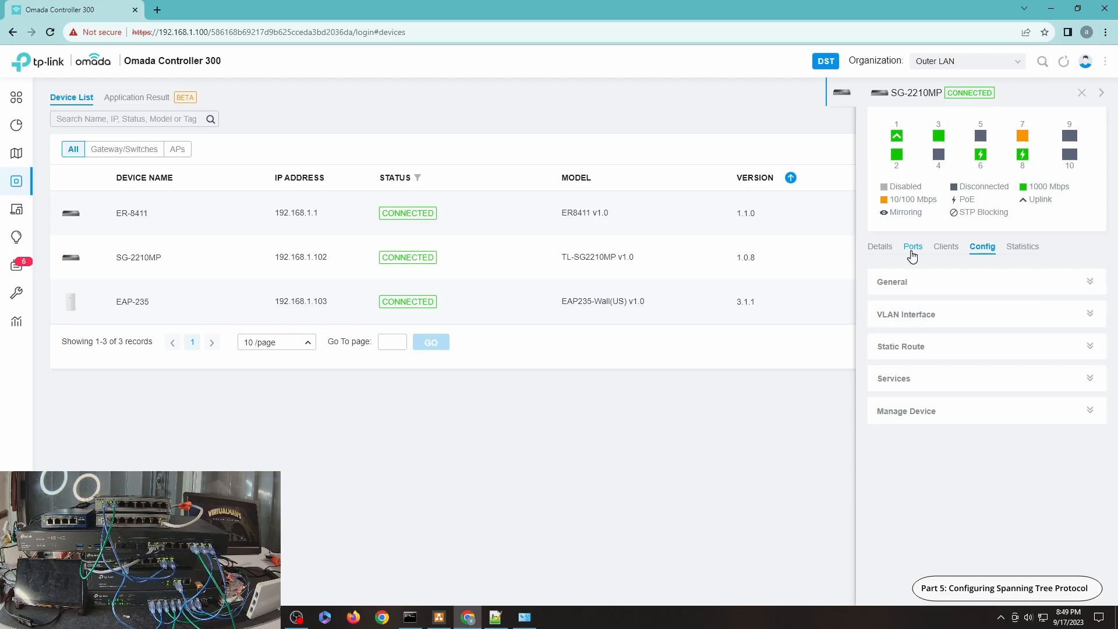
Override Port1's profile with Spanning Tree loopback control and apply it.
left_click(914, 246)
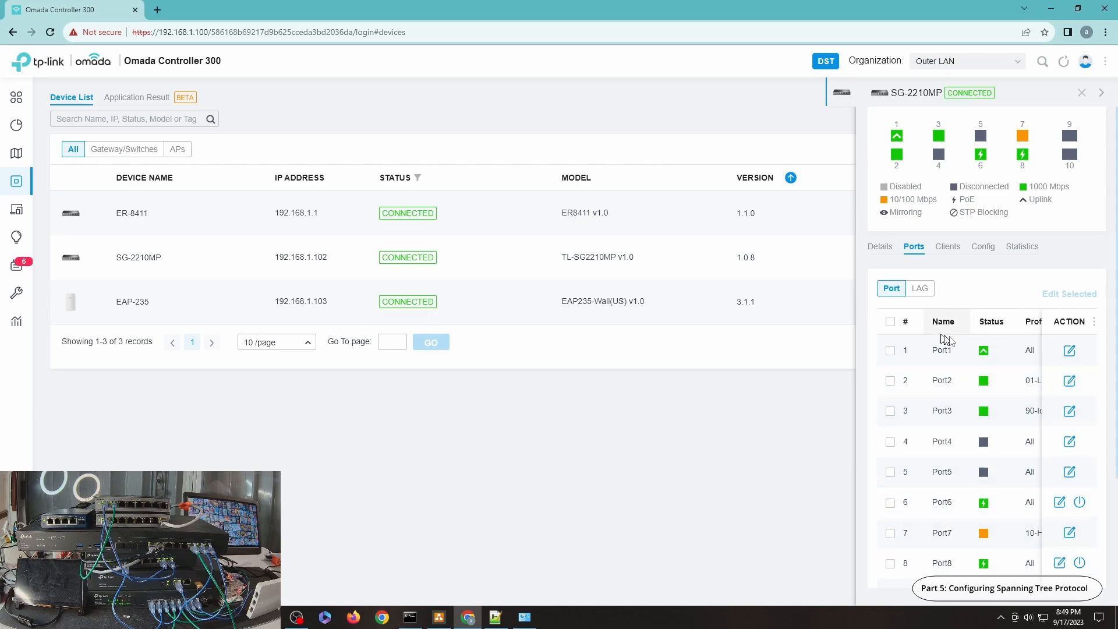
mouse_move(1070, 350)
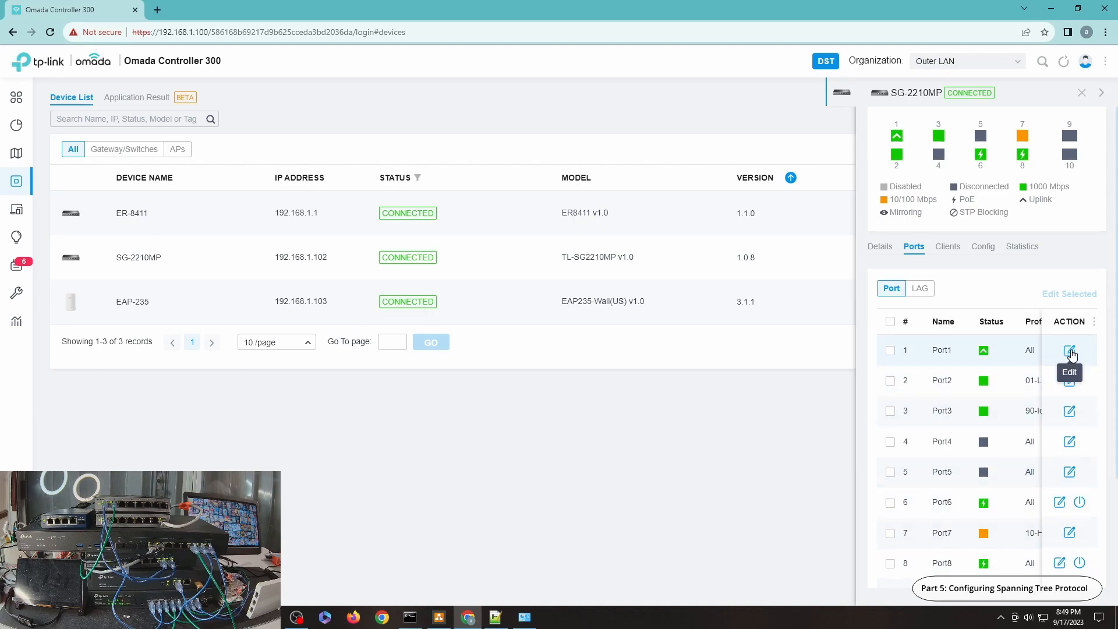
left_click(1069, 349)
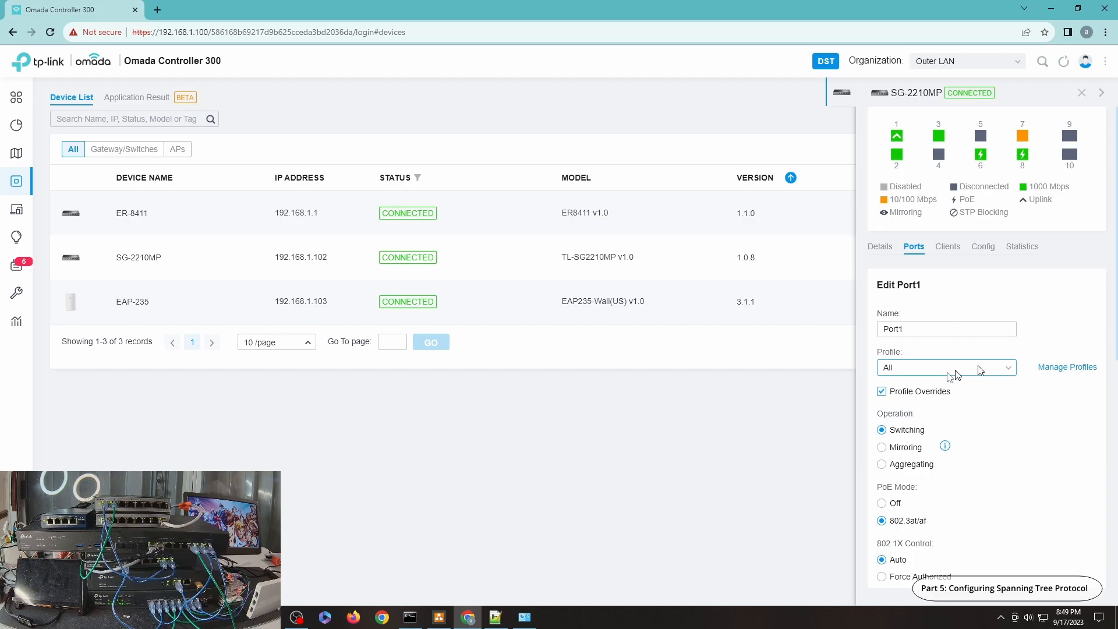
left_click(881, 391)
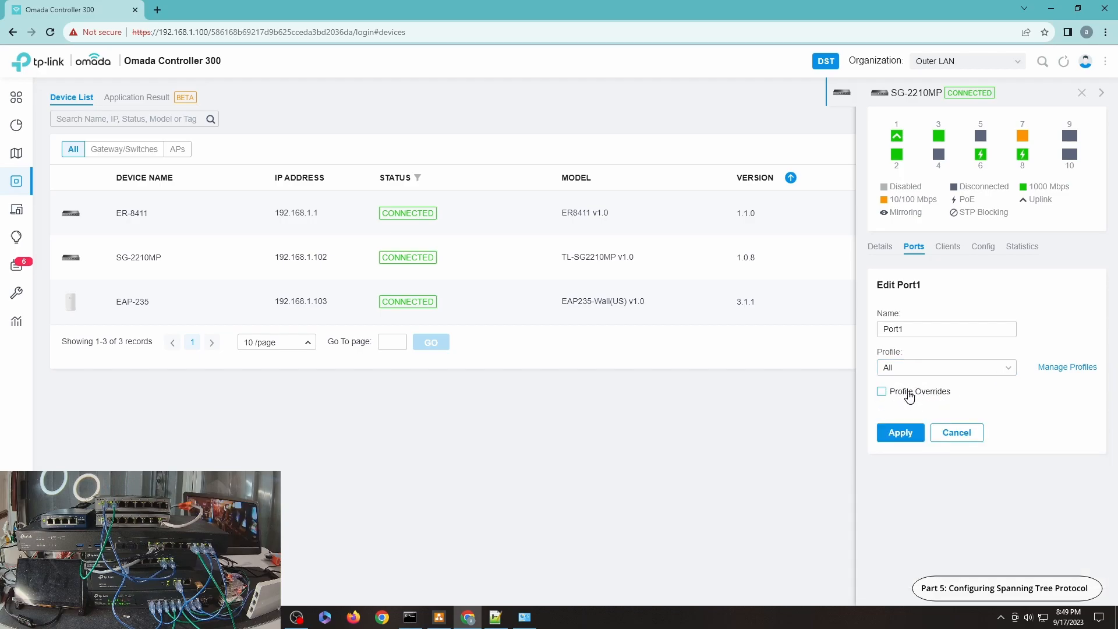
left_click(881, 391)
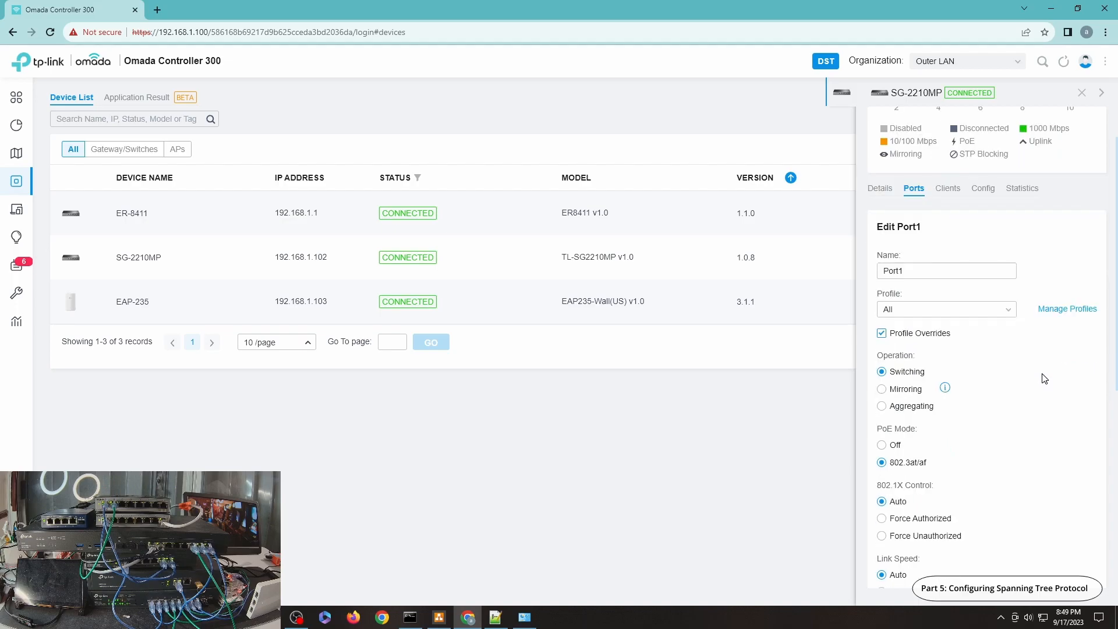
scroll("down", 3)
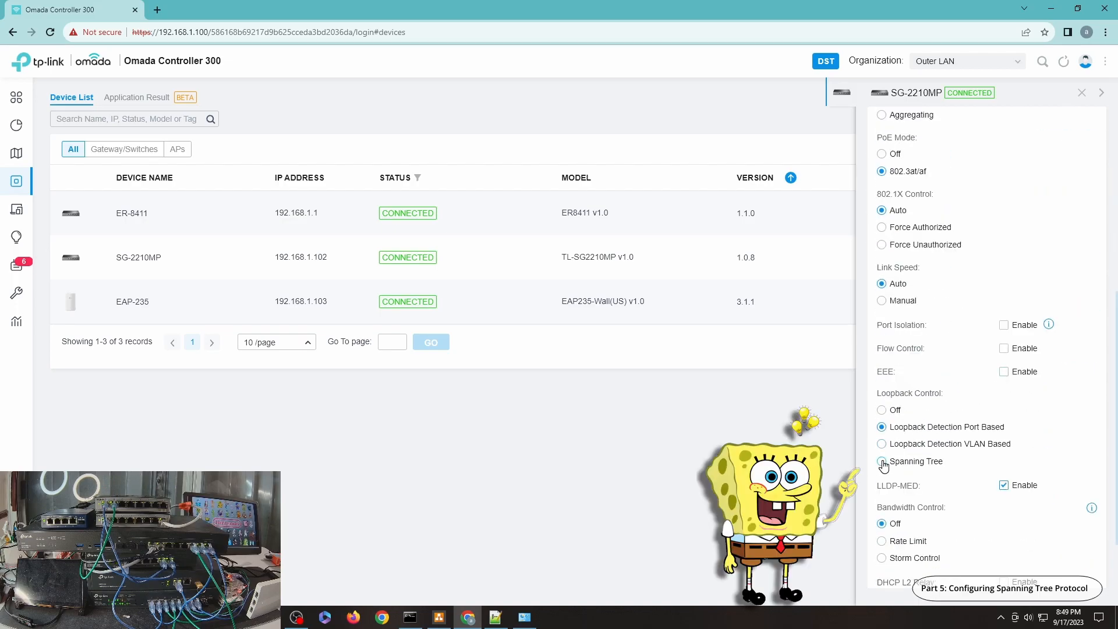
left_click(883, 461)
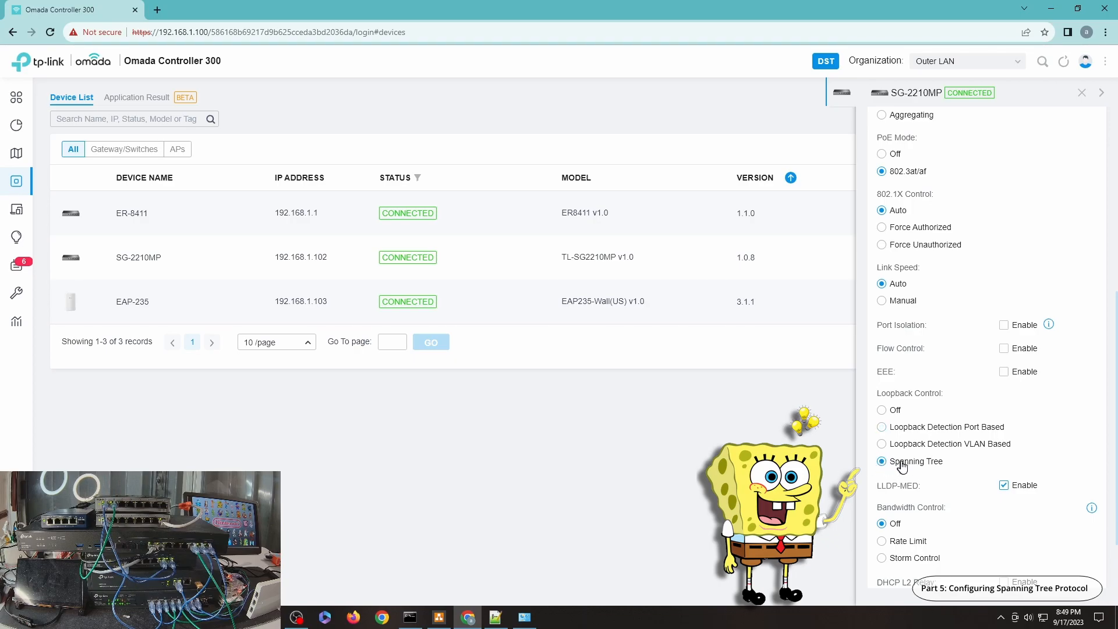
scroll("down", 3)
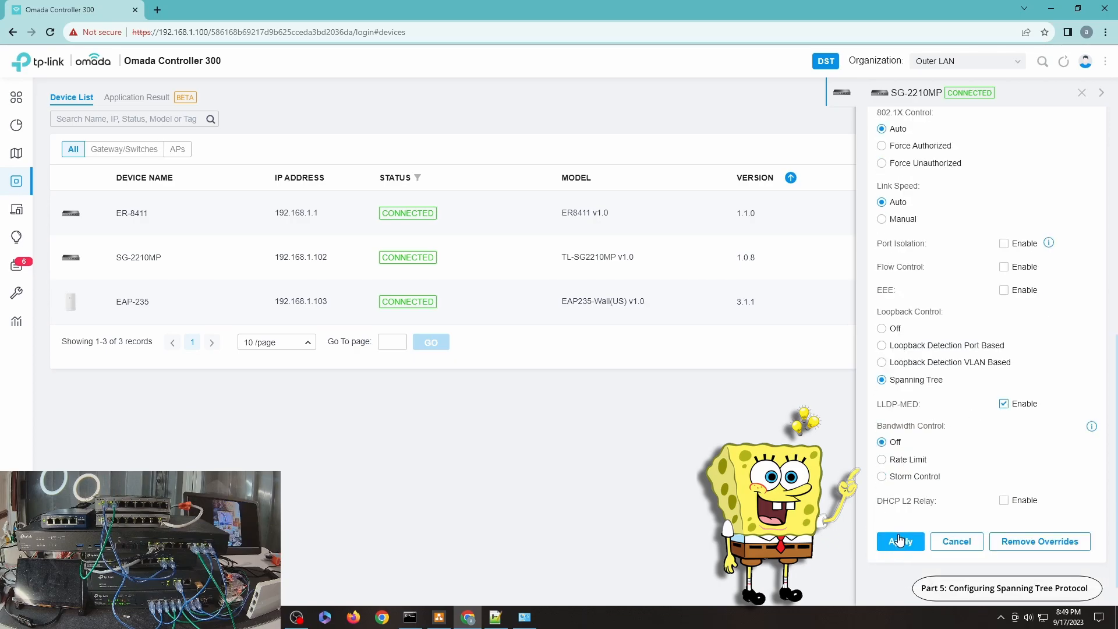
left_click(899, 541)
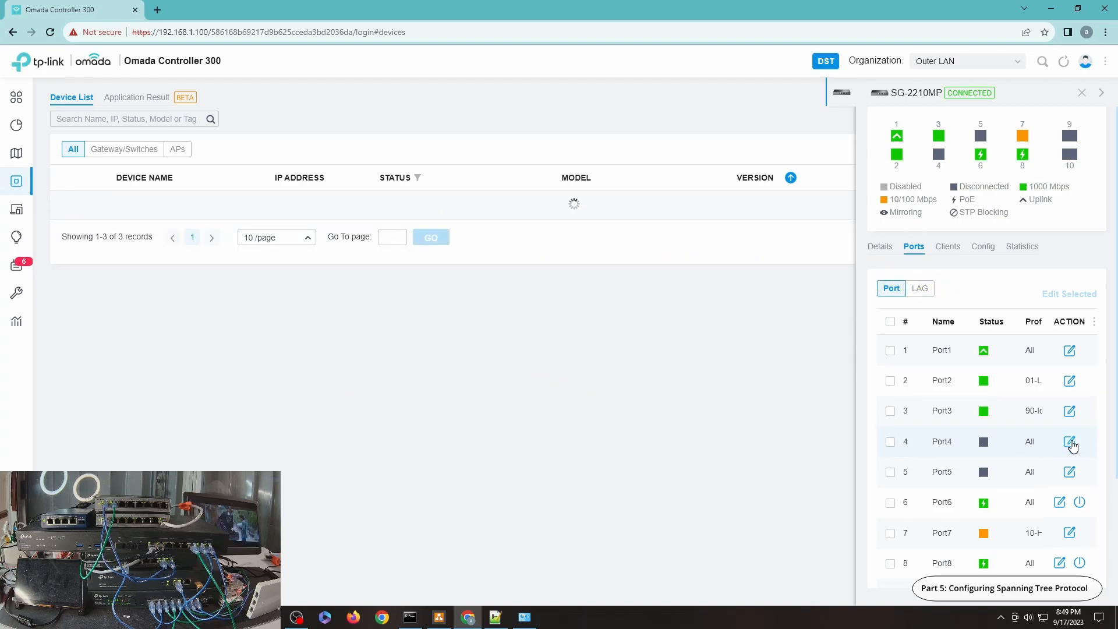
Override Port4's profile with Spanning Tree loopback control and apply it.
left_click(1071, 441)
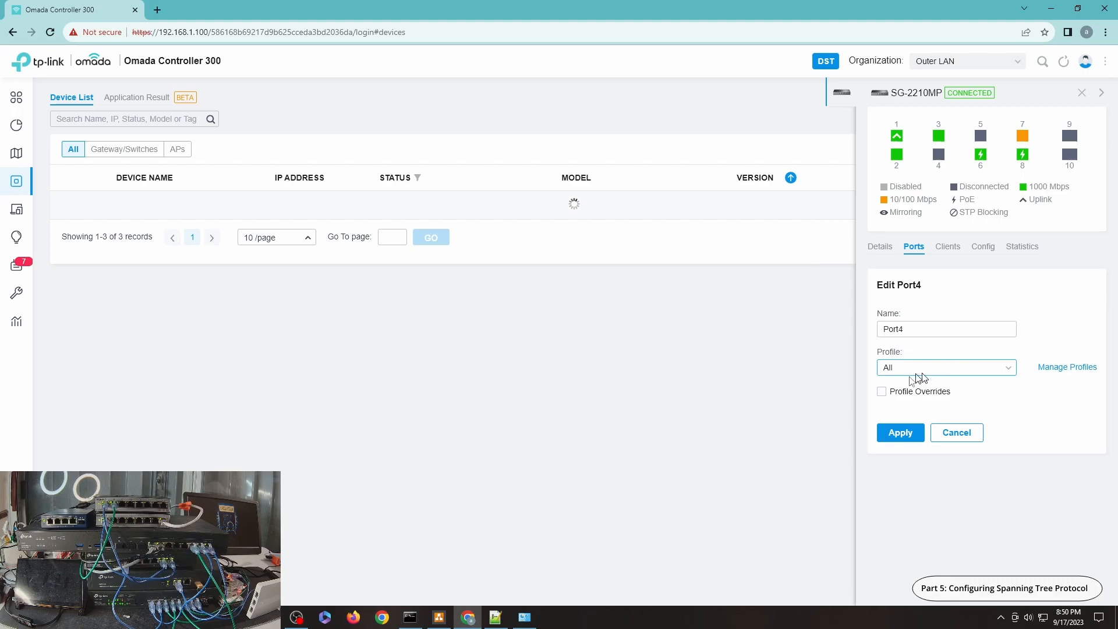
left_click(882, 391)
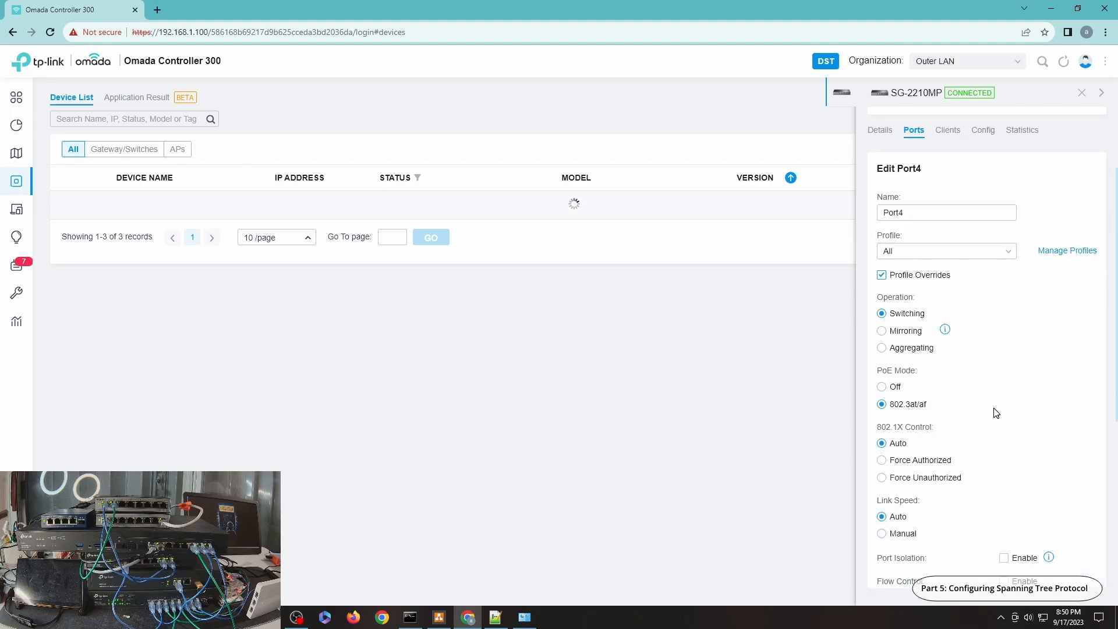
scroll("down", 3)
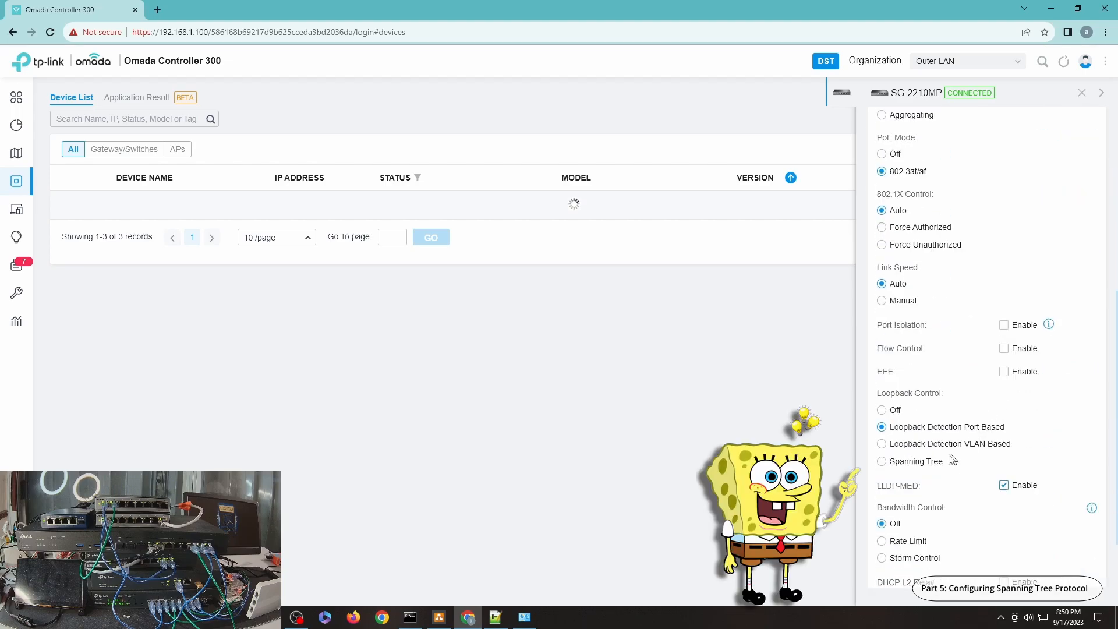
left_click(881, 461)
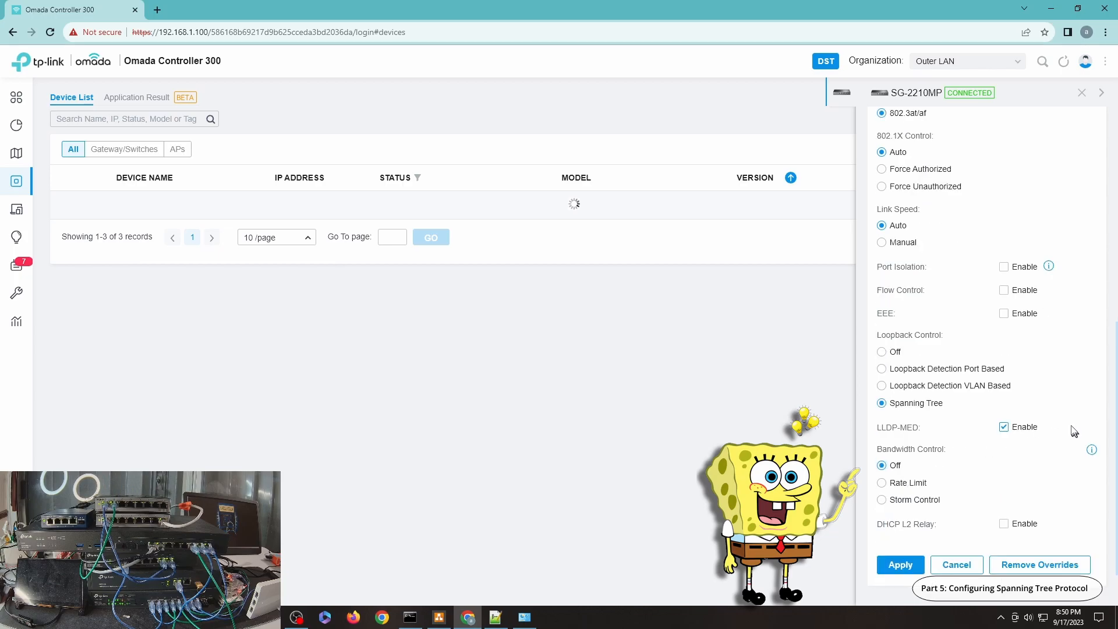
scroll("down", 3)
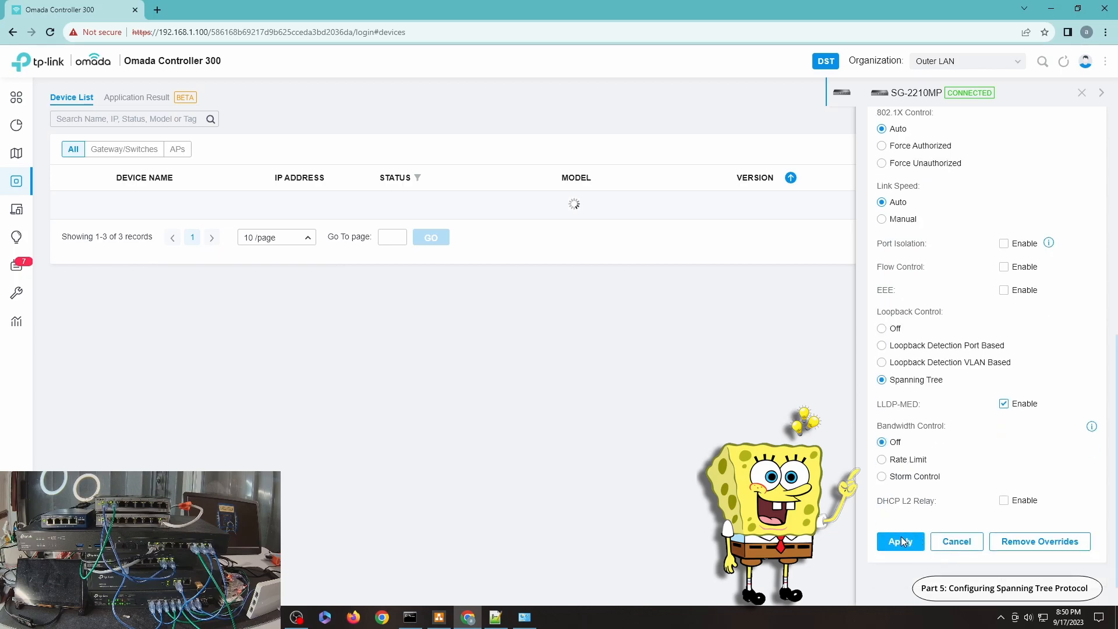
left_click(899, 542)
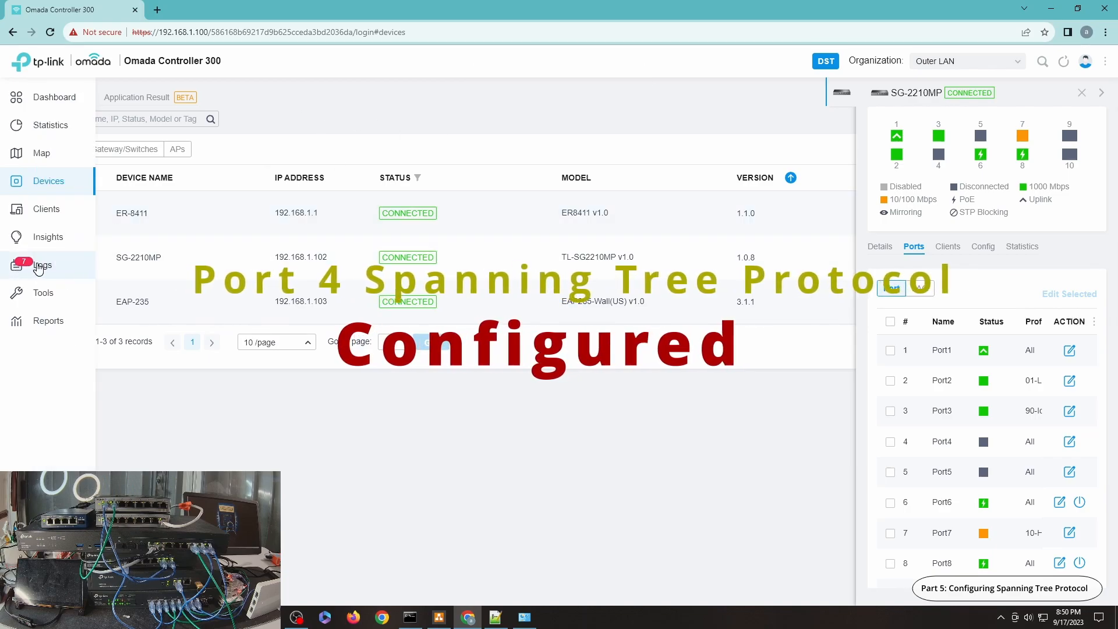
Archive all SG-2210MP port-blocked alerts from the Logs Alerts tab.
left_click(42, 264)
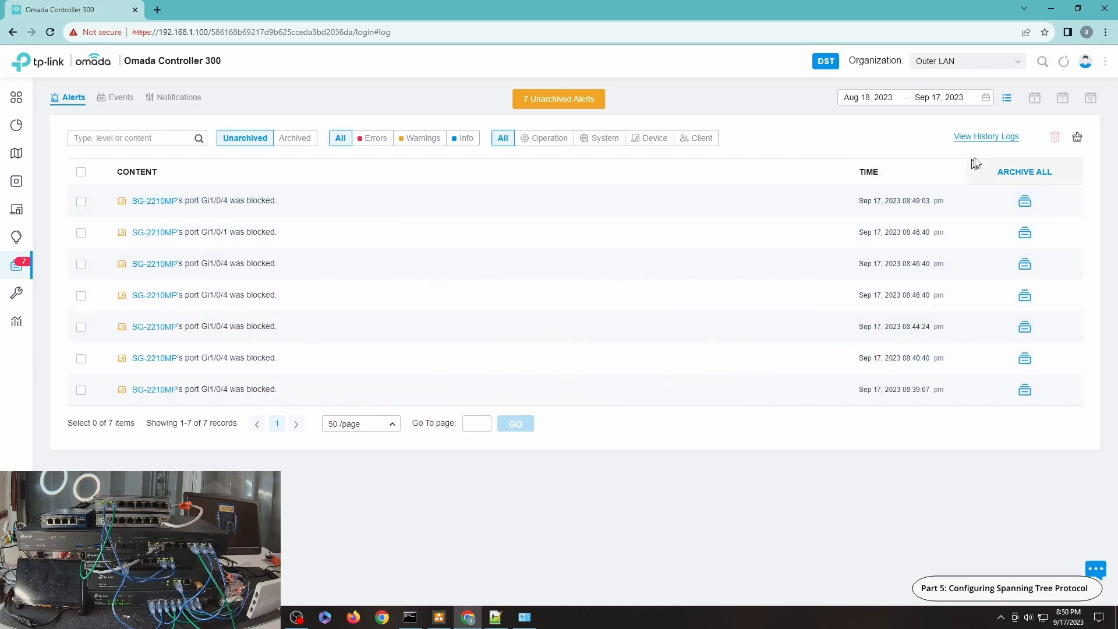
left_click(1023, 171)
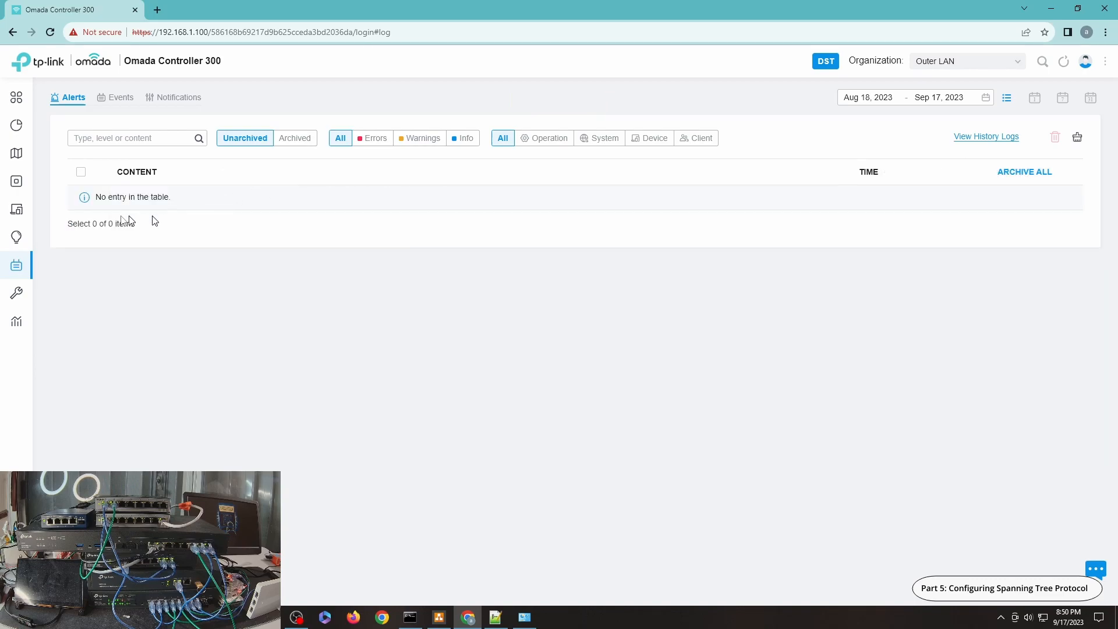
mouse_move(59, 202)
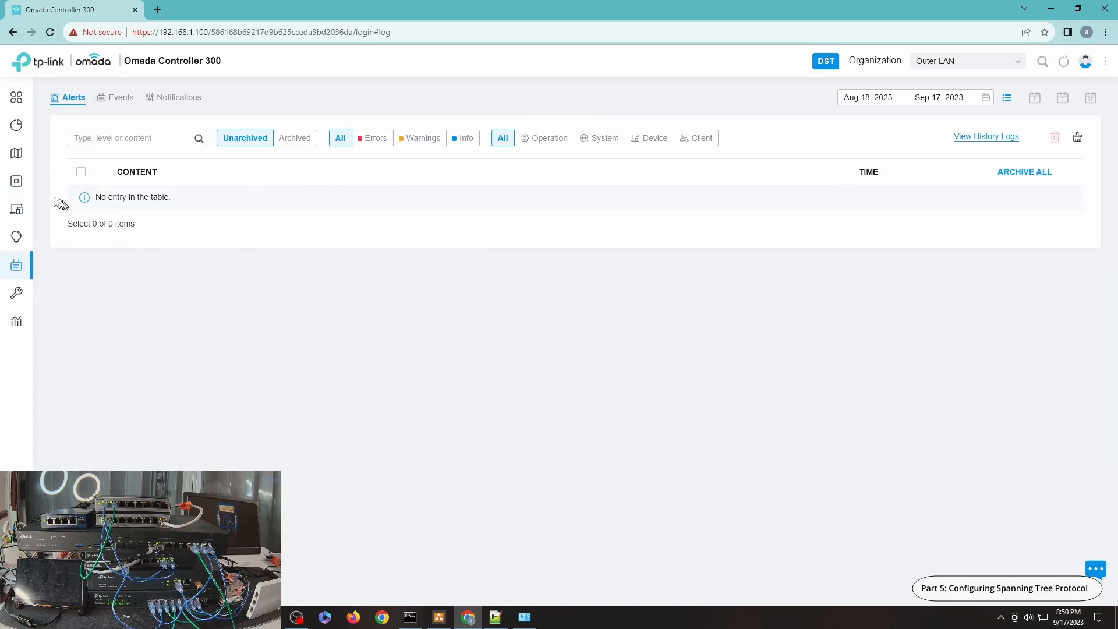
Show the device list alongside the running continuous ping to google.com.
left_click(15, 181)
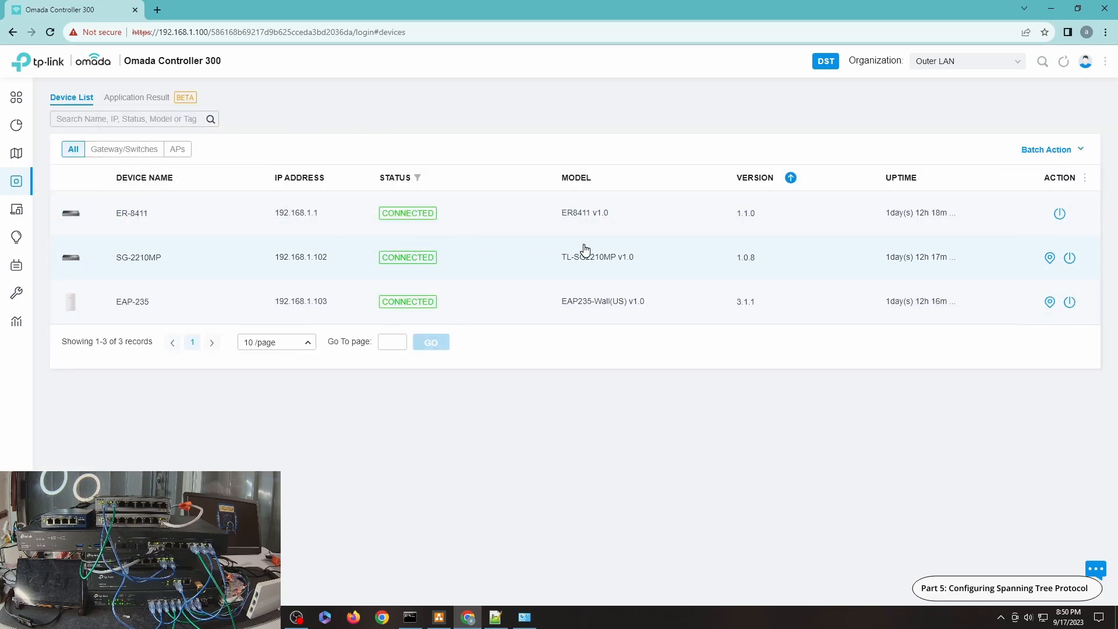
mouse_move(409, 616)
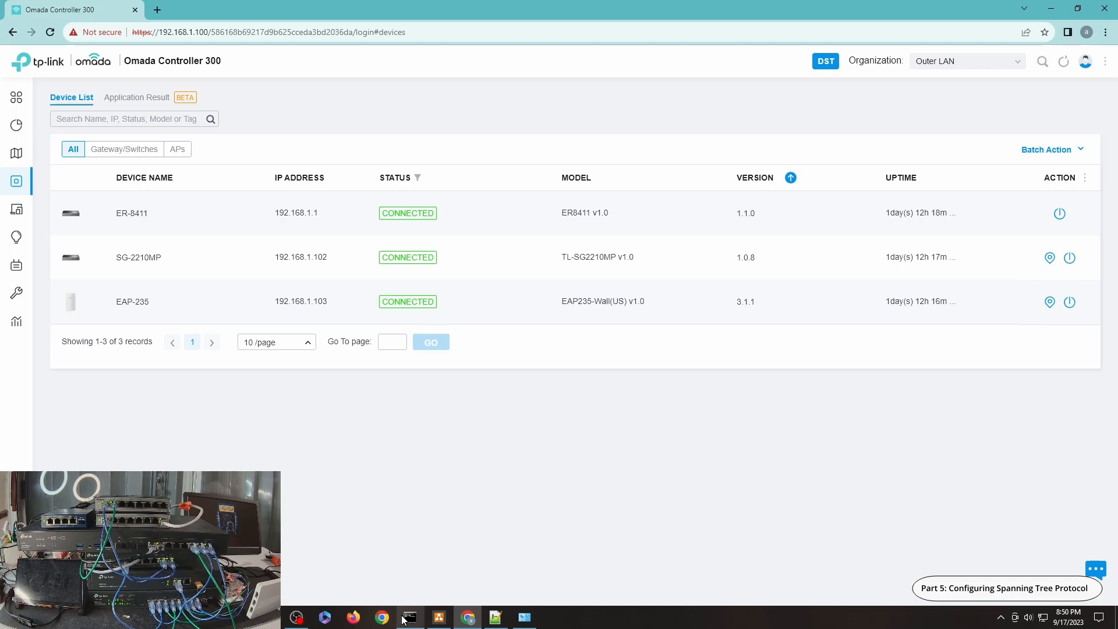
left_click(409, 617)
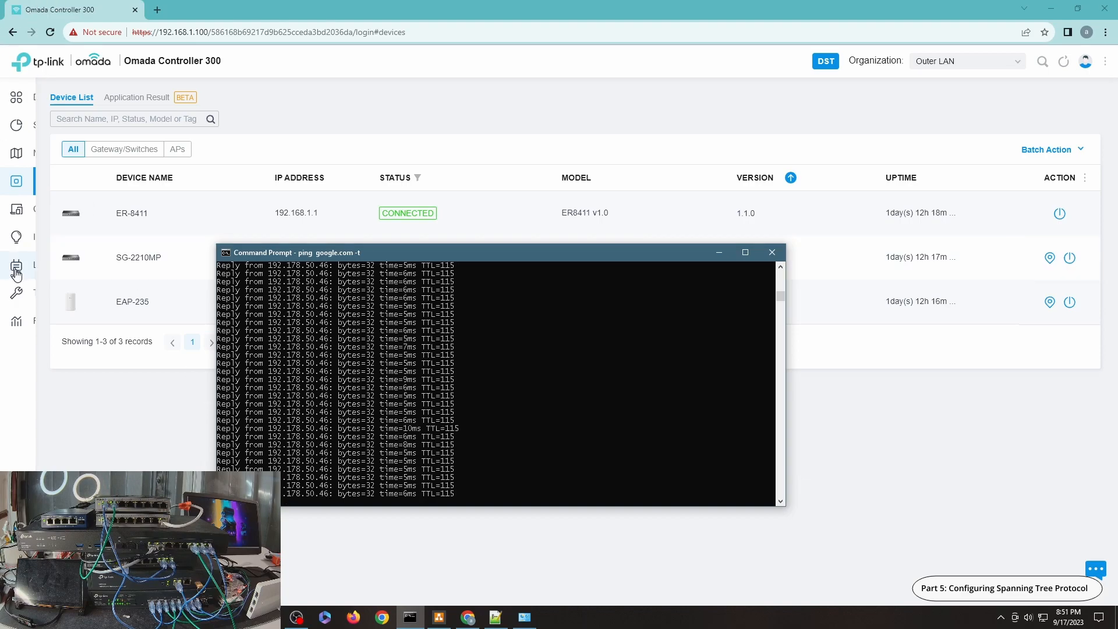
left_click(131, 213)
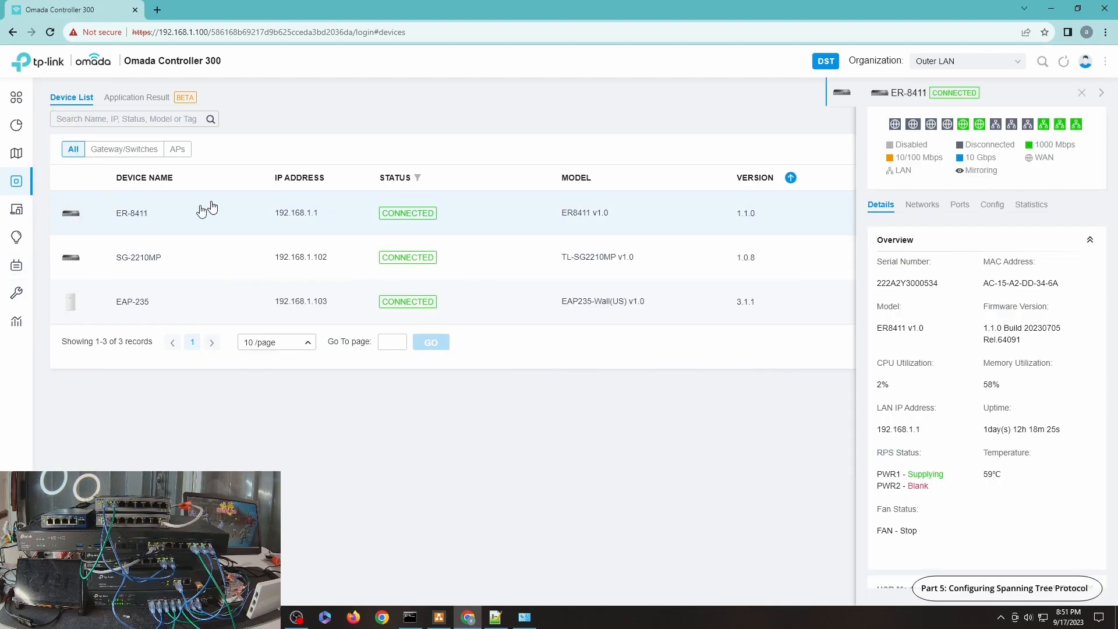
mouse_move(1042, 124)
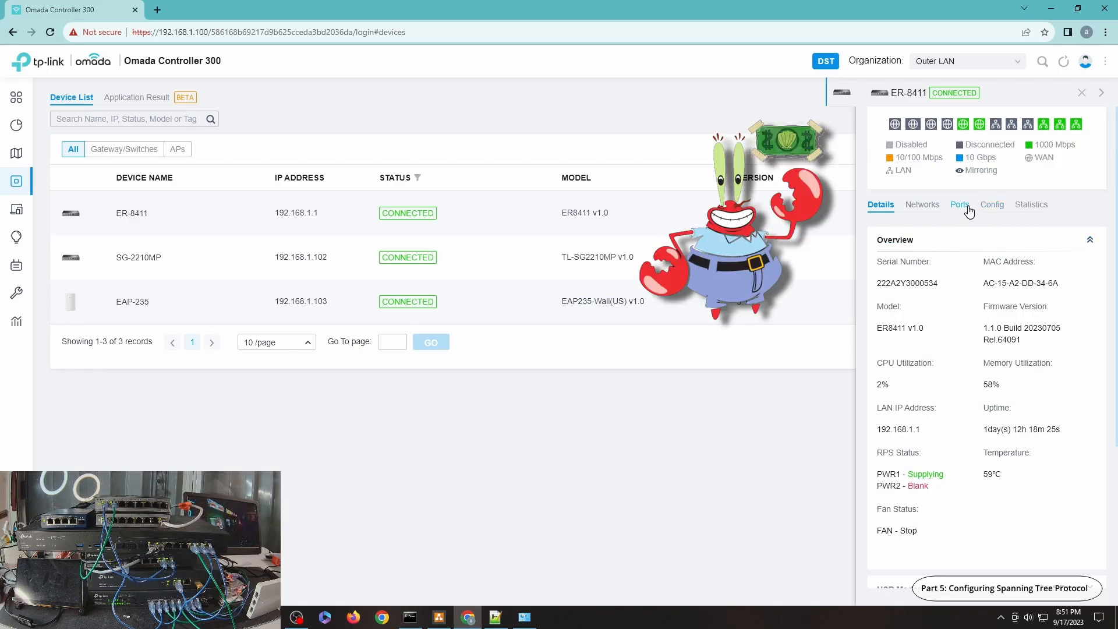
left_click(959, 204)
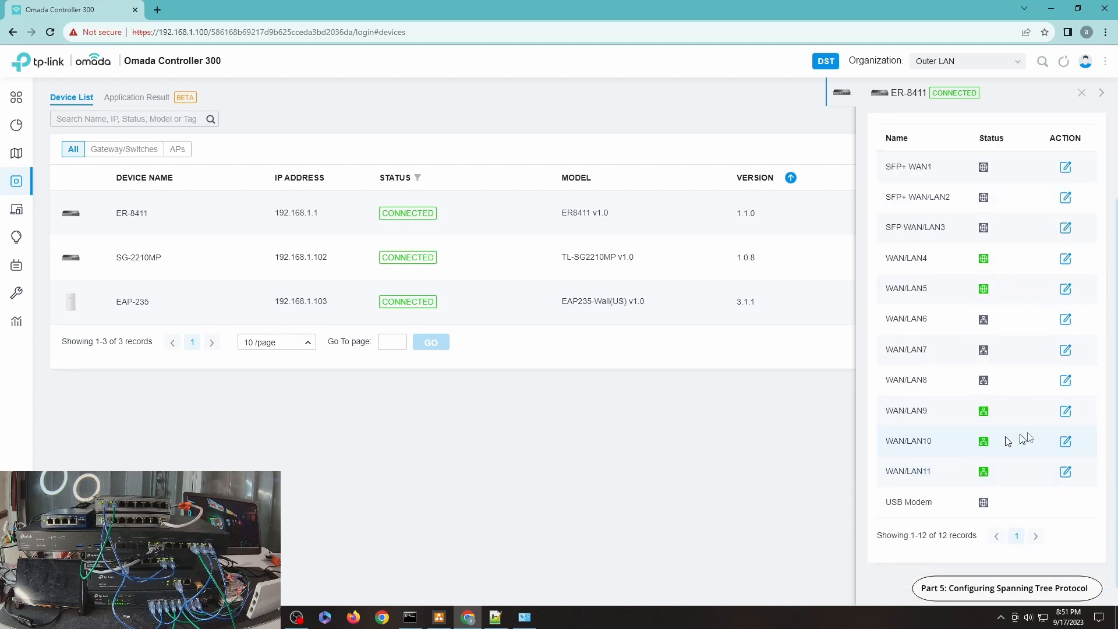
mouse_move(130, 261)
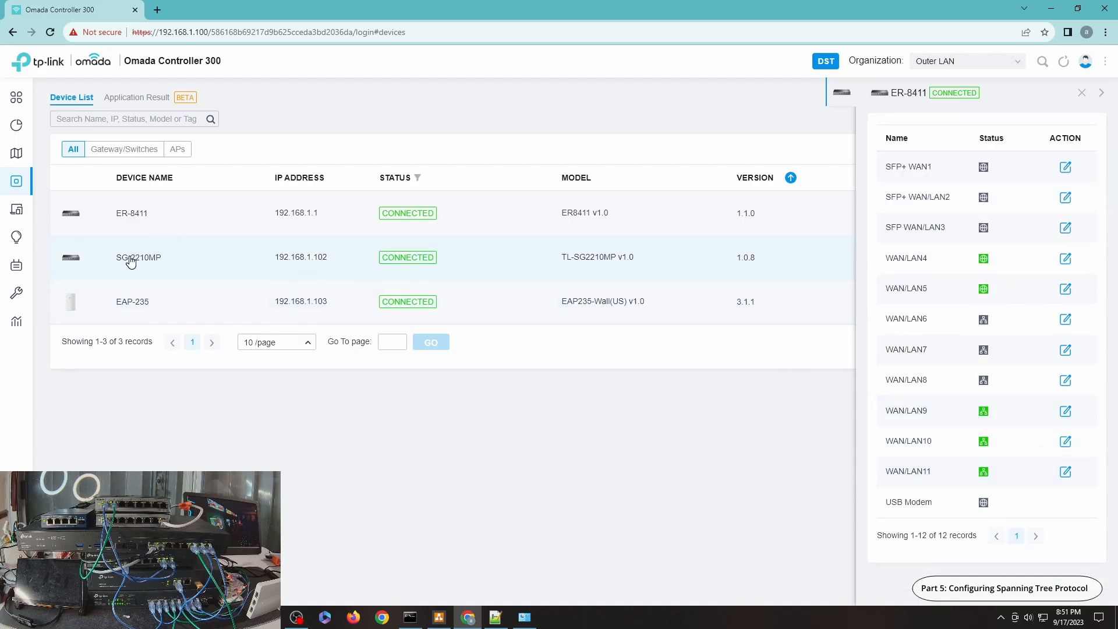
left_click(139, 256)
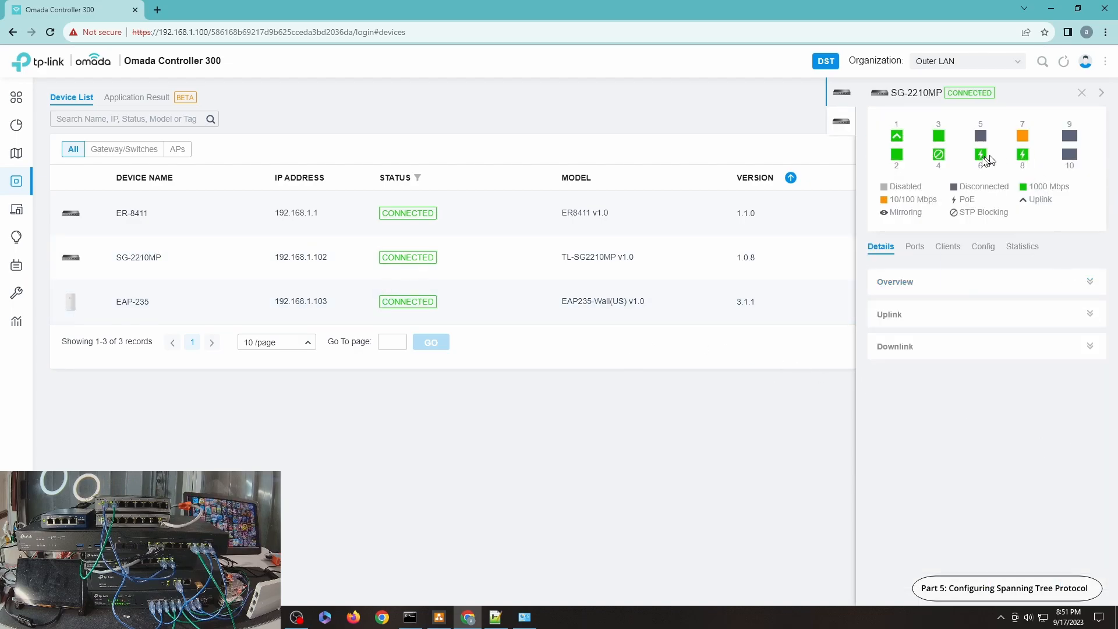
mouse_move(939, 154)
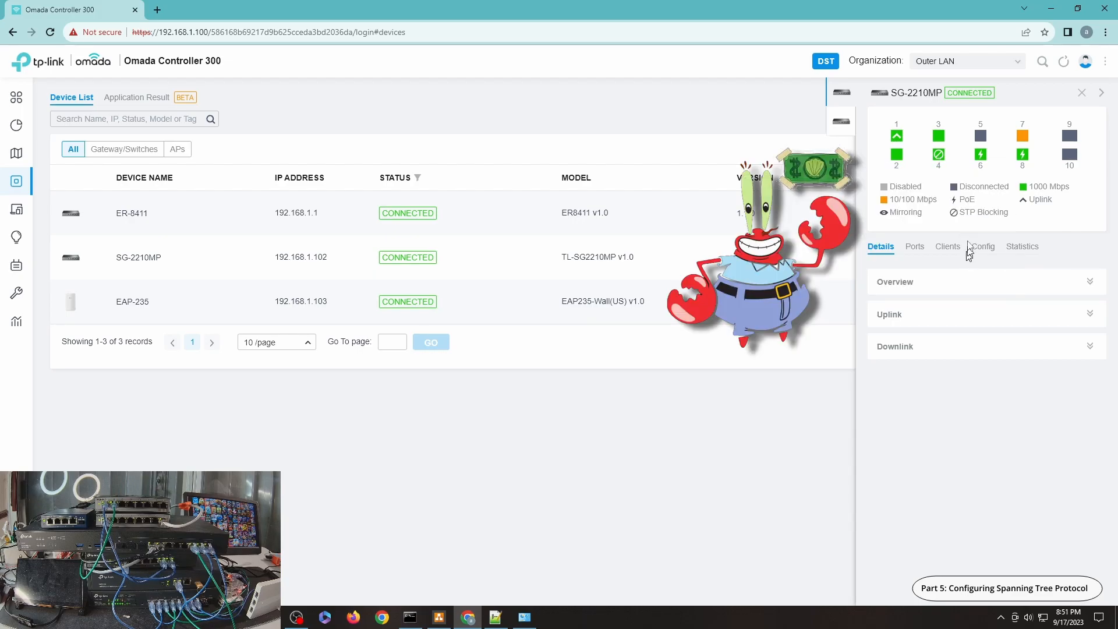
left_click(754, 178)
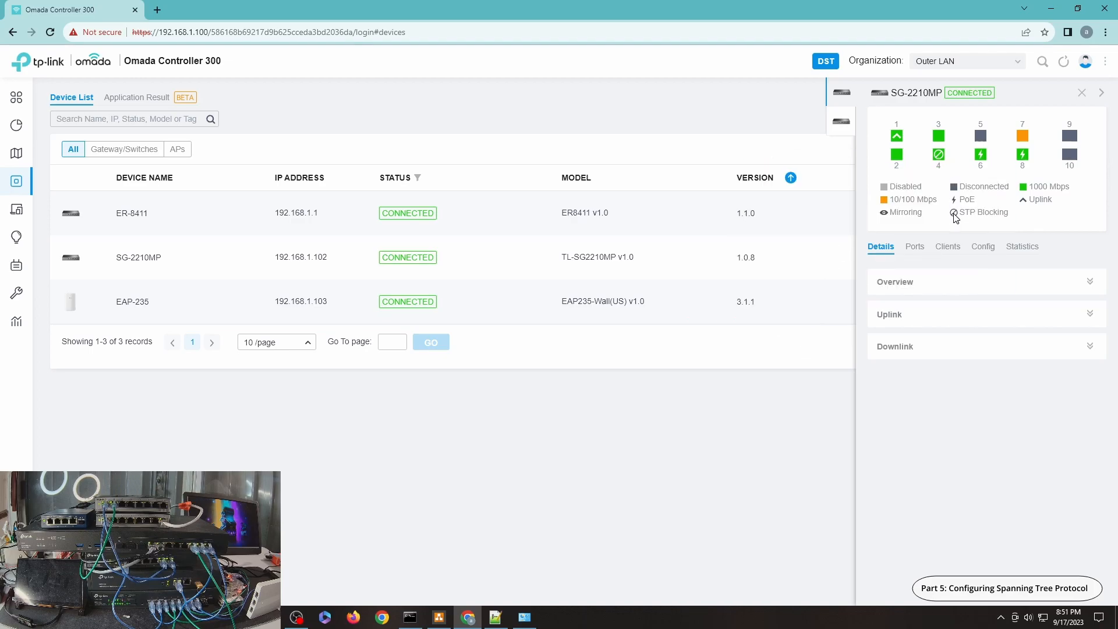
mouse_move(938, 154)
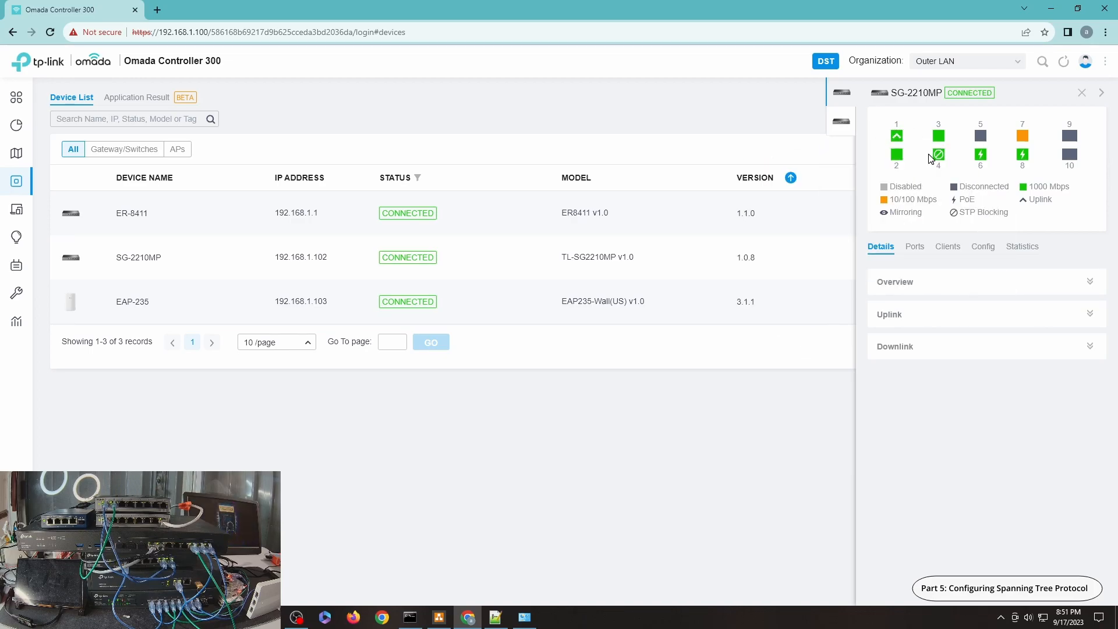
mouse_move(951, 165)
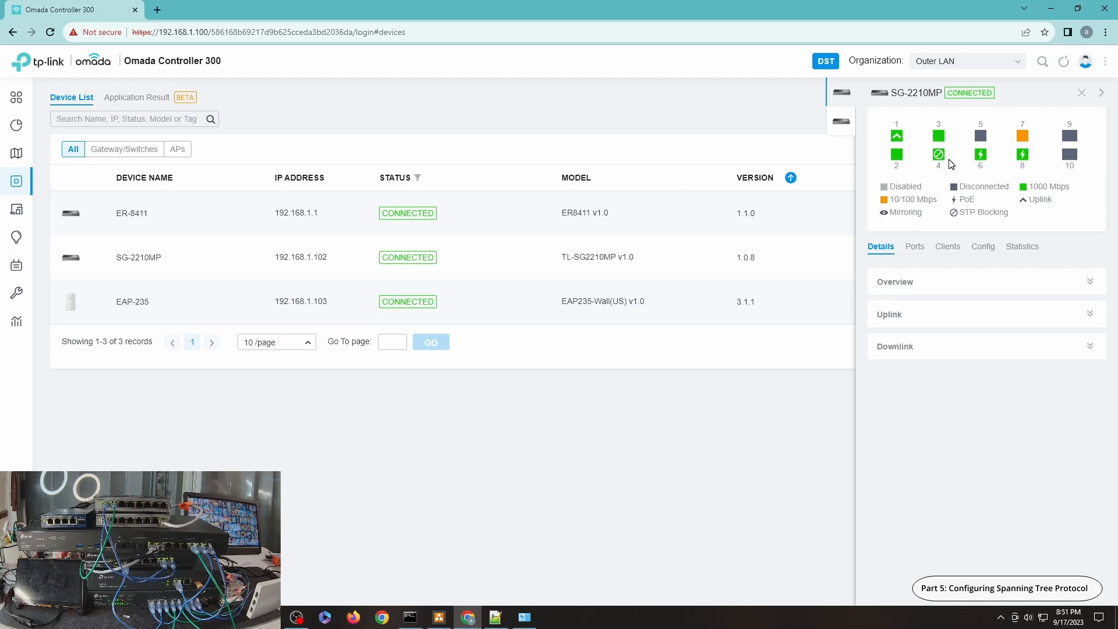
mouse_move(915, 246)
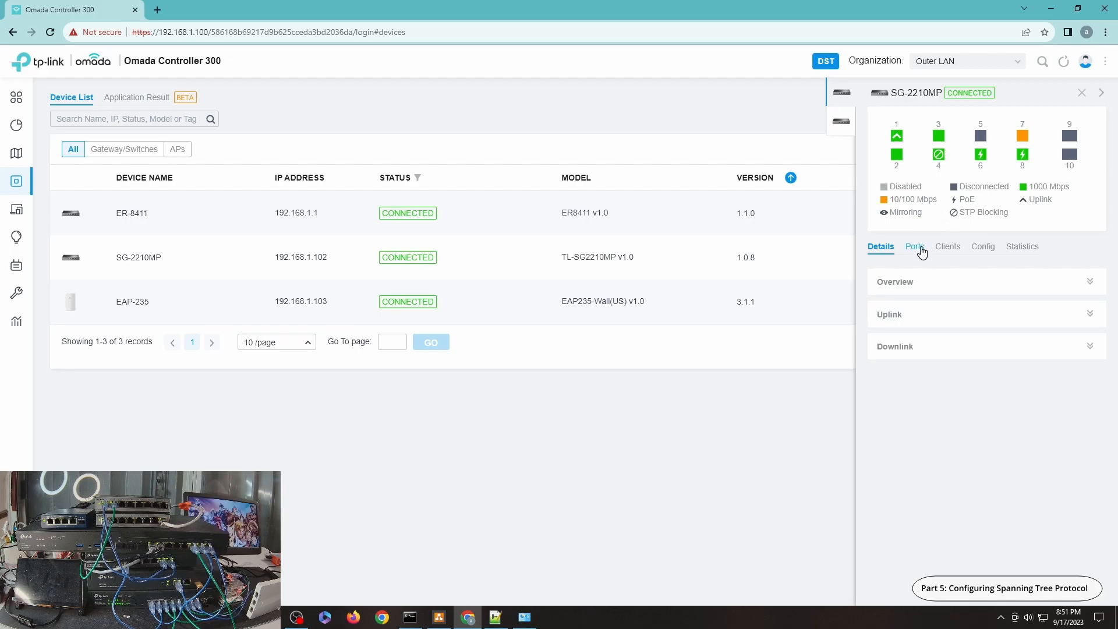
Show the SG-2210MP's Ports tab, with Port4 marked as STP blocking.
left_click(913, 246)
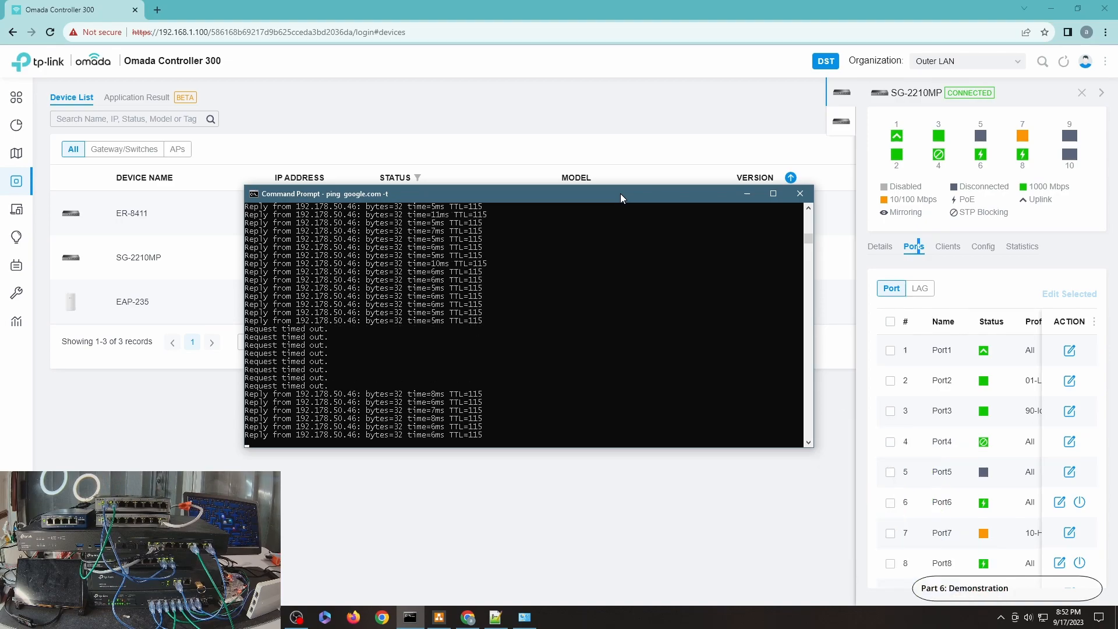
mouse_move(938, 146)
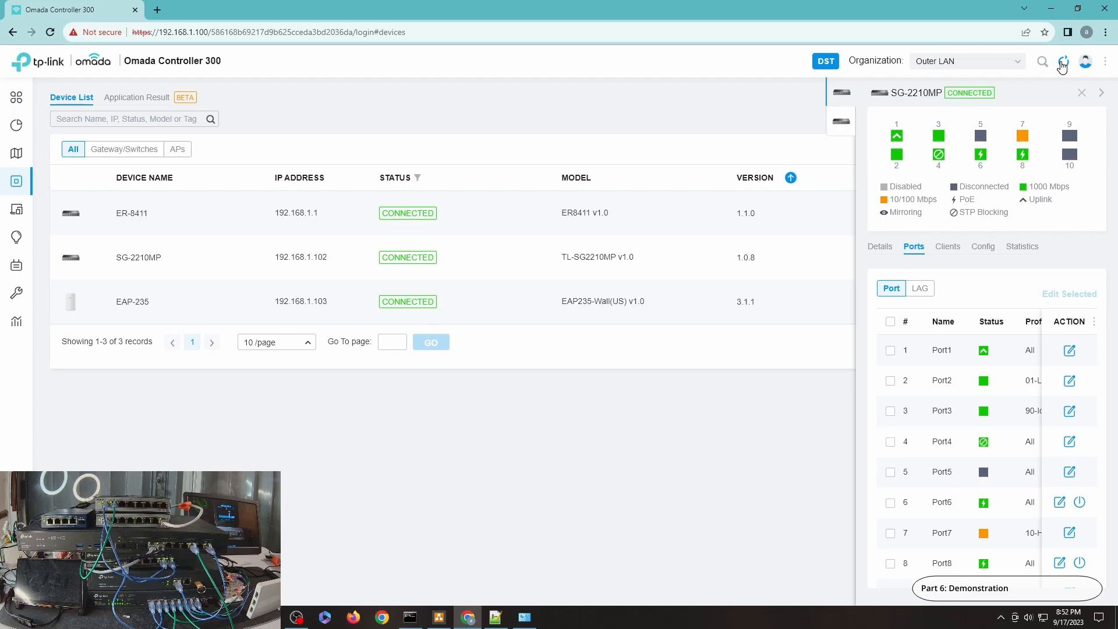
mouse_move(897, 136)
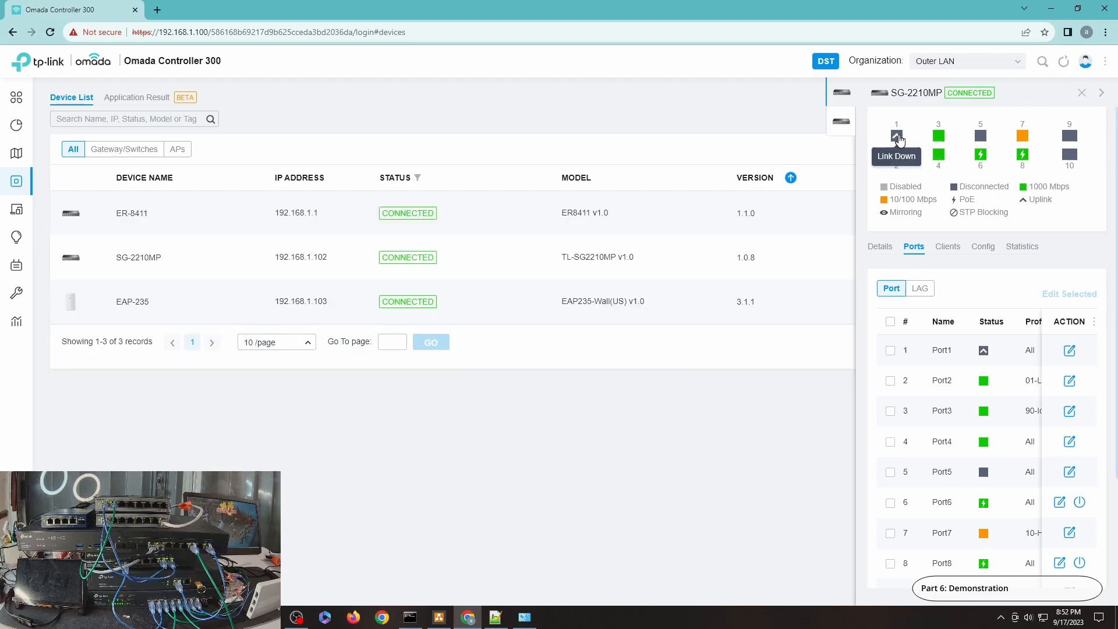
mouse_move(939, 154)
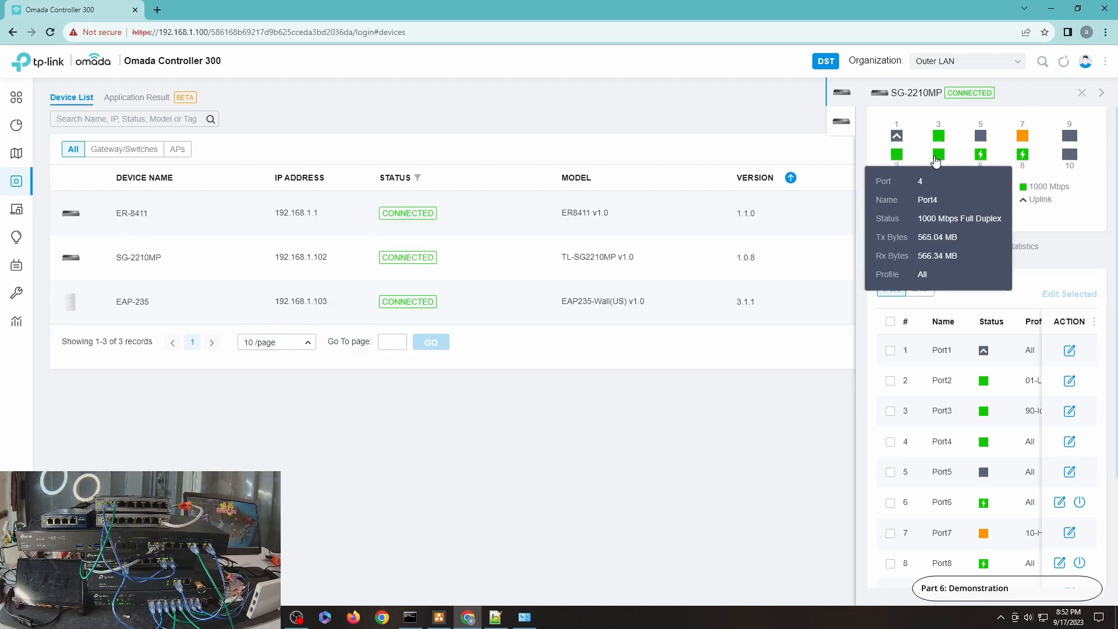
mouse_move(928, 166)
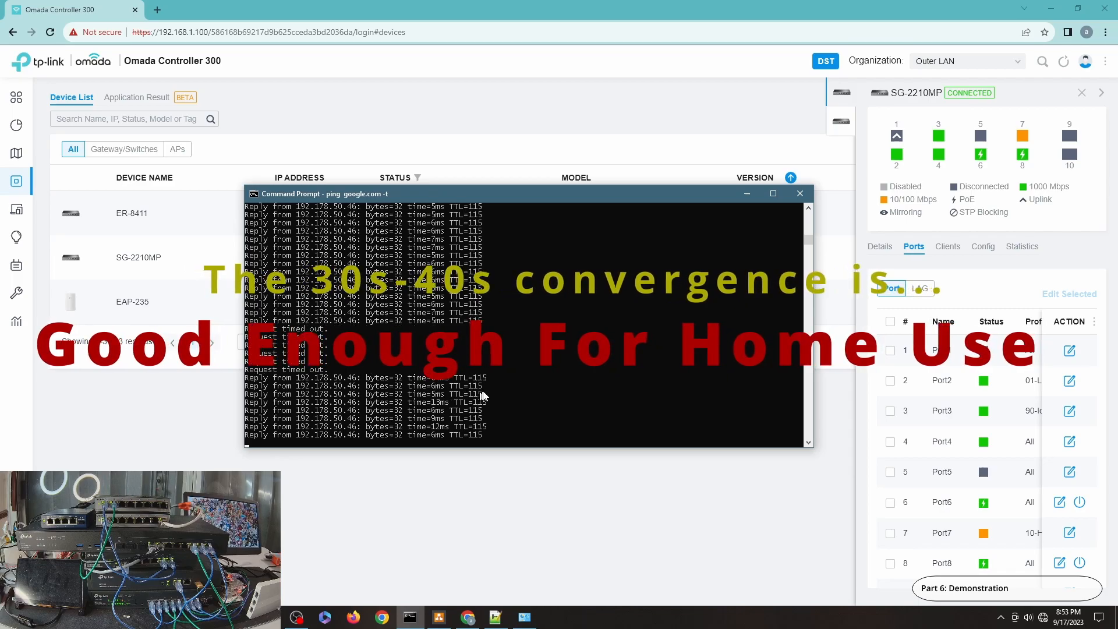
View Insights Switch Status to confirm Port1 forwarding and Port4 discarding.
left_click(798, 193)
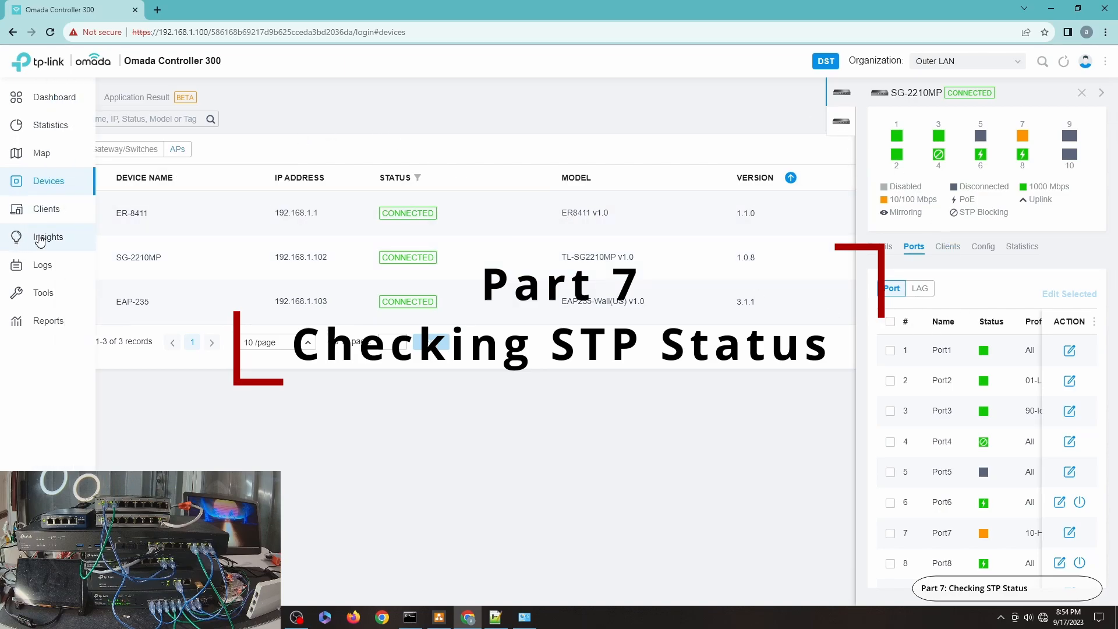
left_click(48, 237)
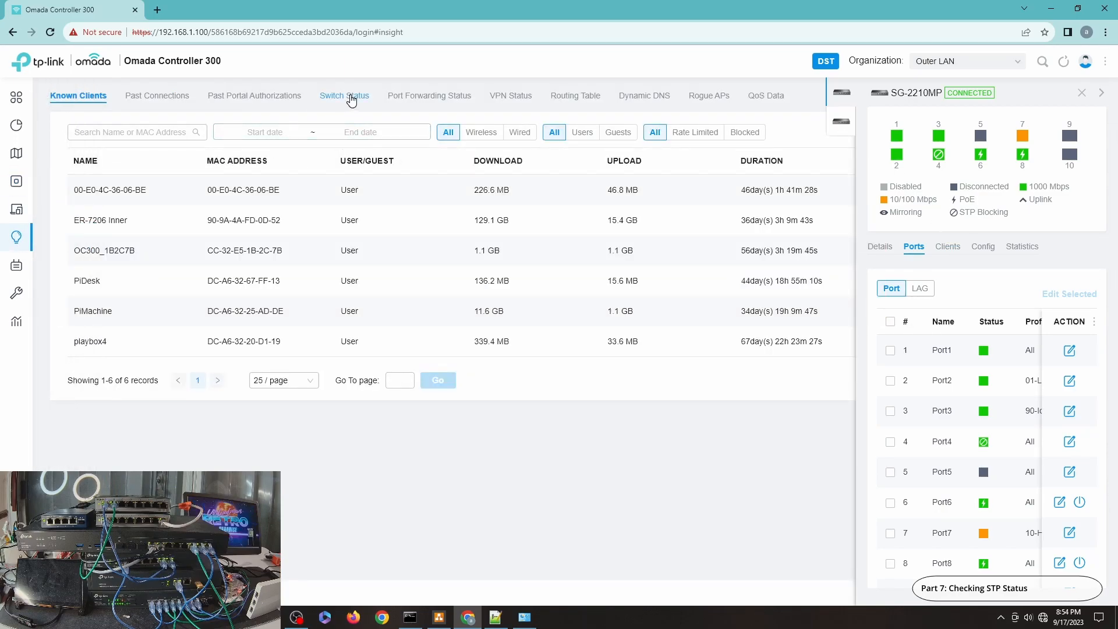
left_click(342, 95)
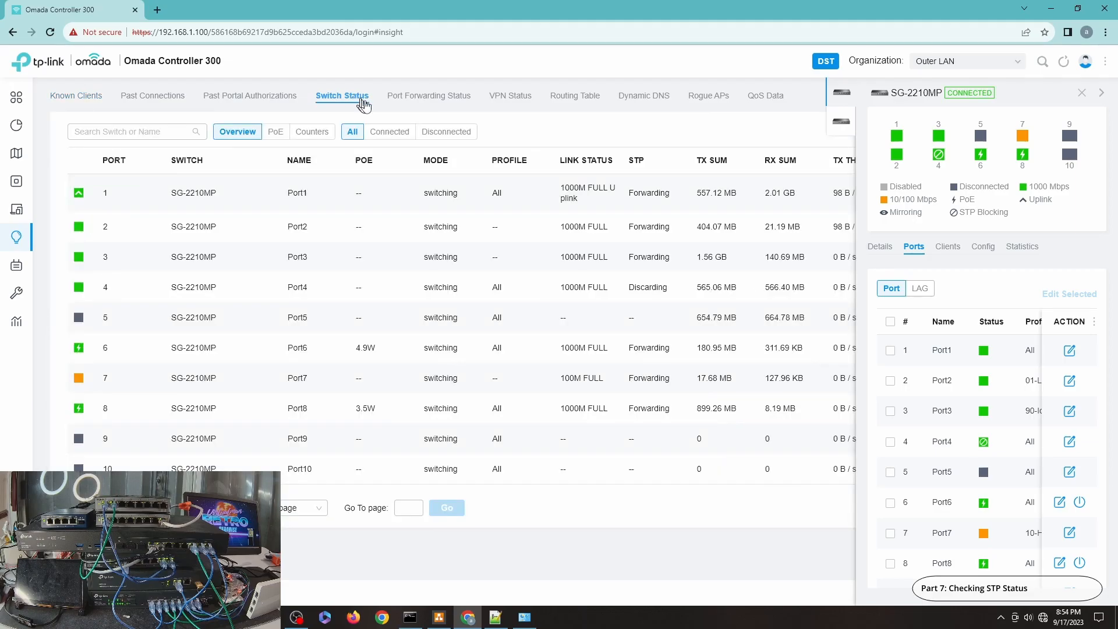
mouse_move(483, 133)
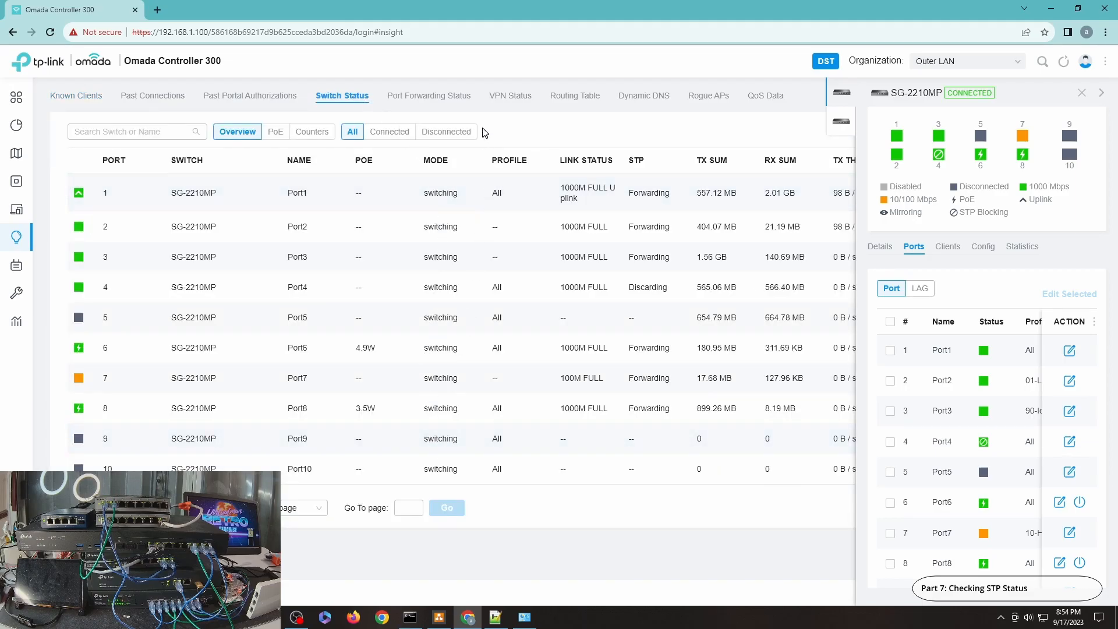
mouse_move(603, 178)
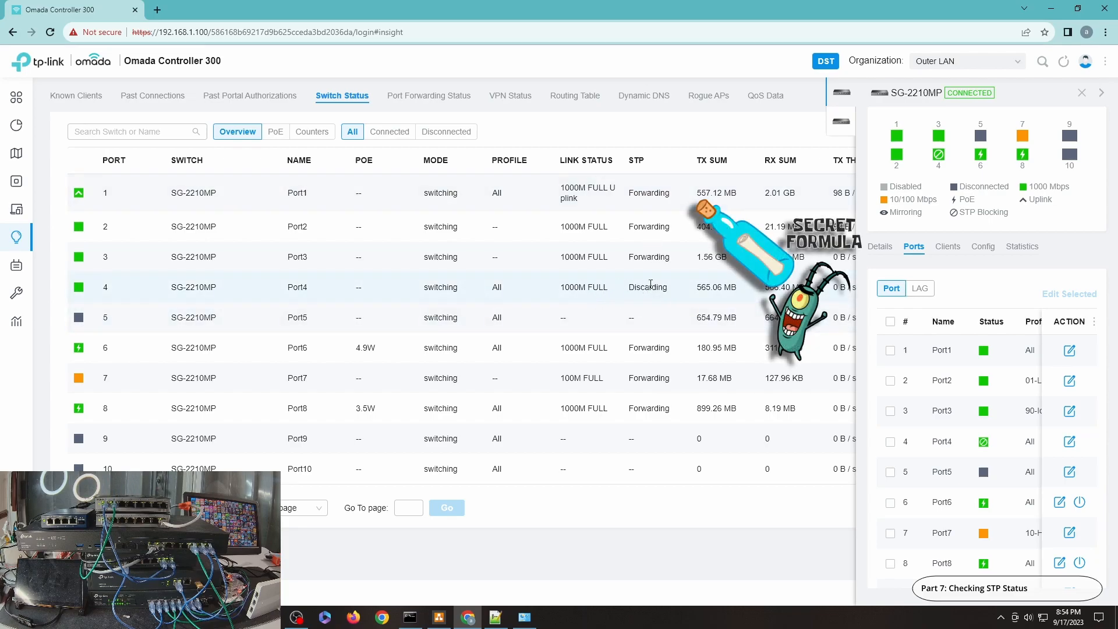
mouse_move(610, 207)
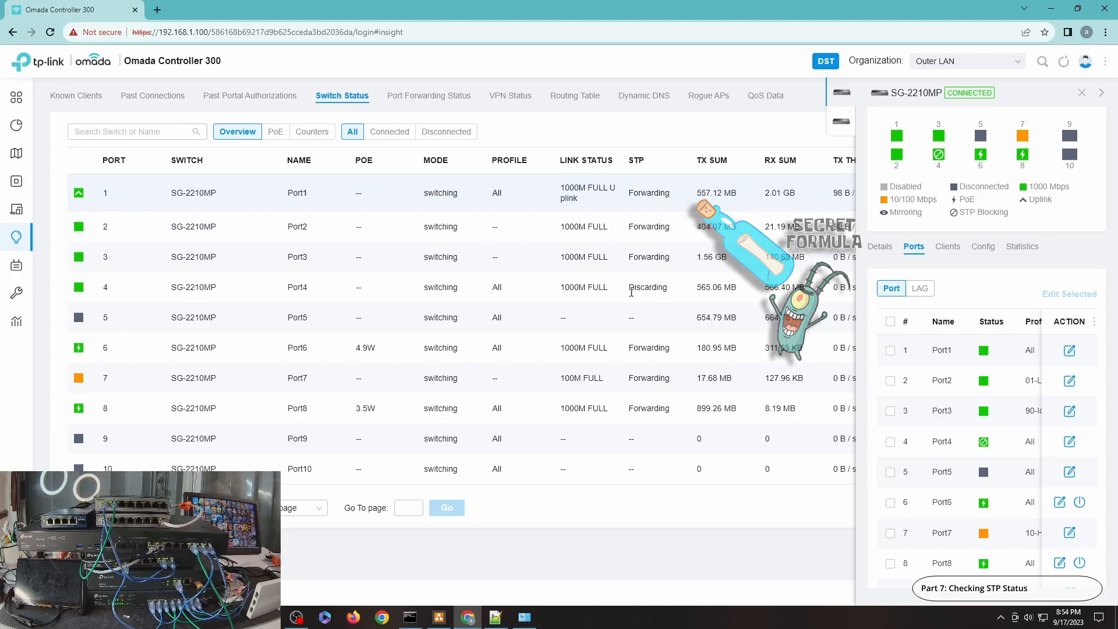
left_click(16, 293)
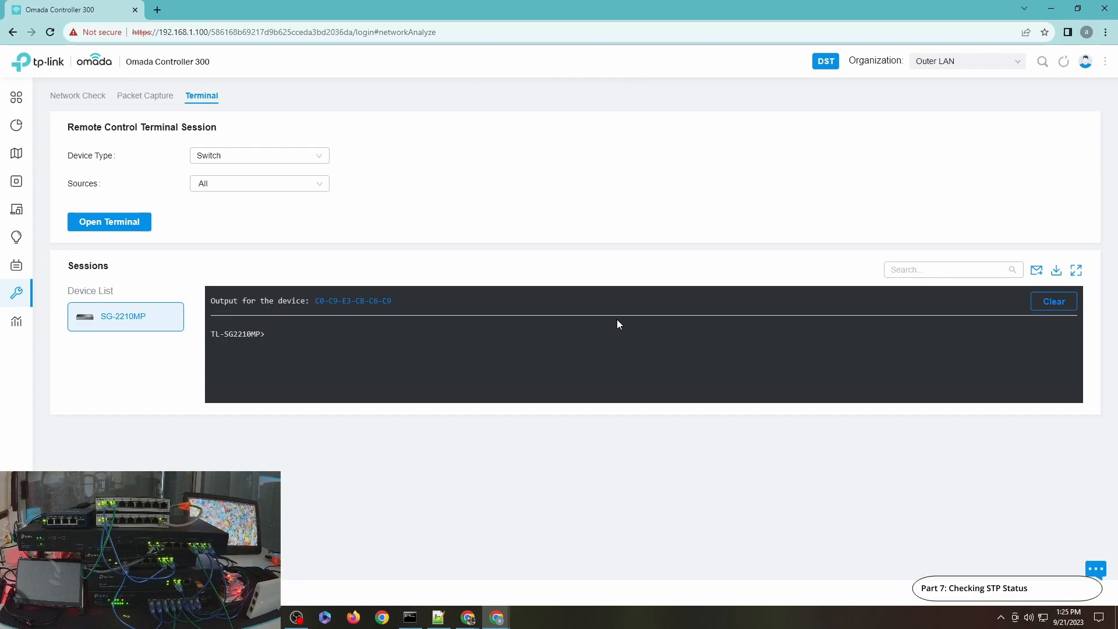
mouse_move(515, 195)
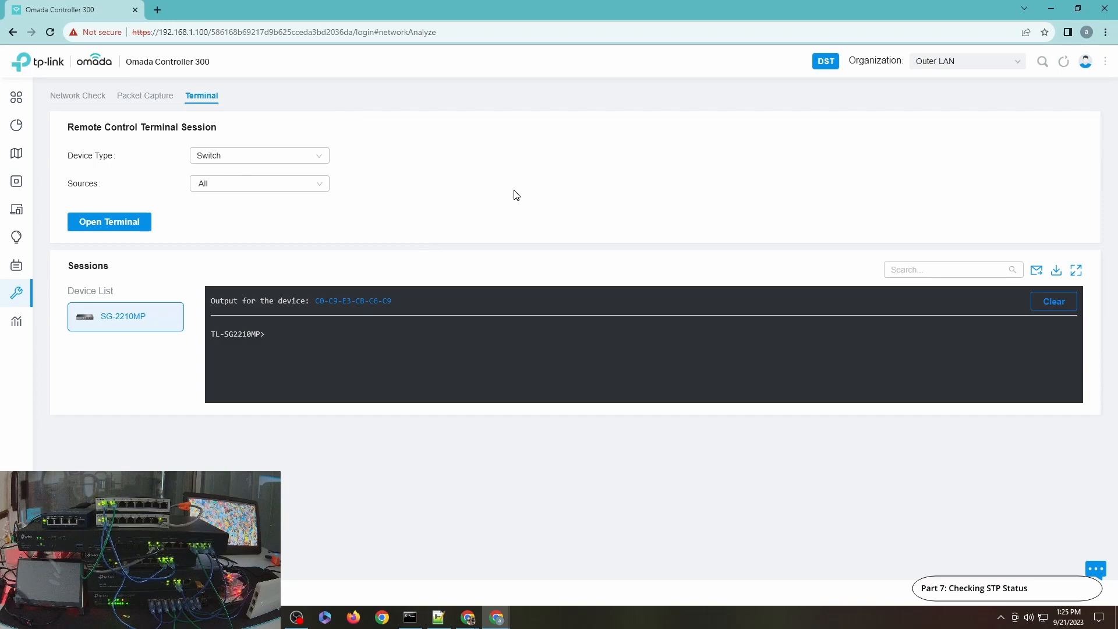
mouse_move(428, 300)
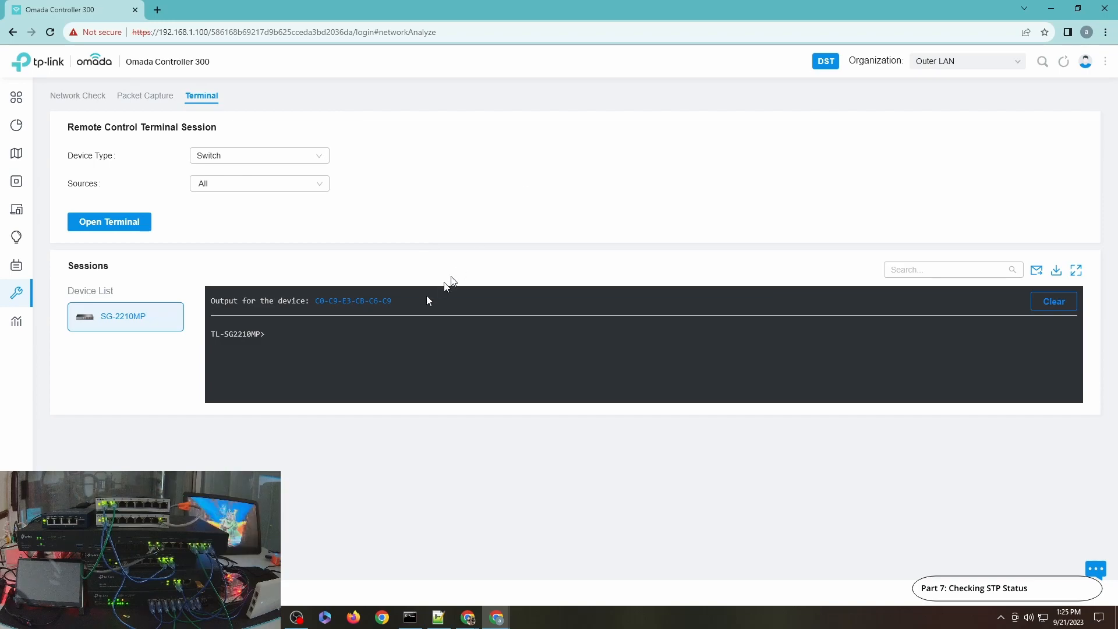
Run 'enable' and 'show spanning-tree active' to confirm Gi1/0/1 forwarding and Gi1/0/4 blocked.
type("enable")
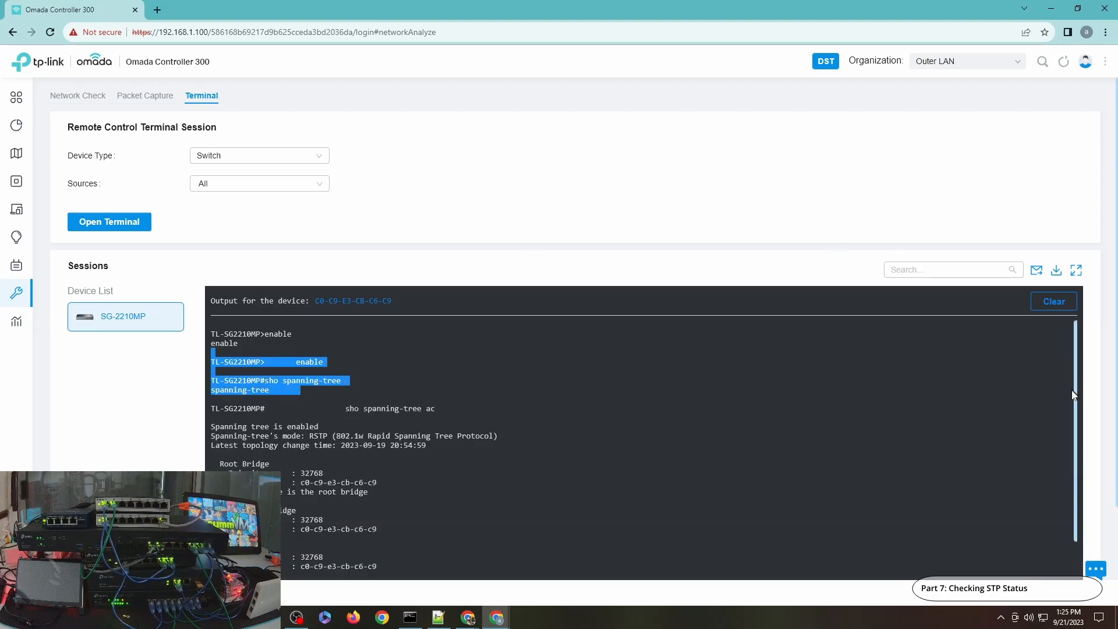
scroll("down", 3)
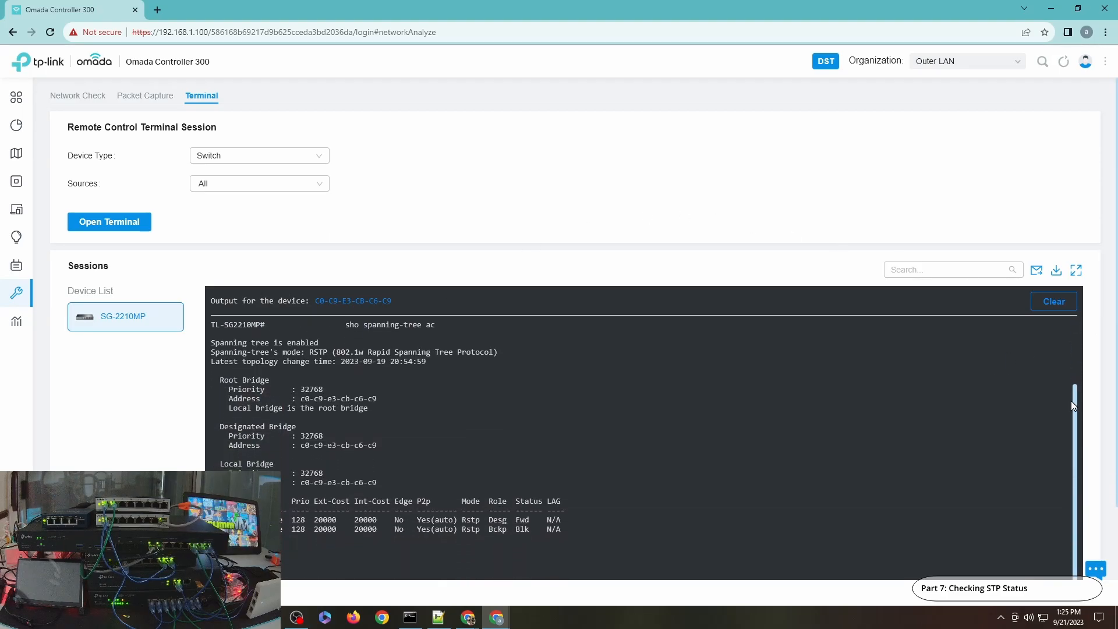
scroll("down", 3)
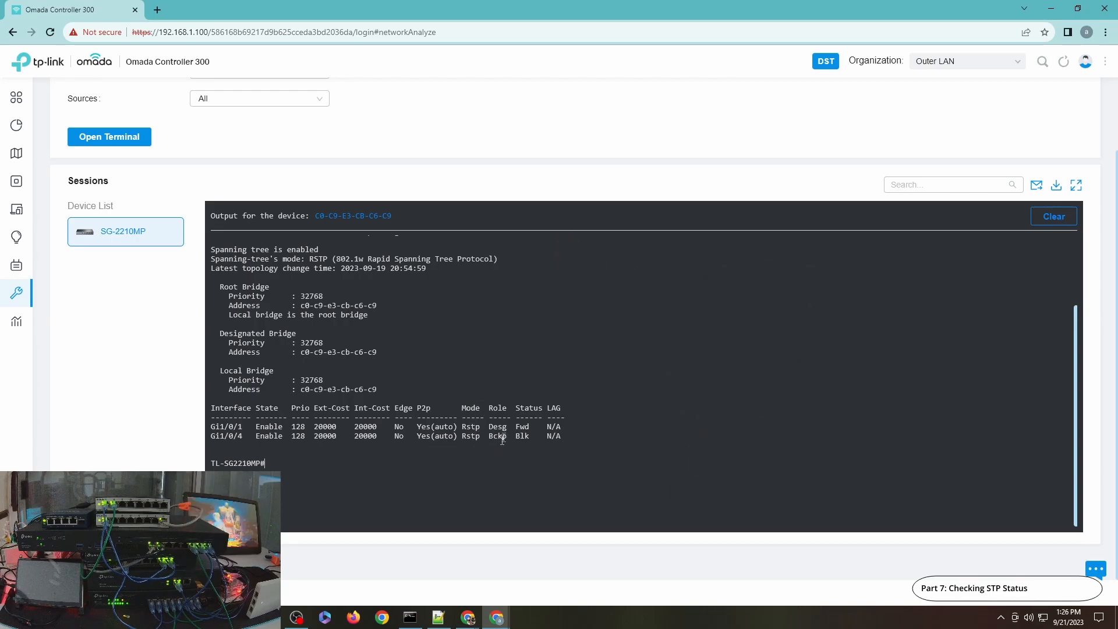
mouse_move(499, 468)
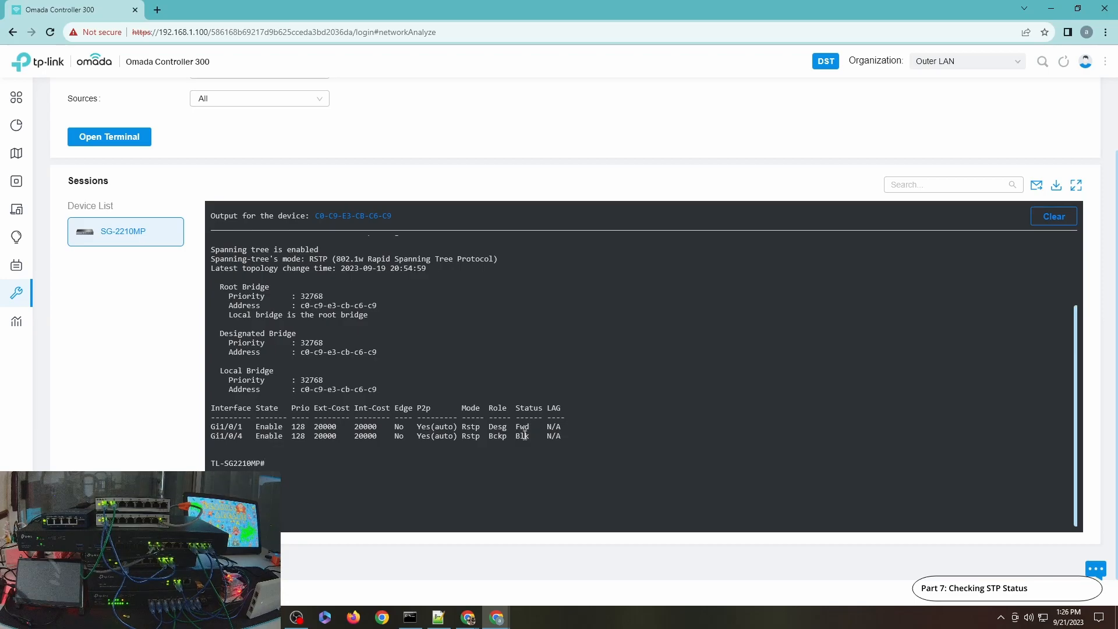
mouse_move(563, 442)
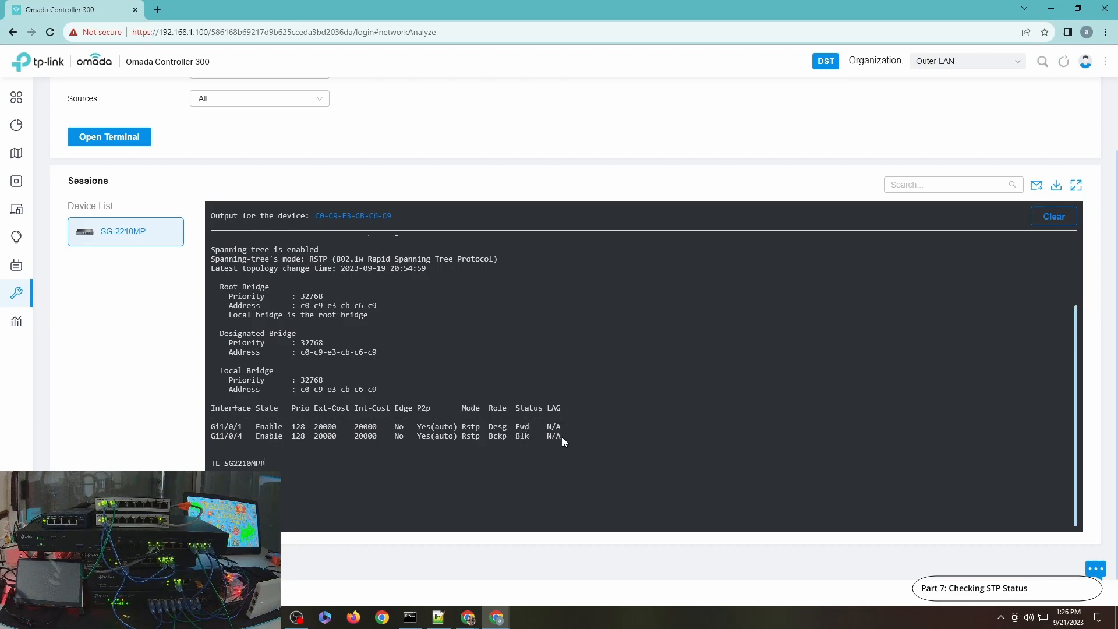
mouse_move(558, 420)
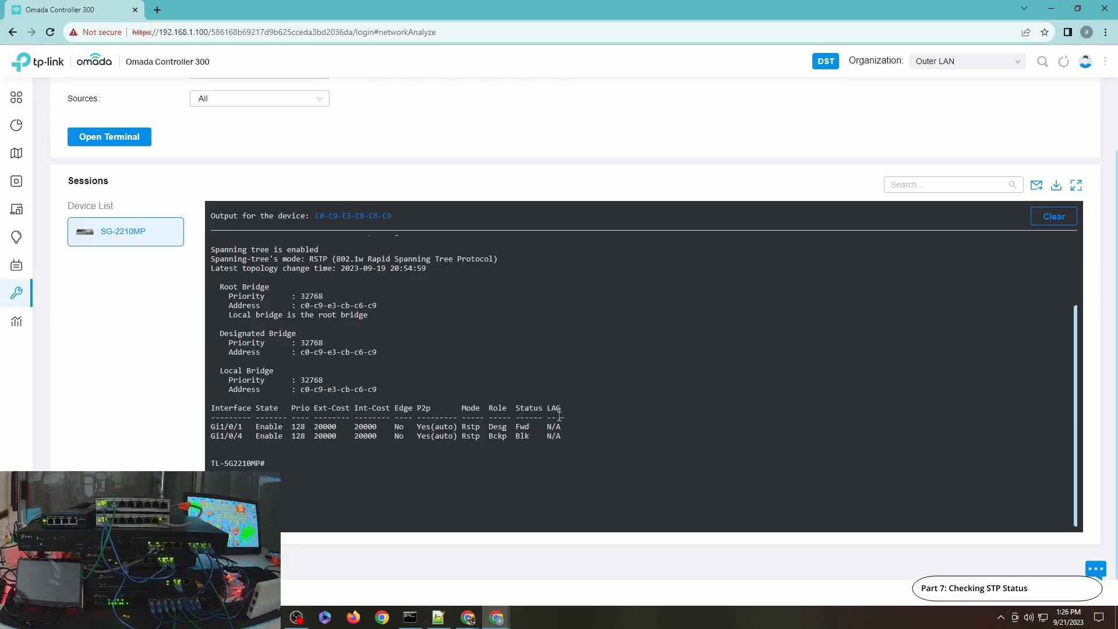
mouse_move(439, 334)
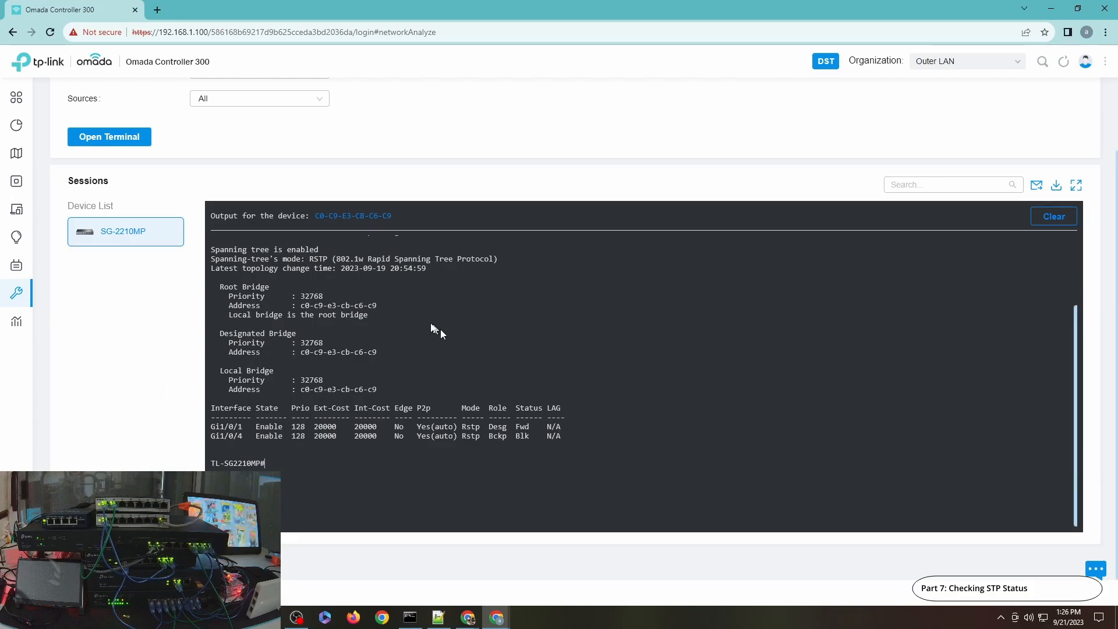
left_click(496, 617)
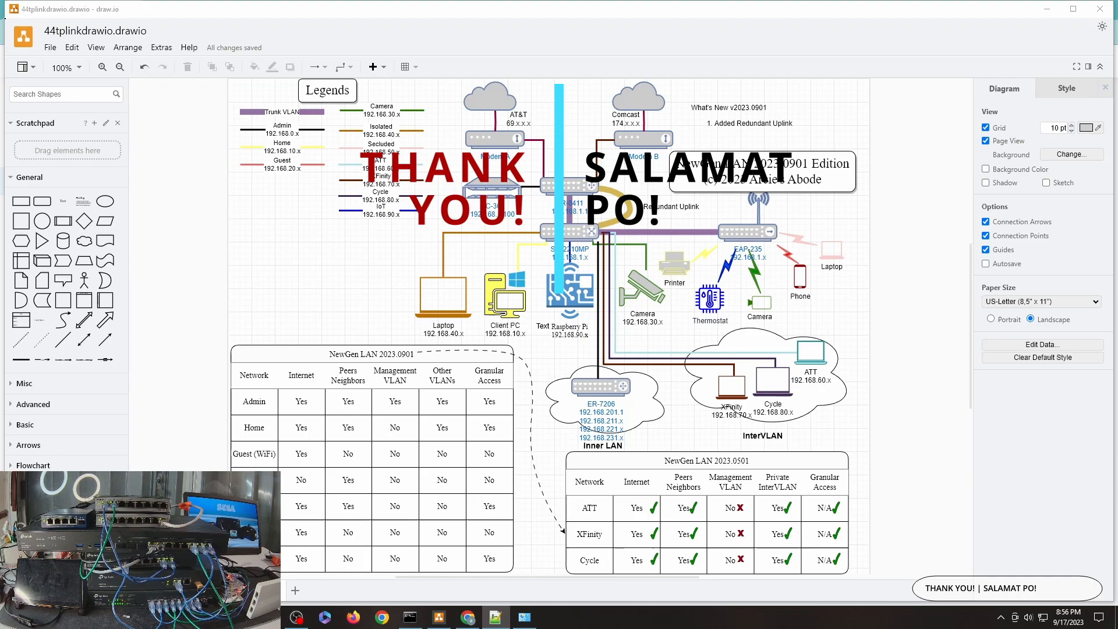